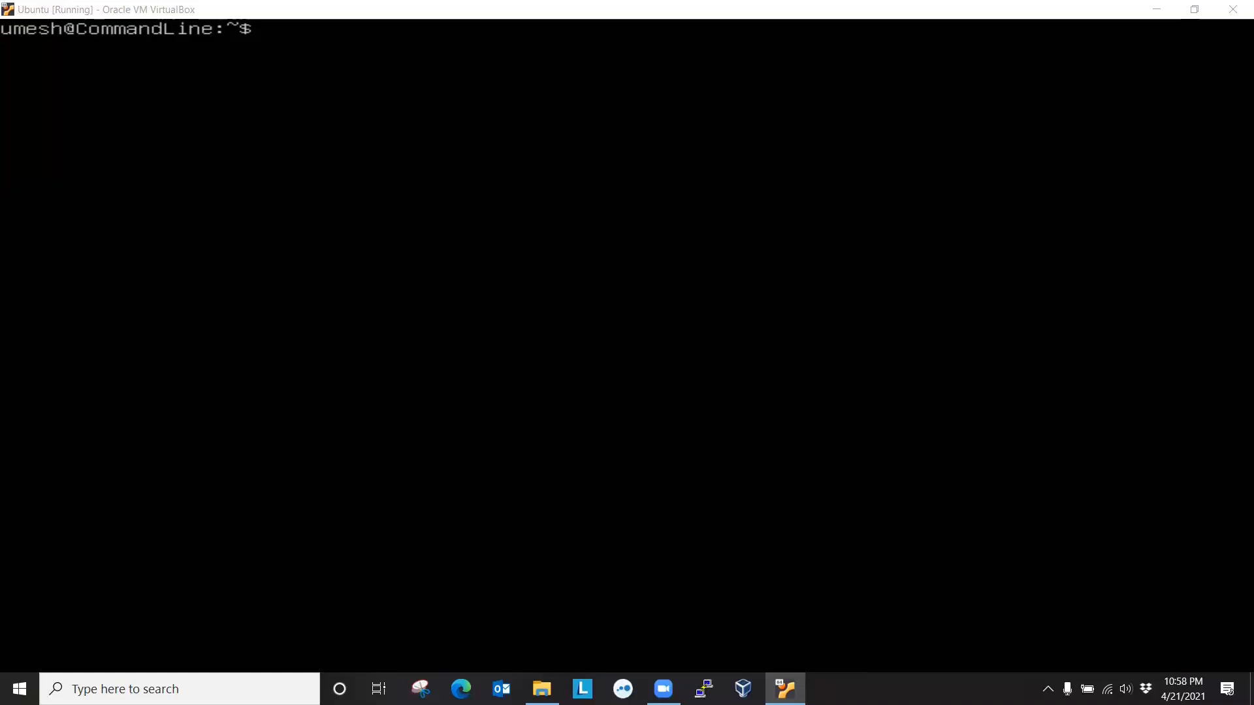
- Run 'sudo apt-get update && sudo apt-get upgrade -y' to refresh lists and upgrade packages
text(sudo apt-get)
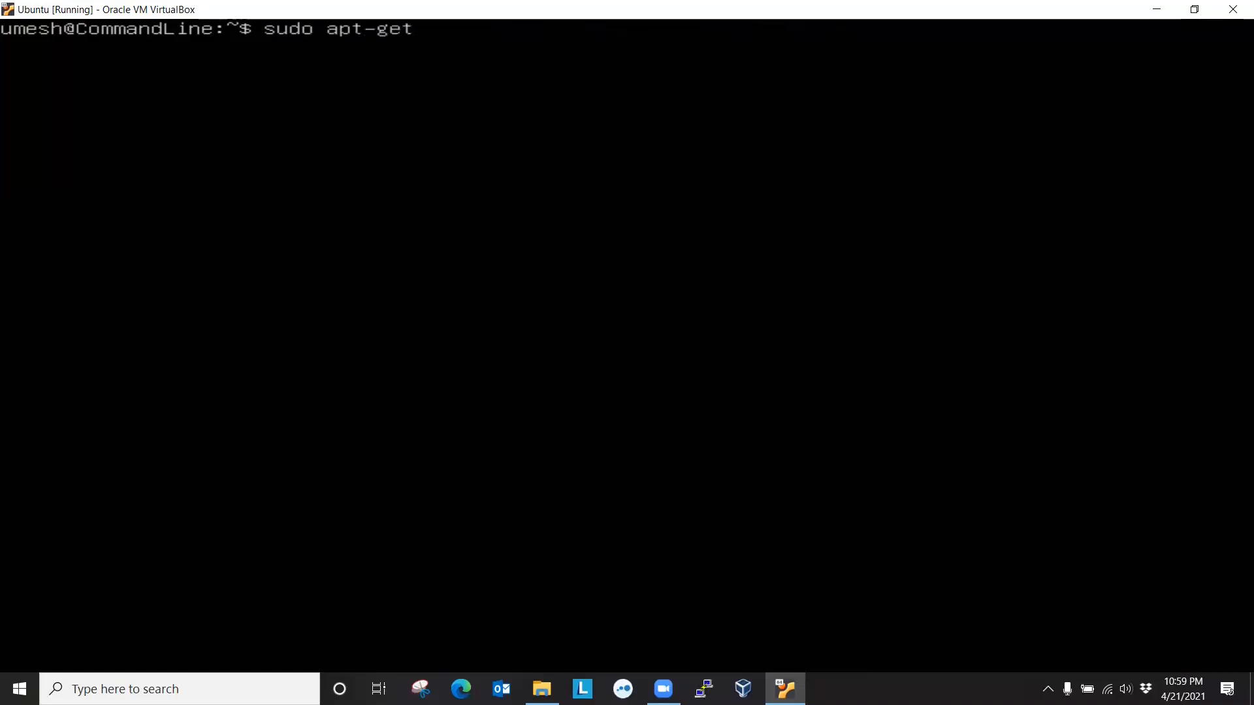
text(update)
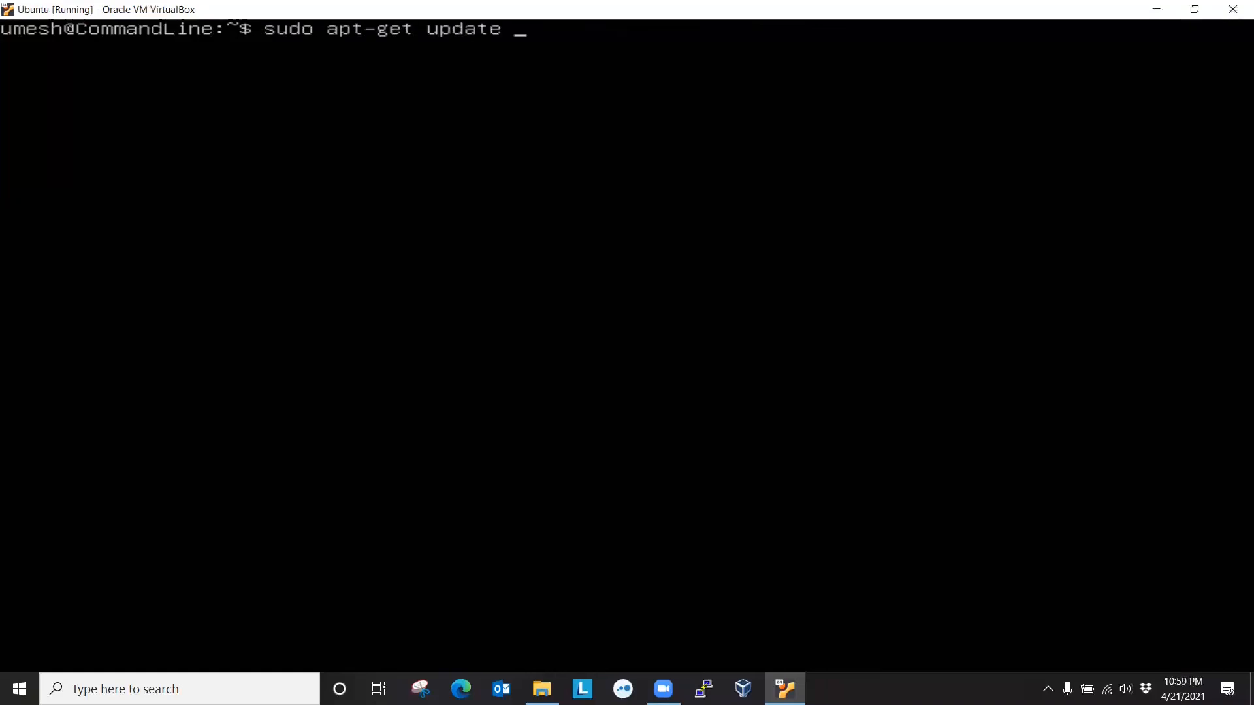
text(&& su)
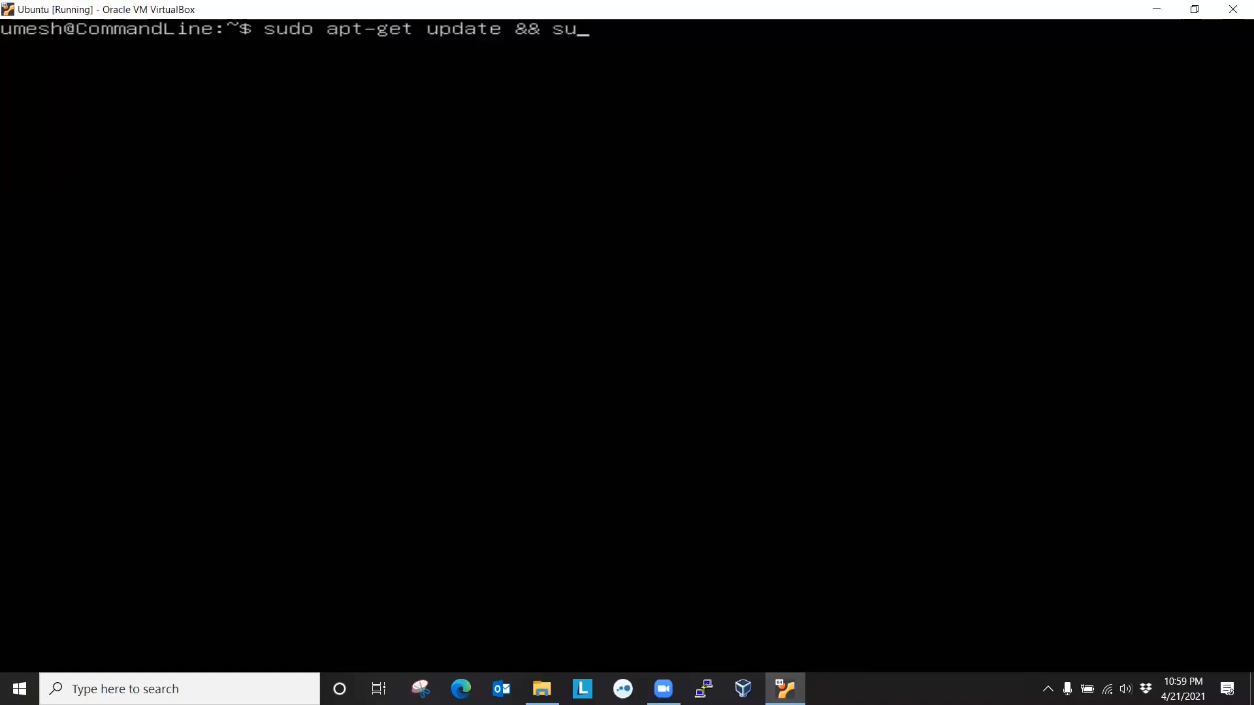
text(do apt)
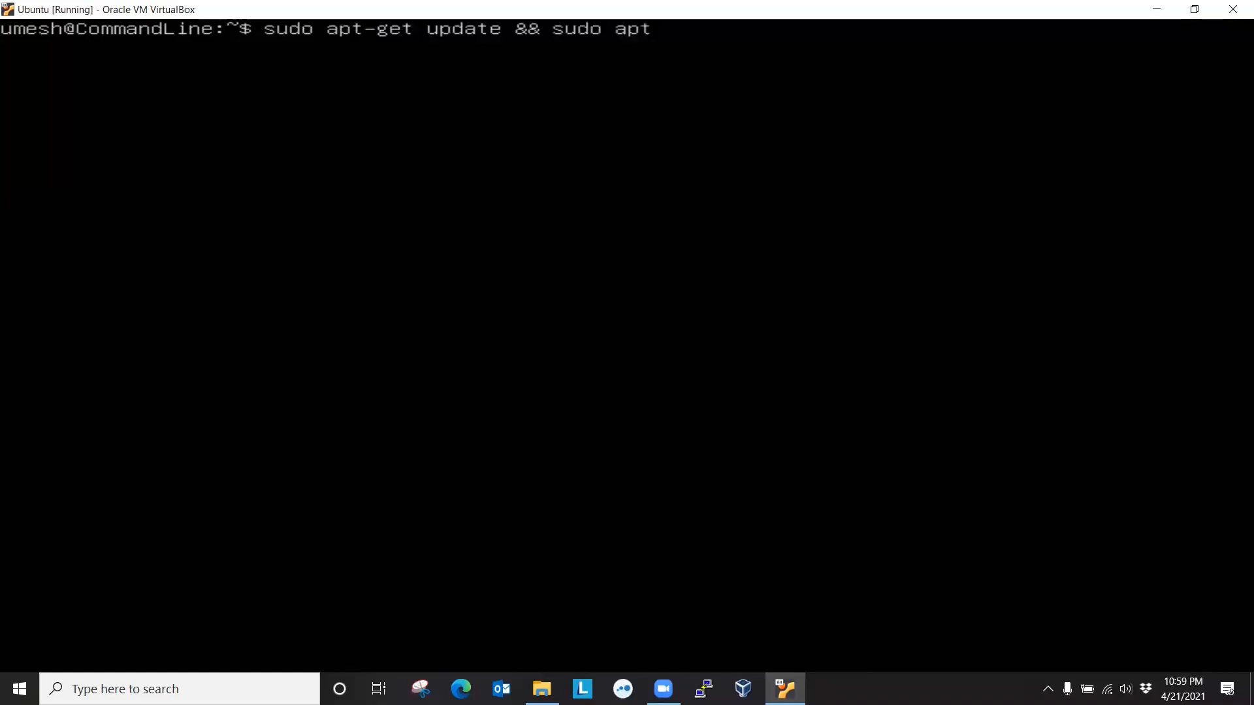
text(-get)
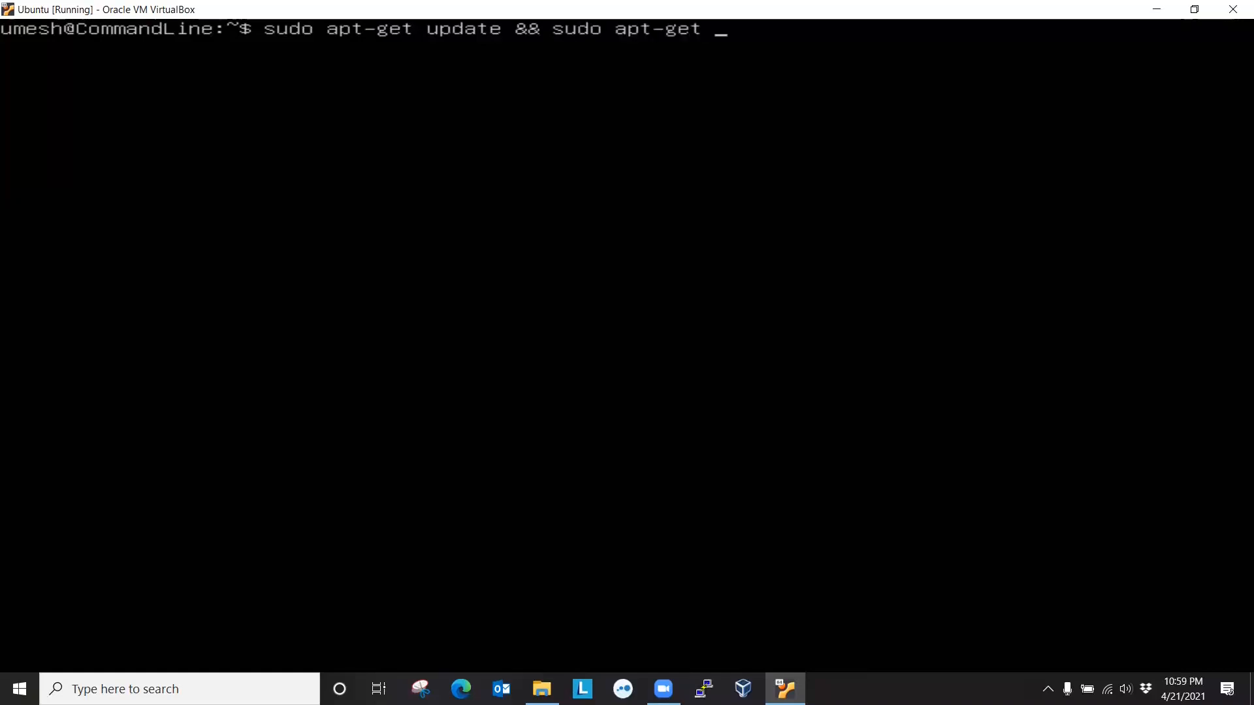
text(upgrade)
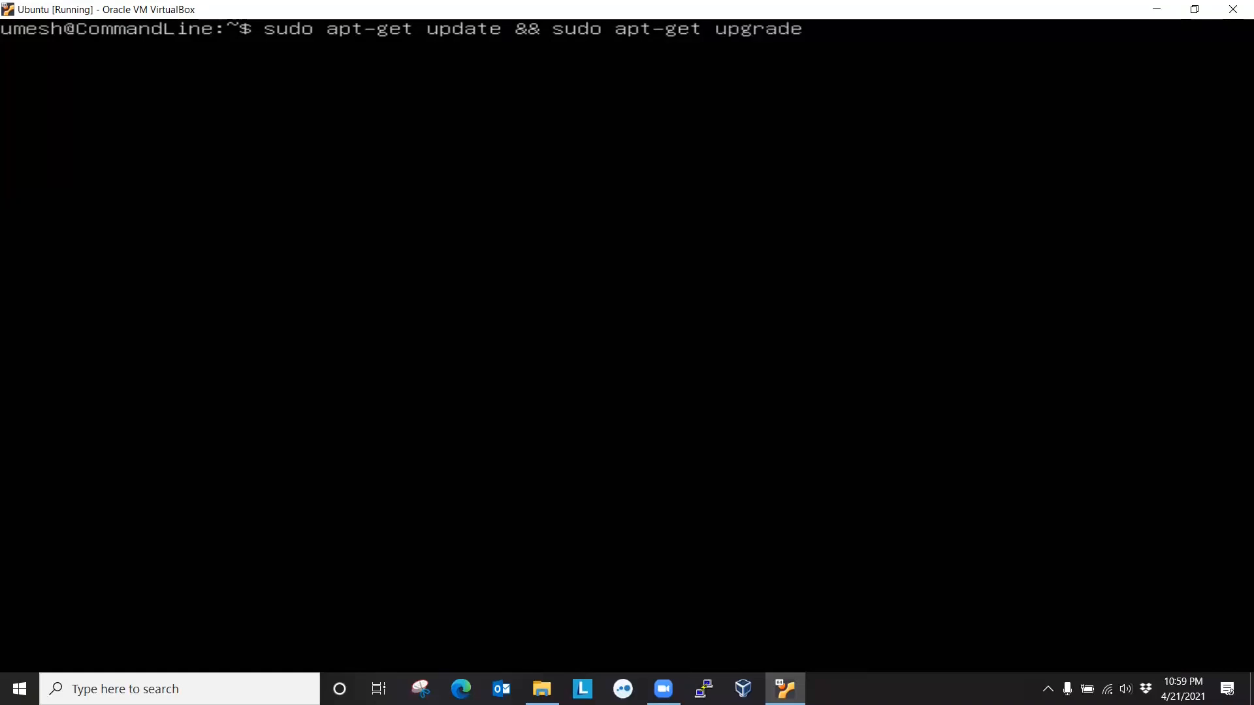
text(-y)
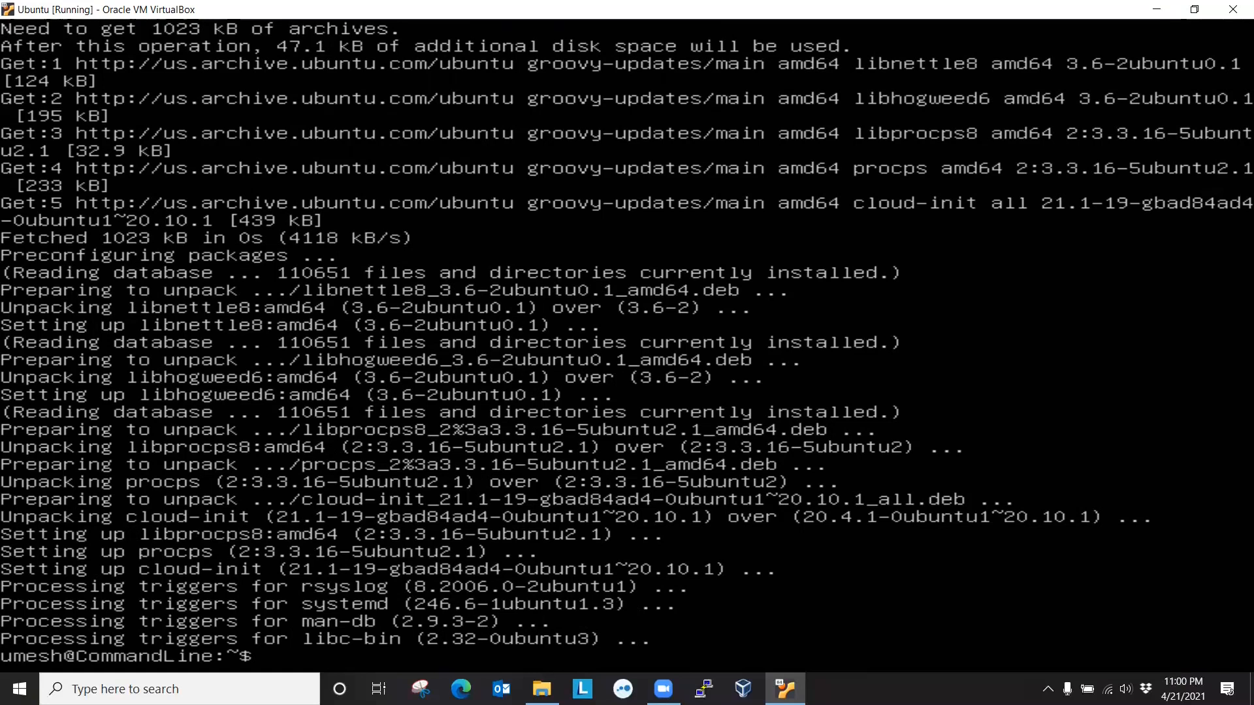
- Run 'sudo apt-get install tasksel' and confirm with y
text(sudo)
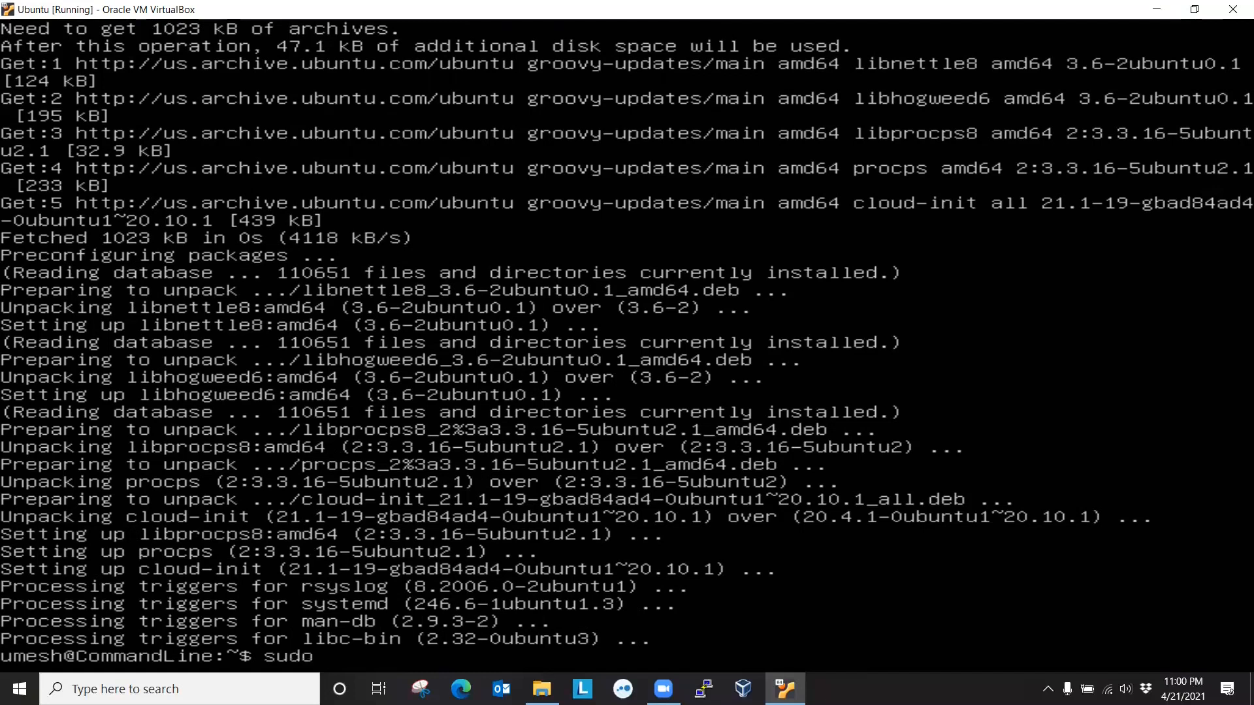
text(cle)
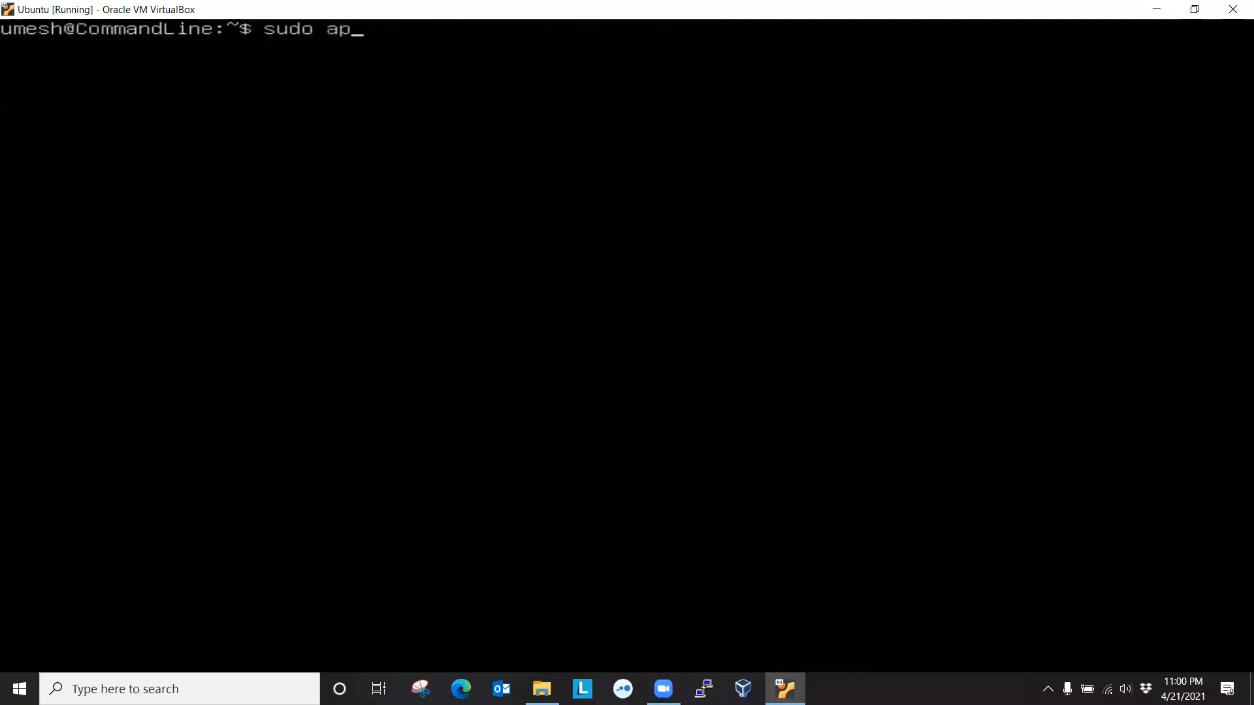
text(t-get)
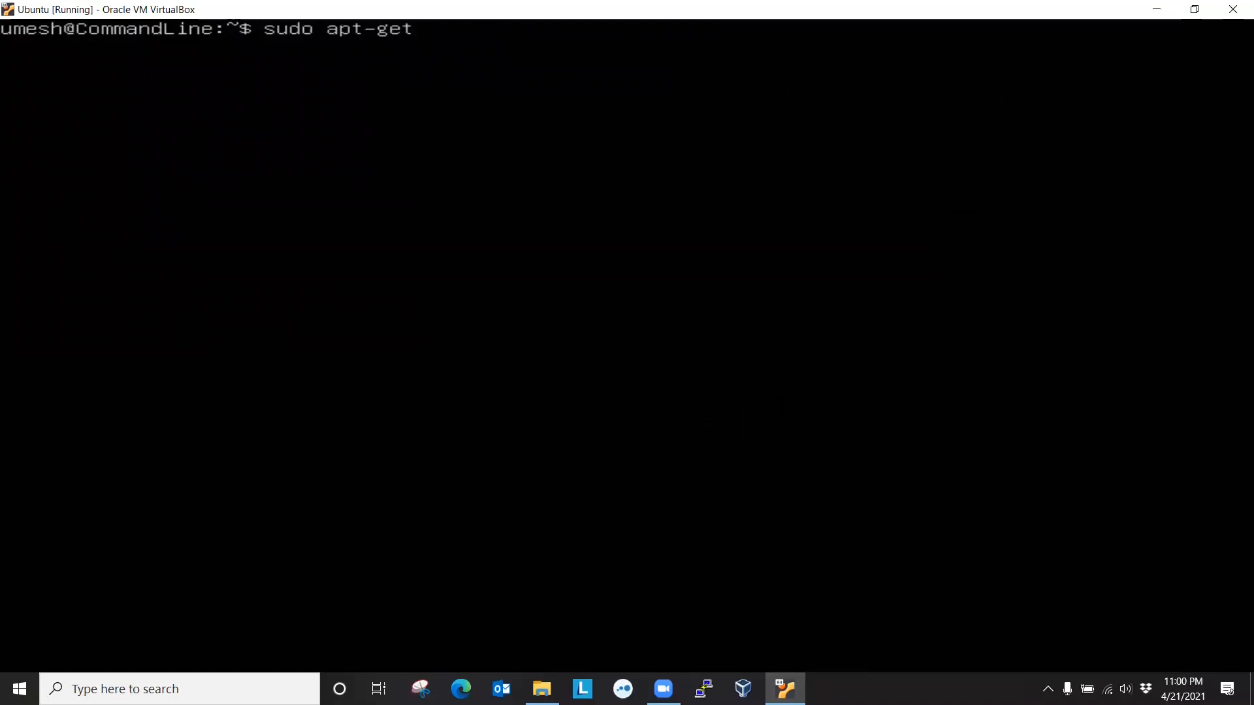
text(install tasksel)
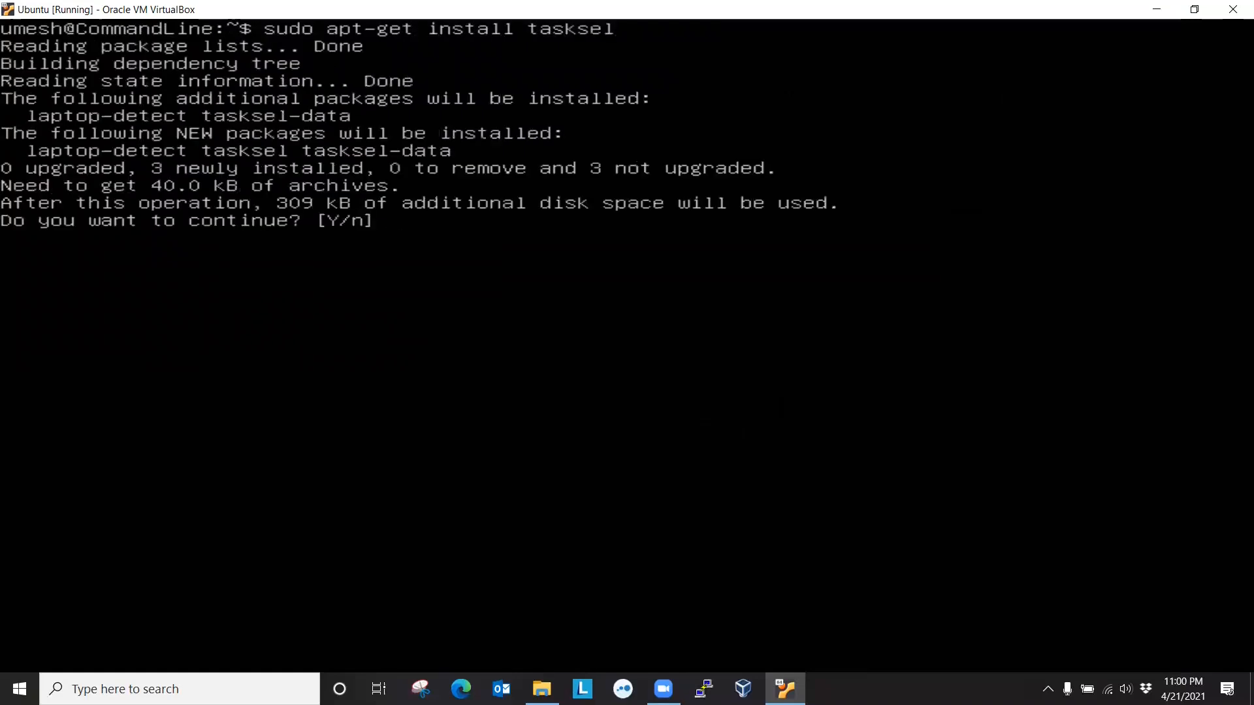
text(y)
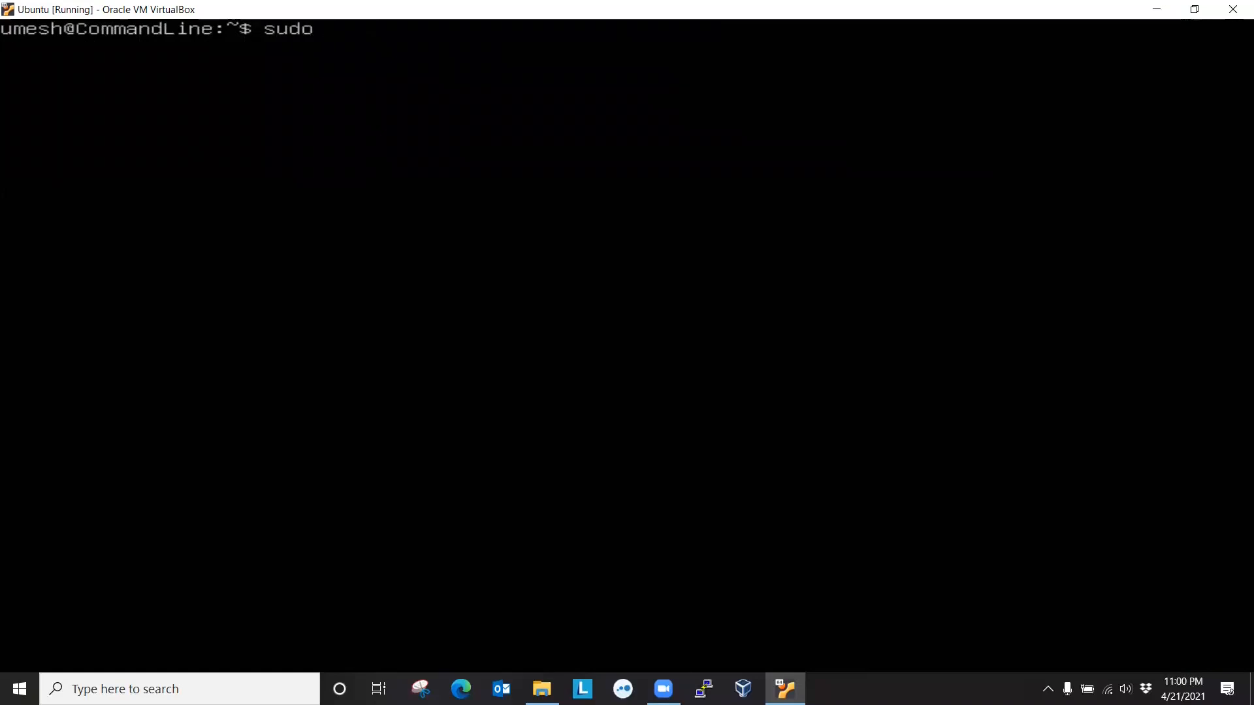
- Run 'sudo apt-get install gdm3' and accept the 487 new packages with Y
text(apt-get)
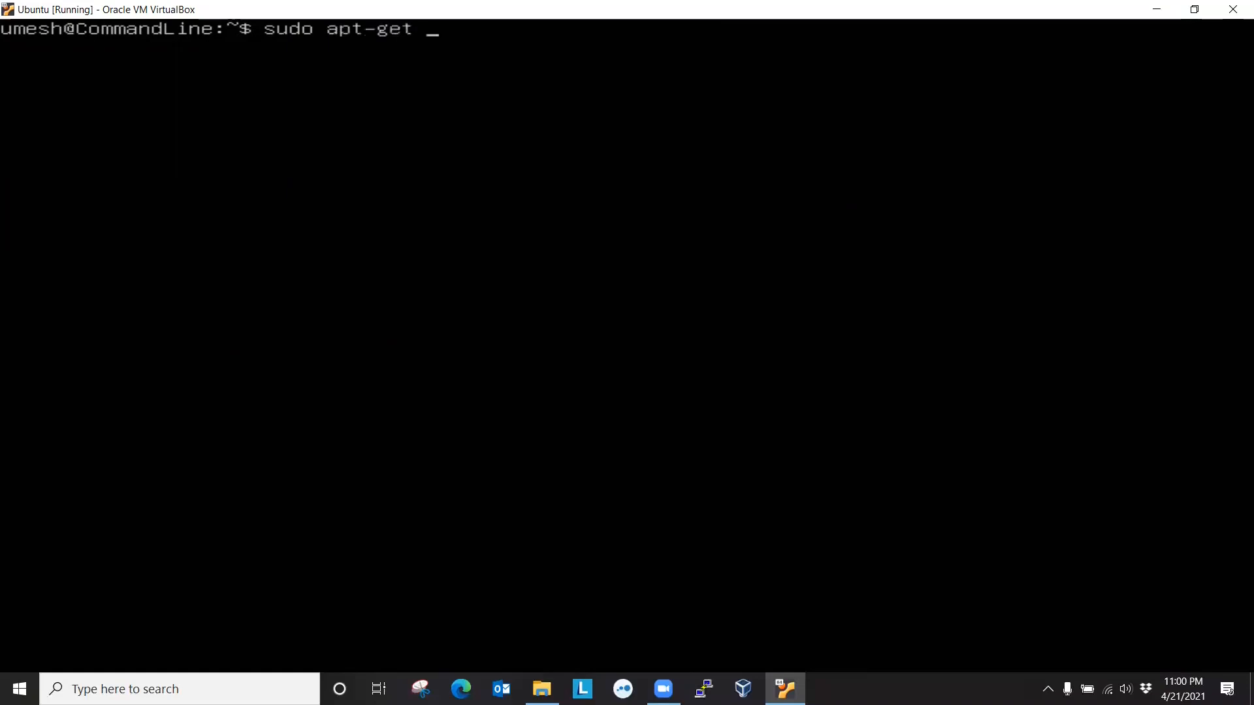
text(install sli)
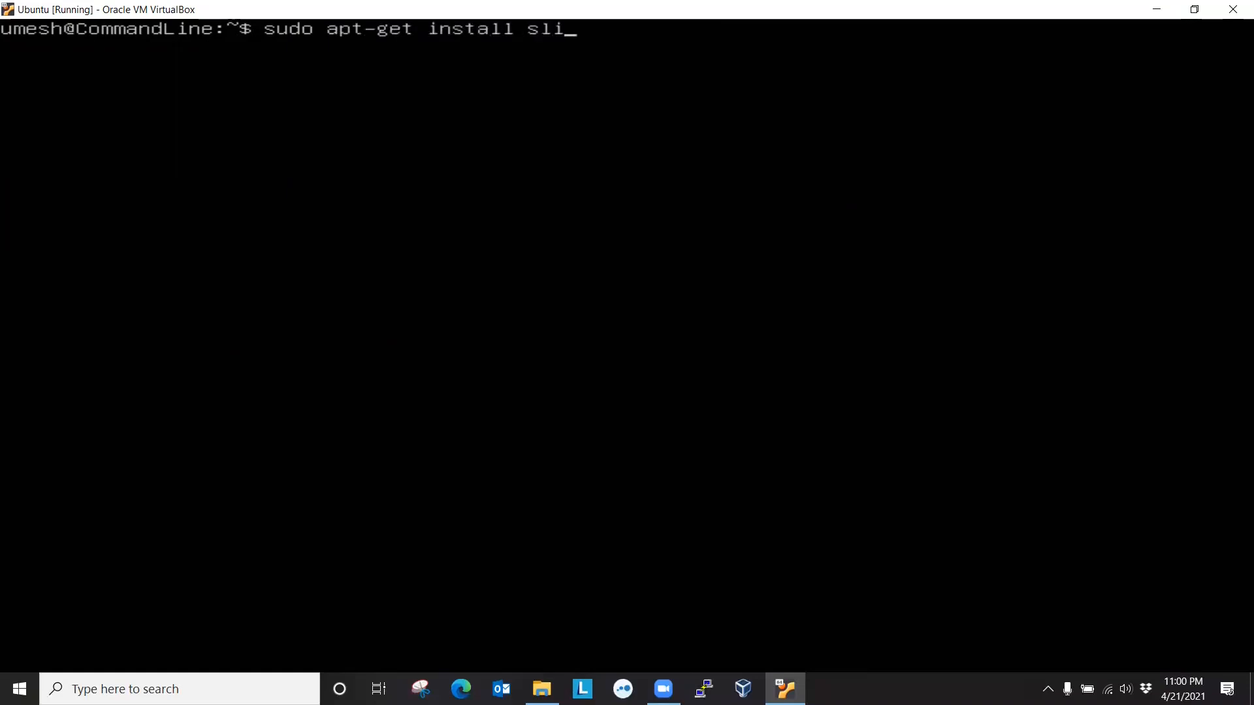
text(light)
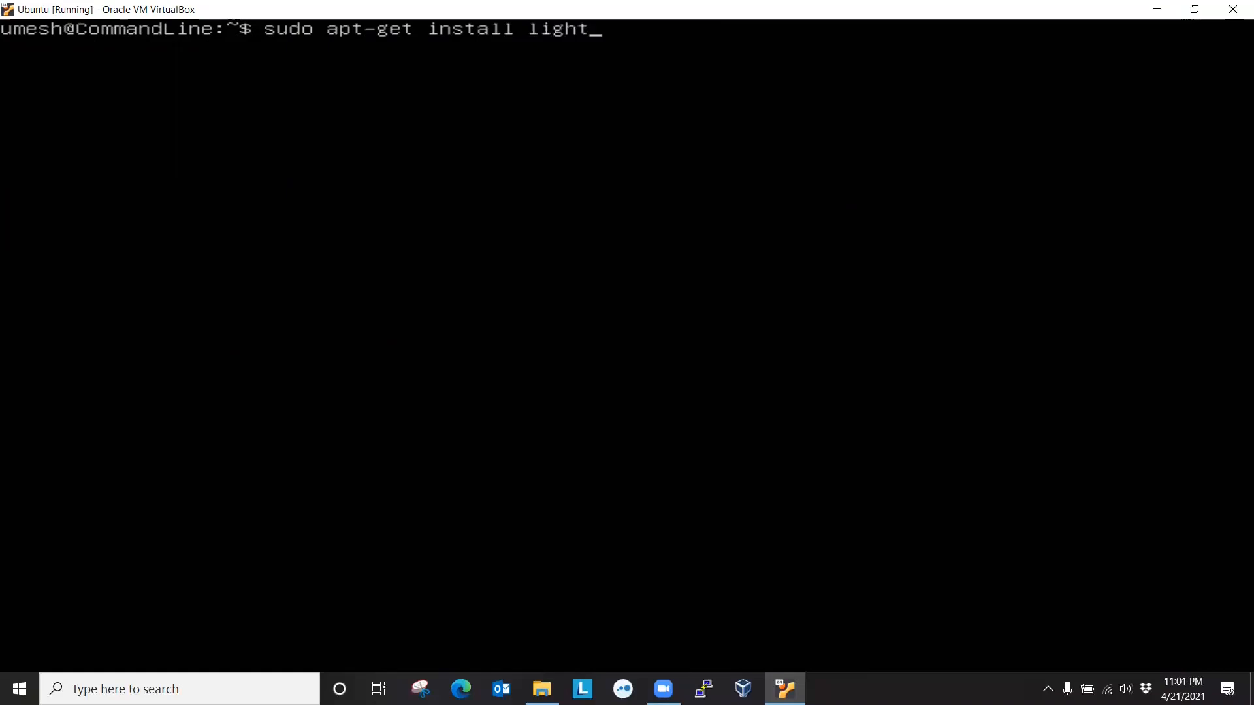
text(gdm3)
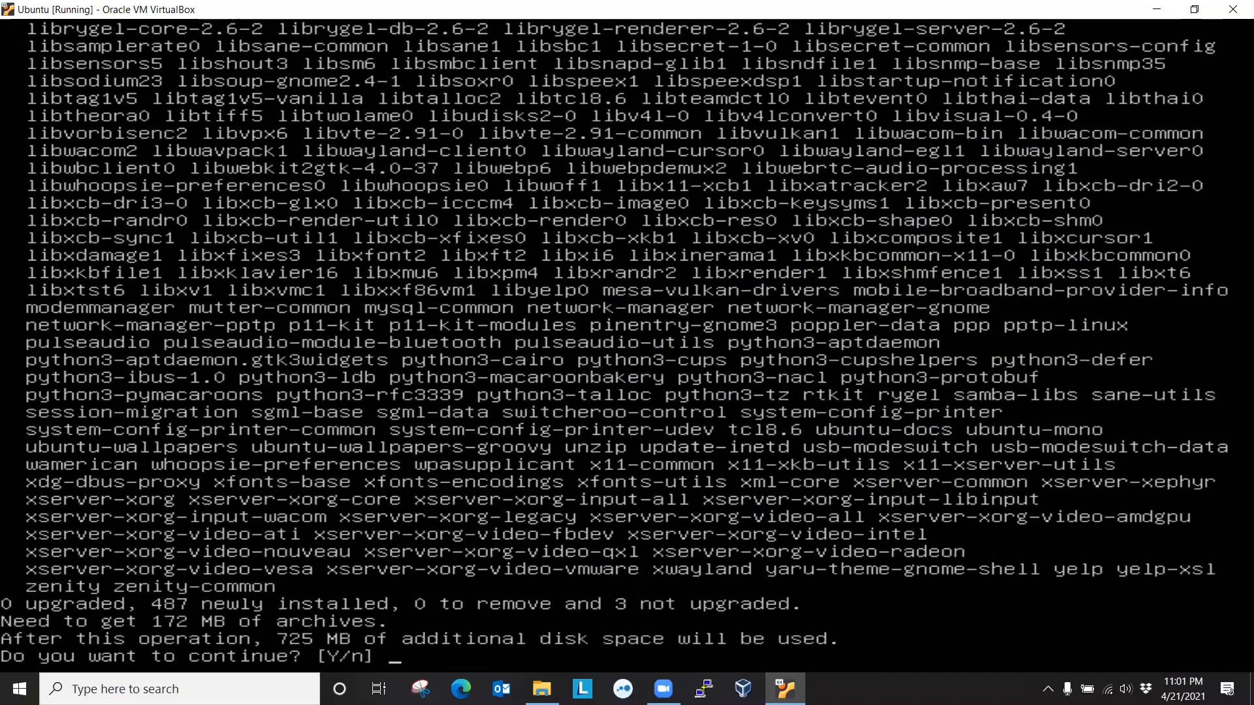
text(Y)
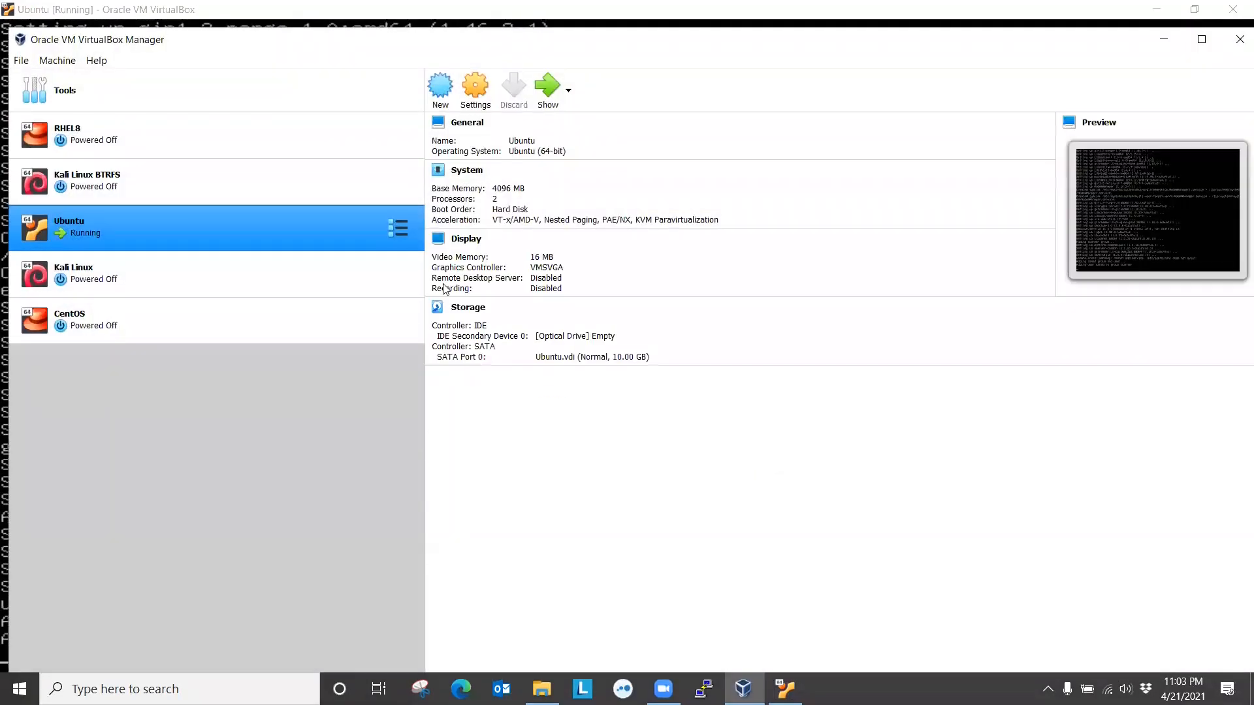
- Return from VirtualBox Manager to the running Ubuntu machine's console
click(120, 180)
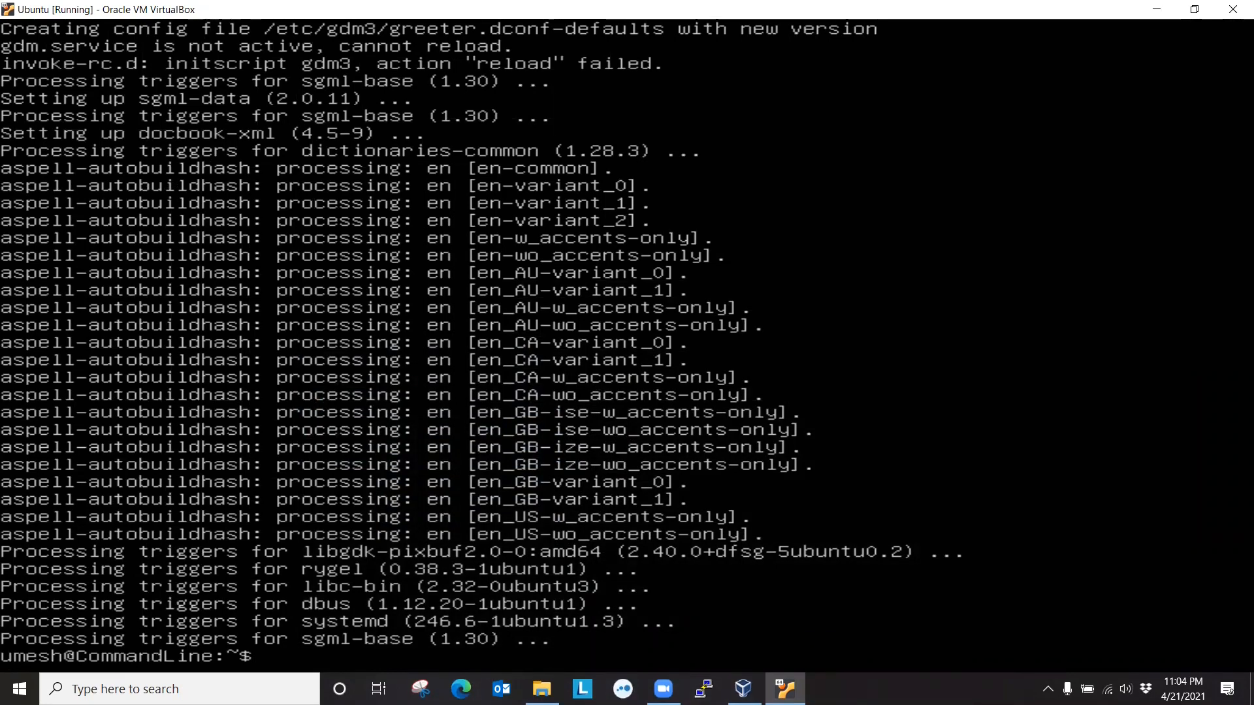
- Run 'sudo tasksel', select Ubuntu desktop and let it install to 100%
text(task)
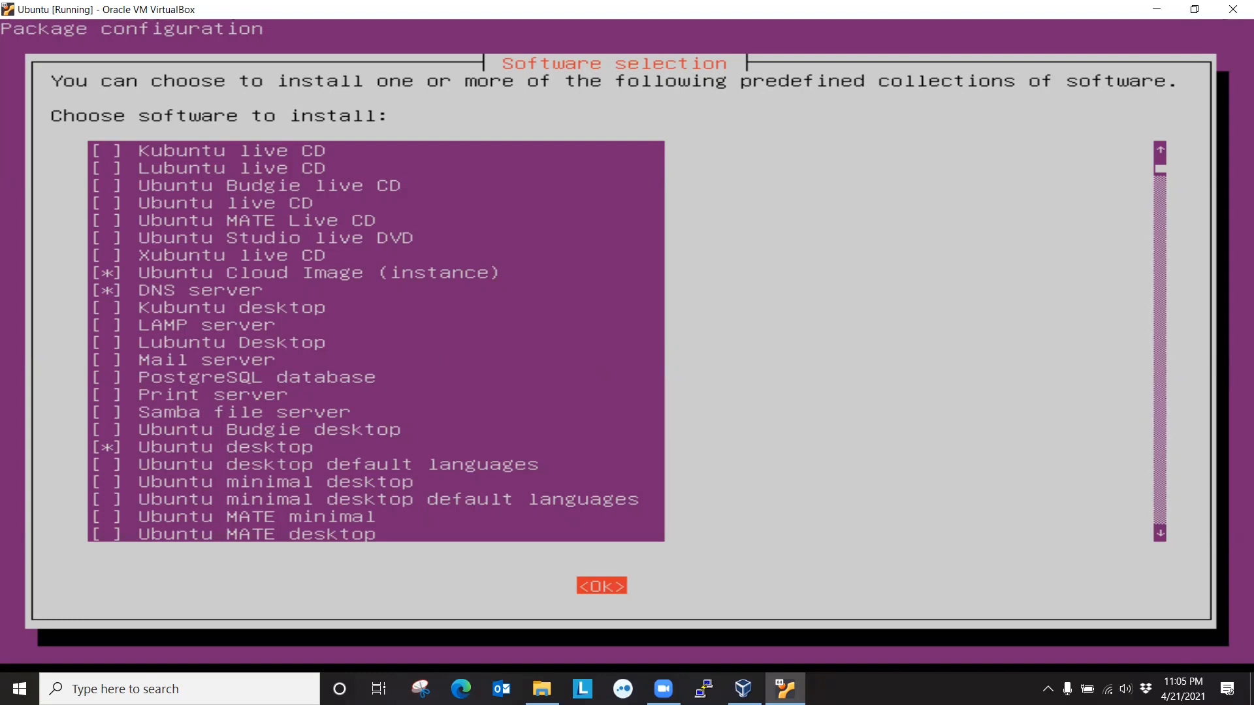
click(601, 585)
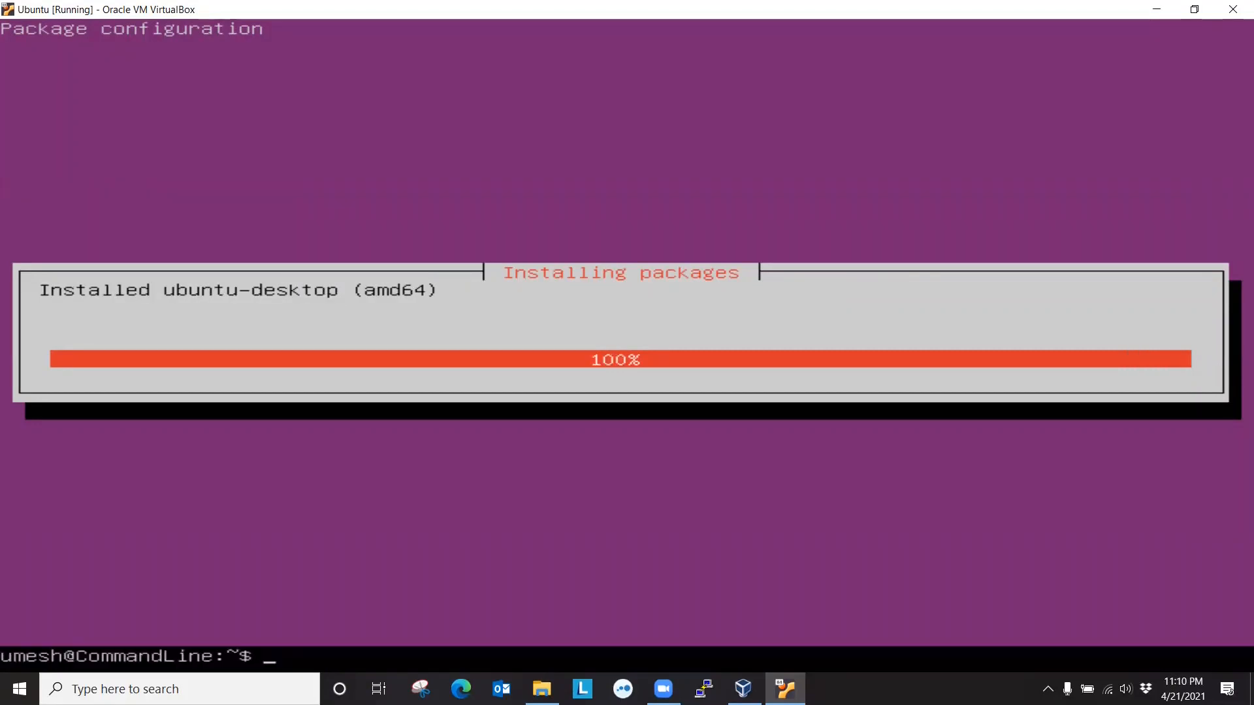
- Run 'sudo service gdm3 start' to bring up the graphical login screen
text(sudo)
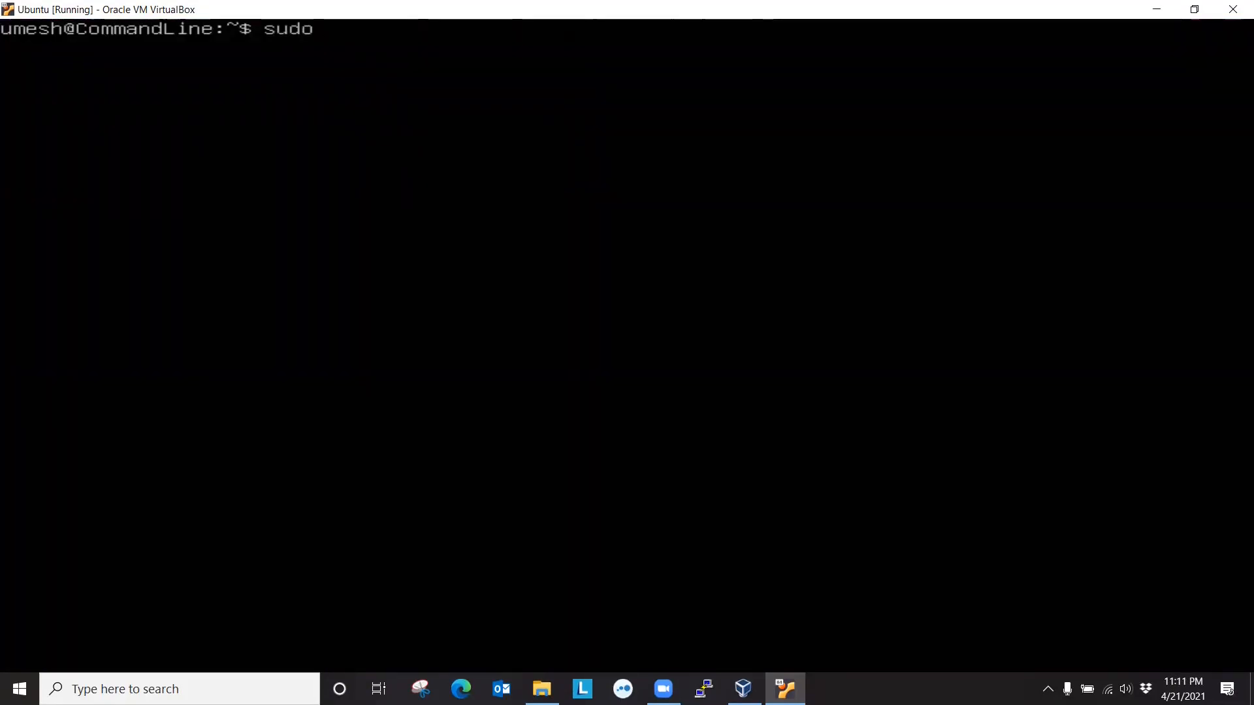
text(service g)
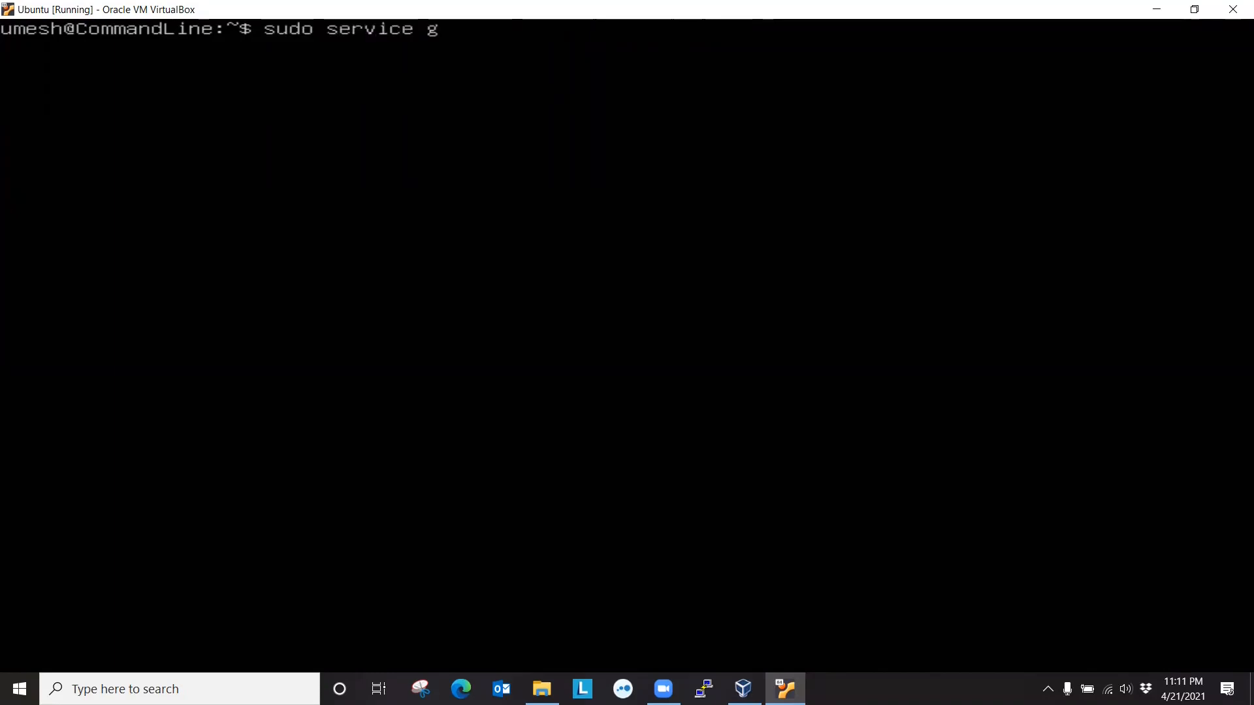
text(dm3)
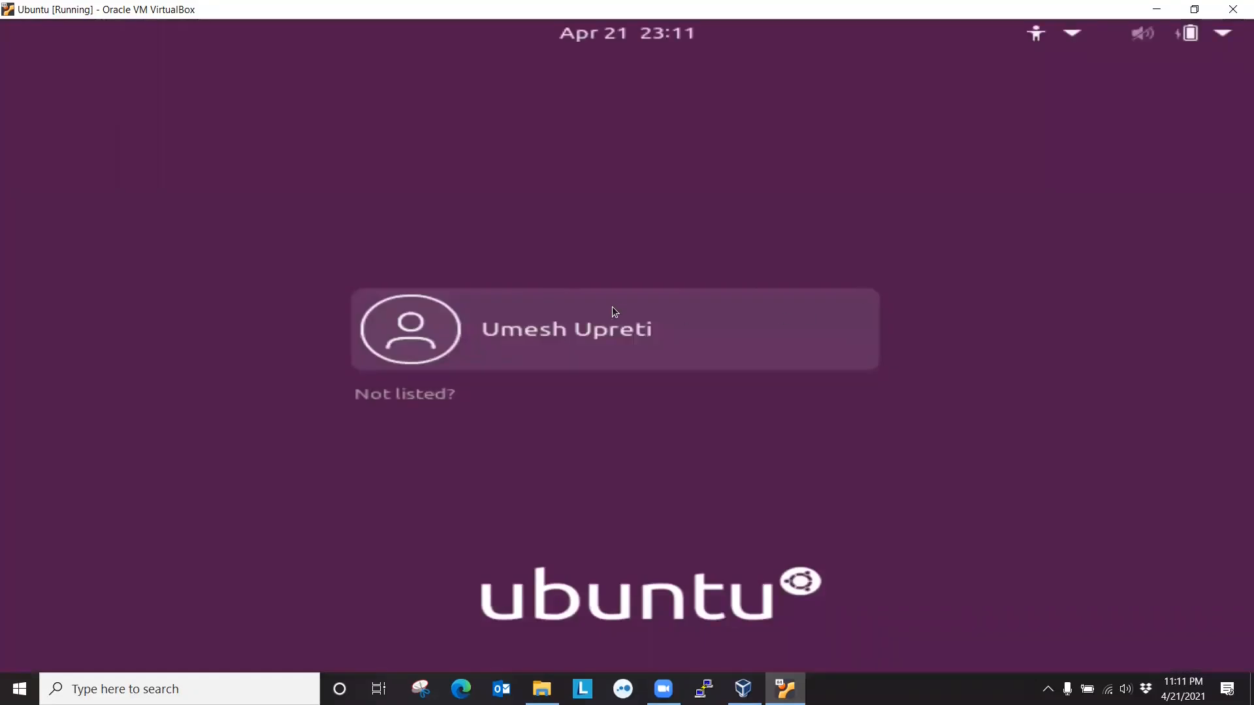
- Log in as the listed user and finish the Welcome to Ubuntu setup pages
click(565, 329)
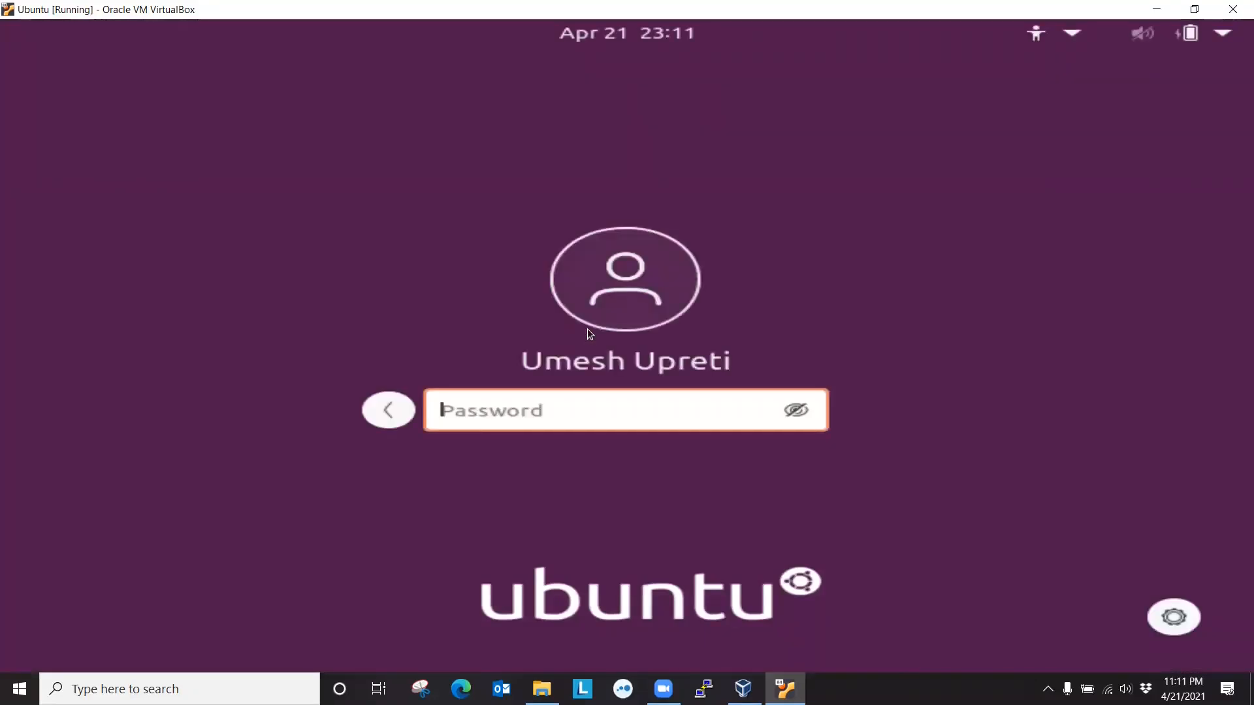
text(password)
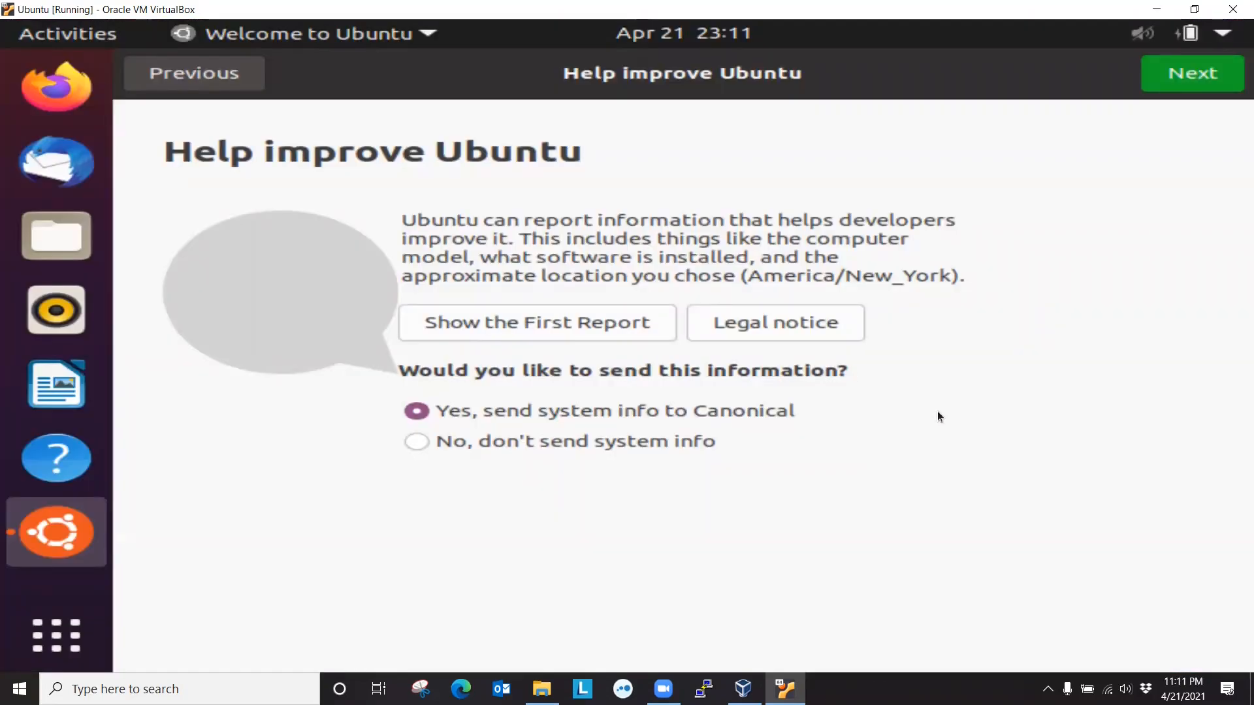
click(1191, 74)
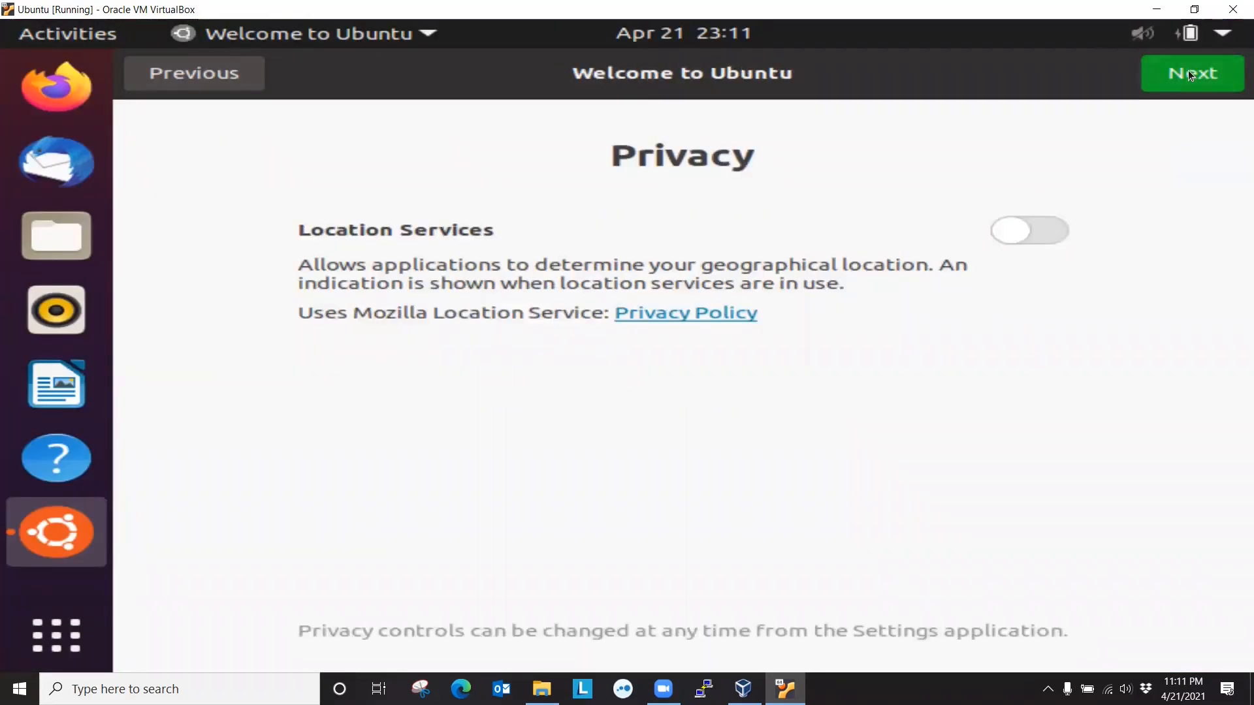
click(1193, 73)
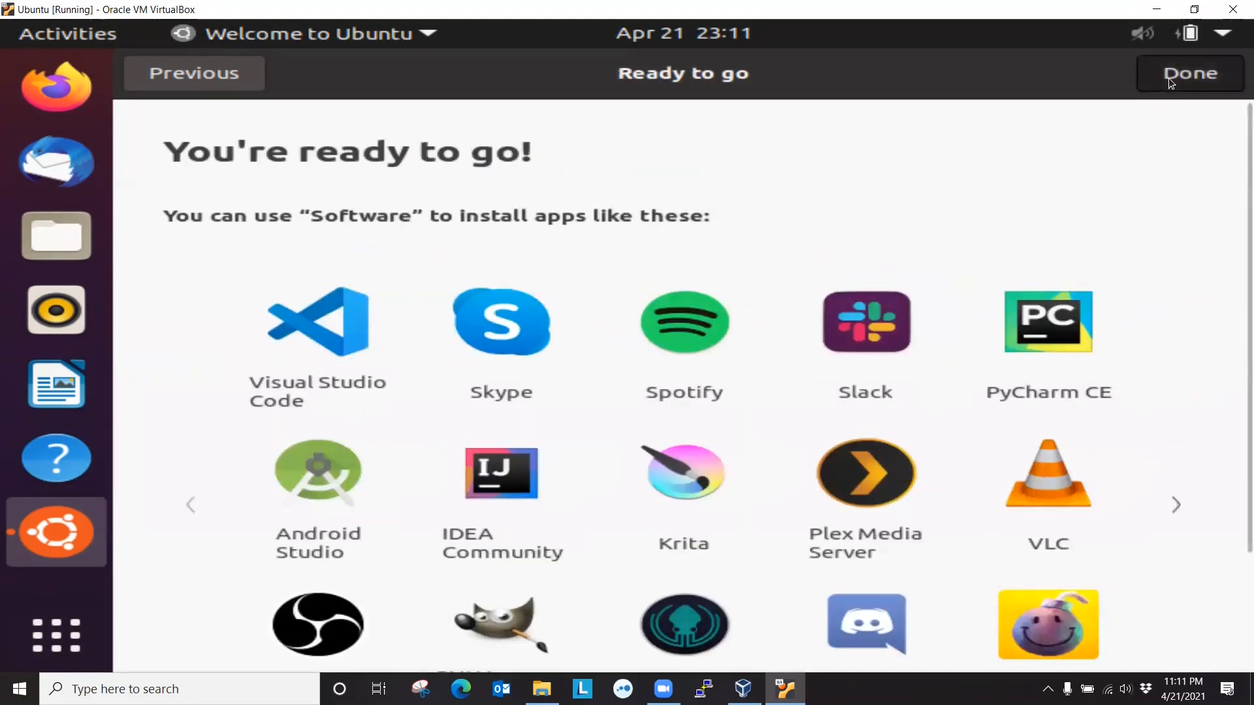
click(1188, 73)
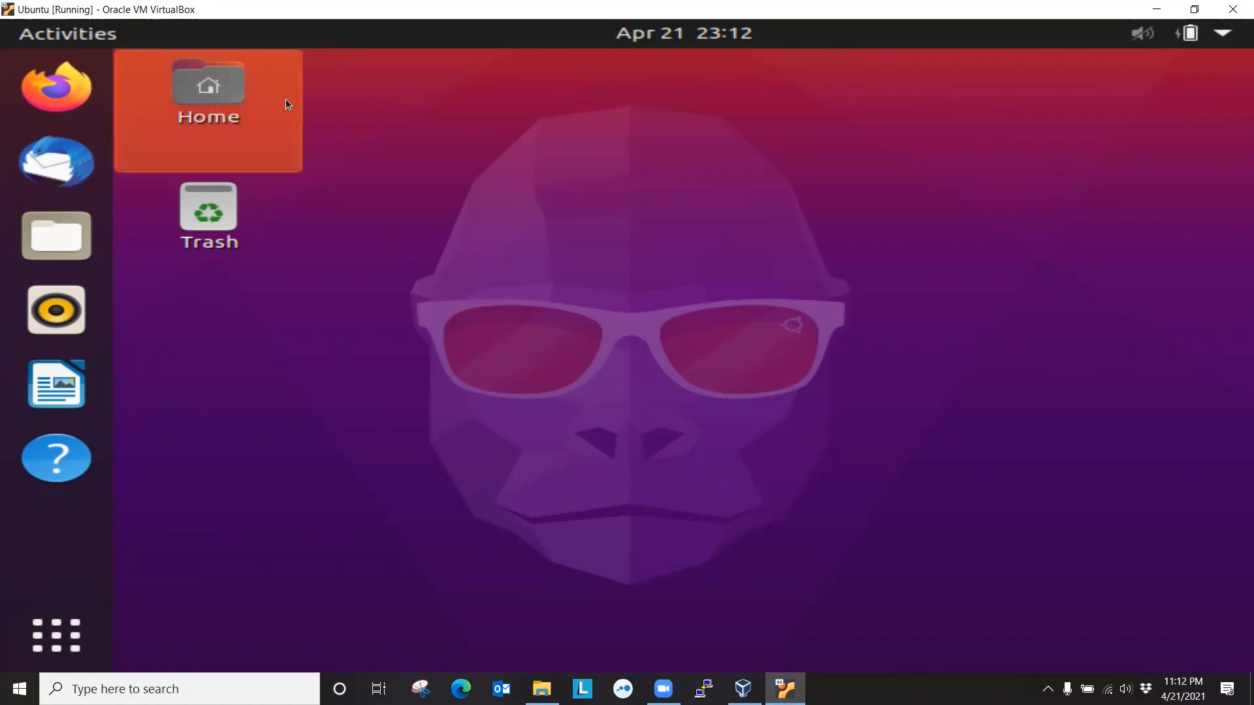
- Close the Home folder window and search the Activities overview for 'terminal'
double_click(208, 91)
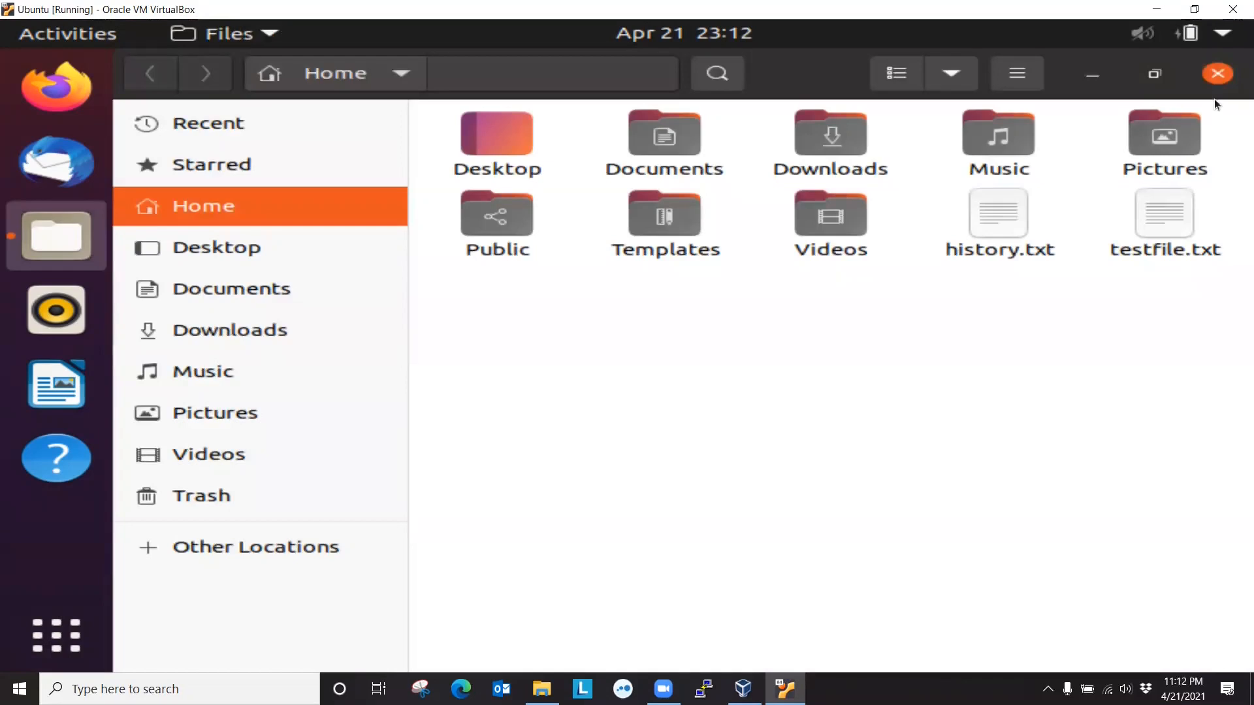
click(1216, 73)
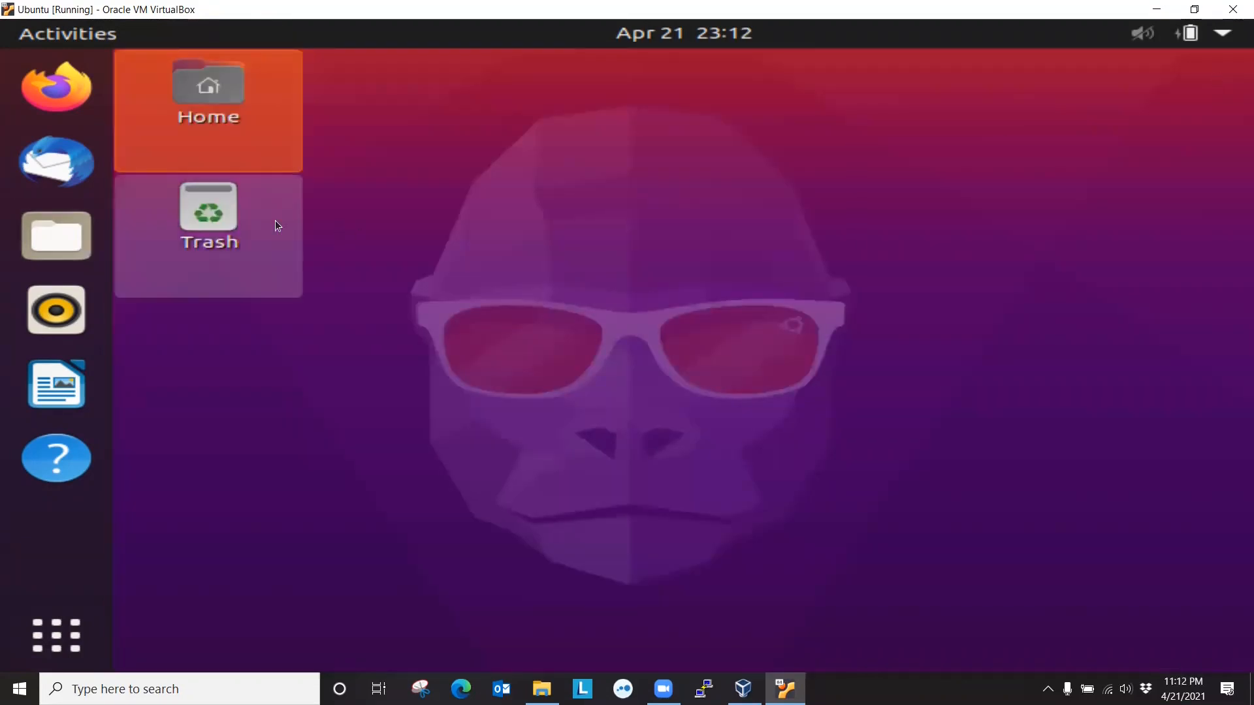
mouse_move(144, 487)
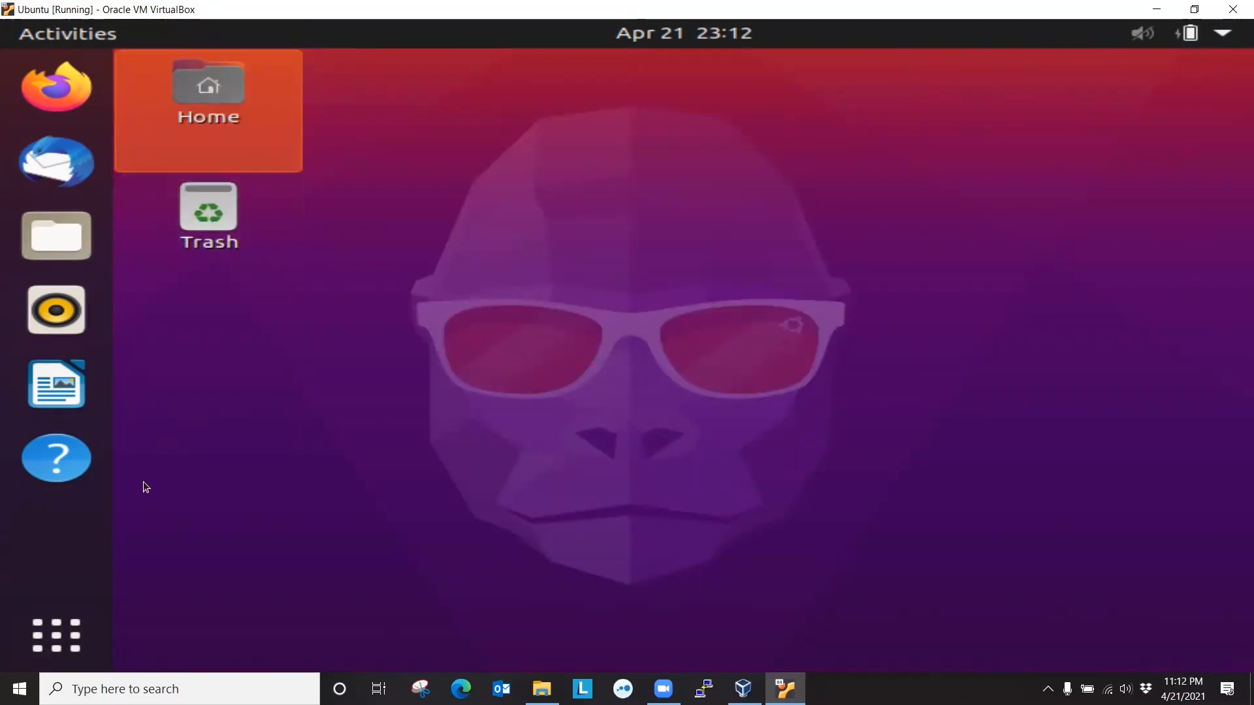
mouse_move(404, 238)
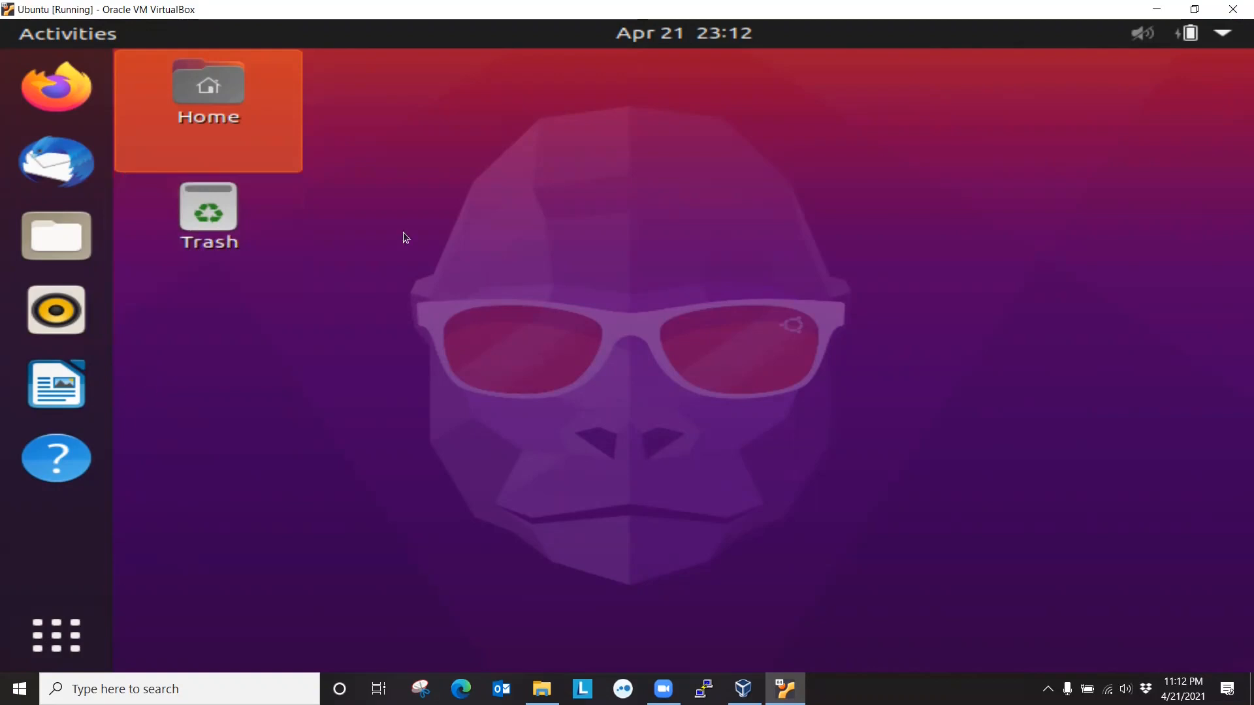
click(66, 34)
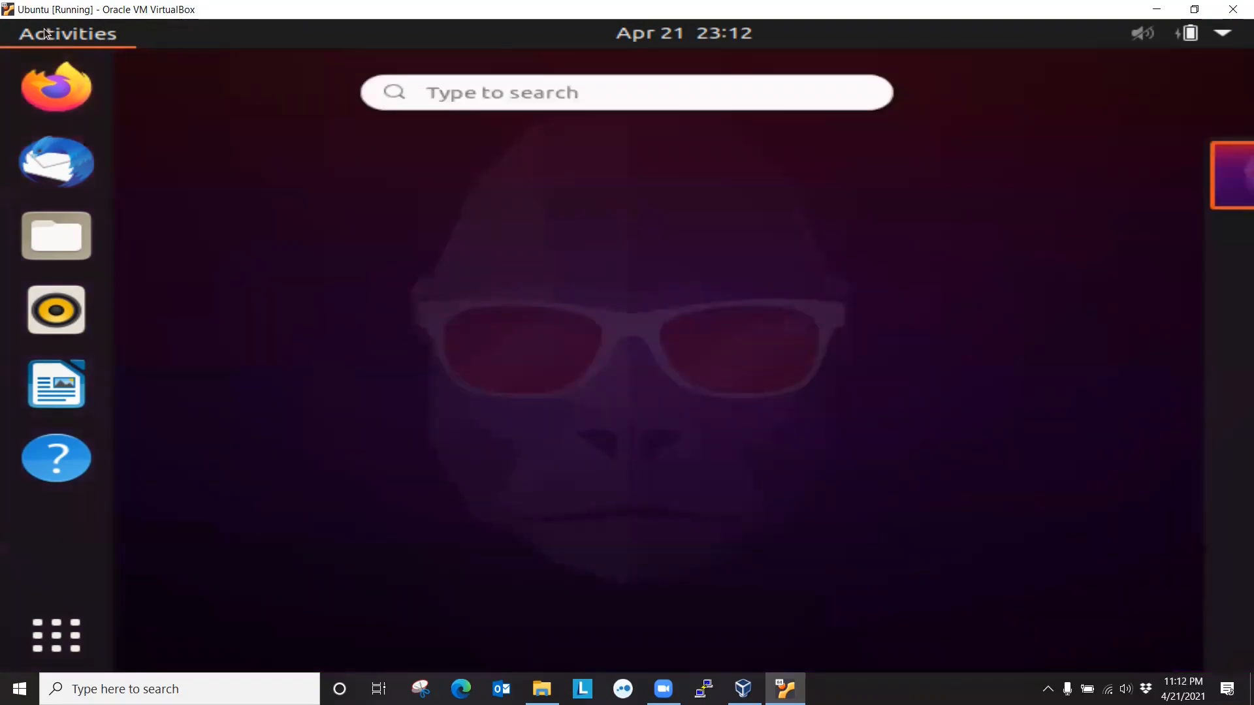
text(terminal)
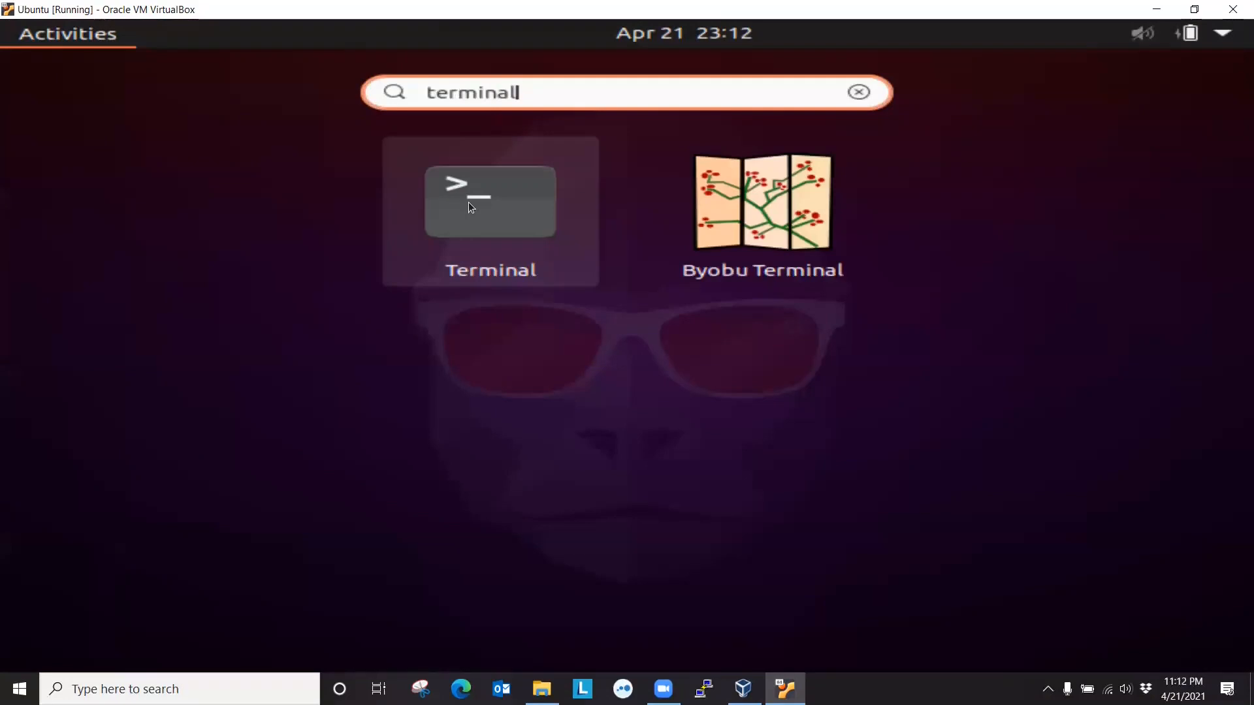
- Launch Terminal and add it to the dock favourites
click(490, 200)
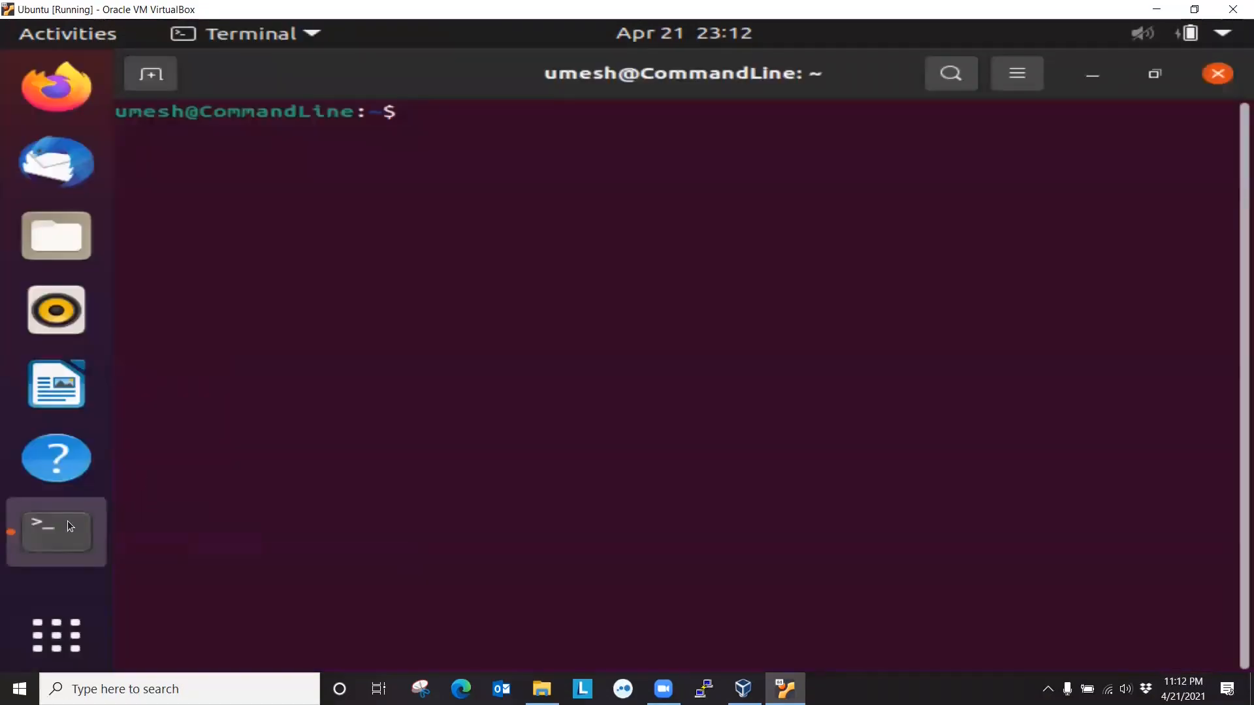
right_click(56, 531)
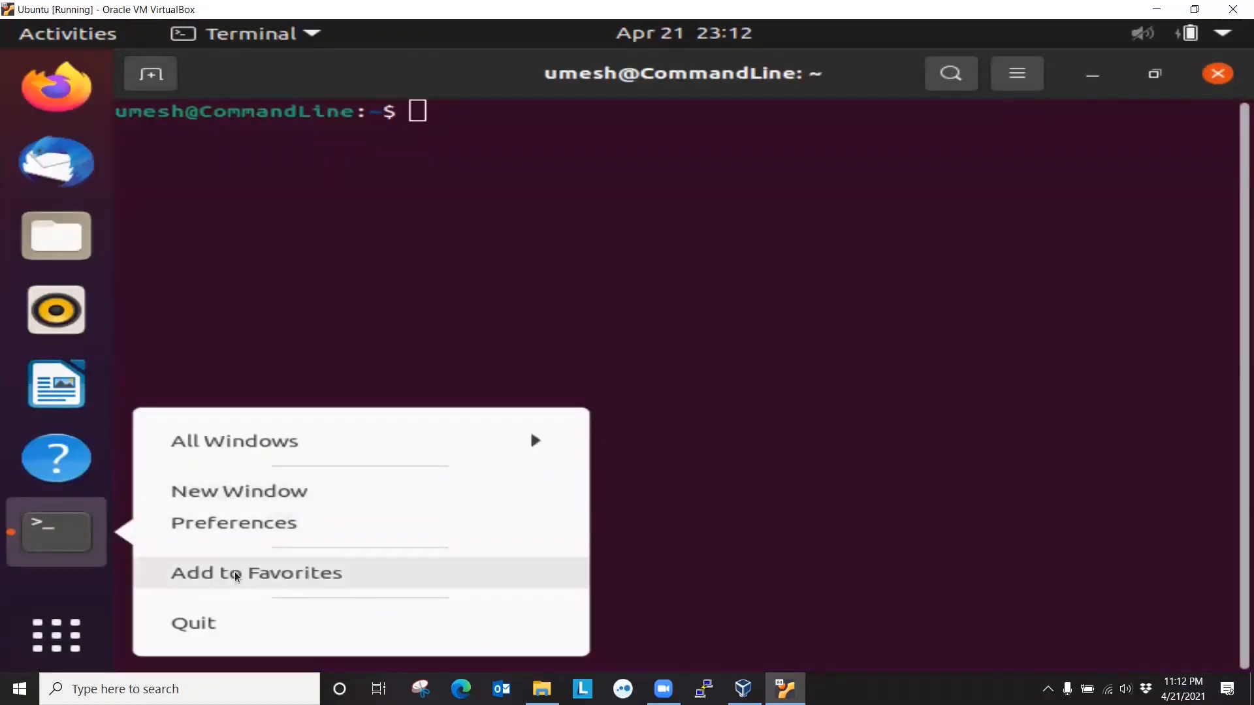
click(256, 572)
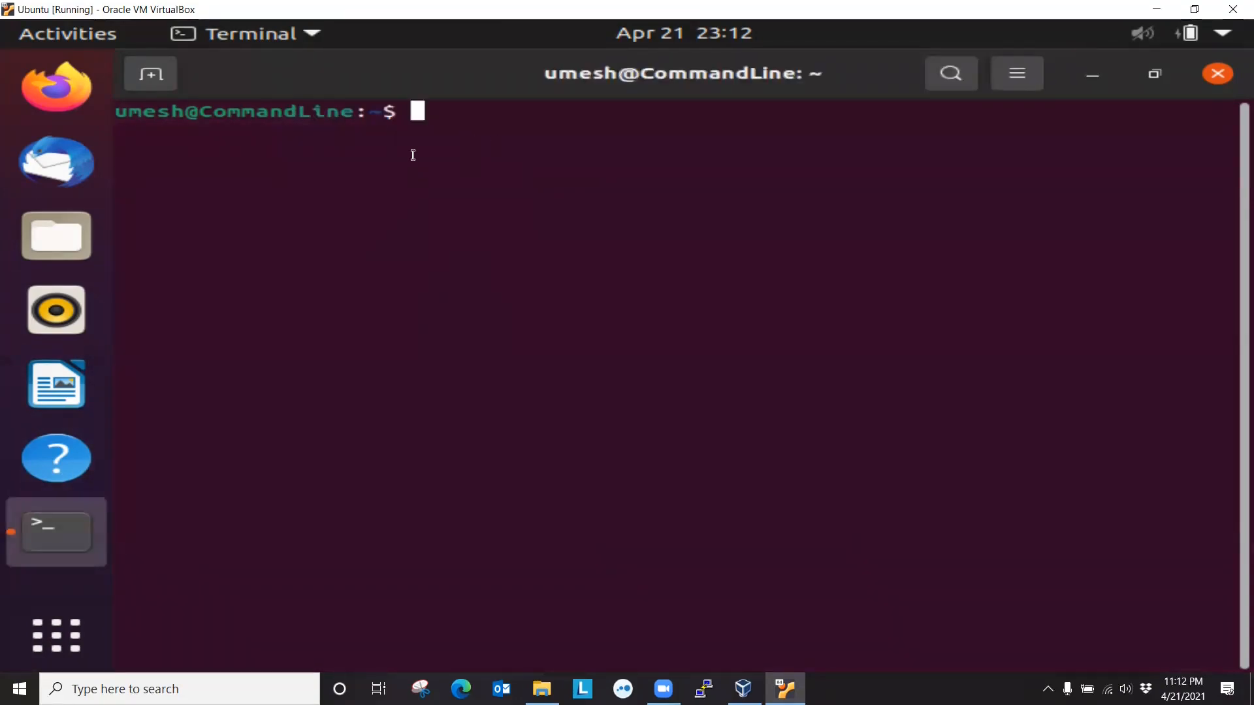
right_click(412, 155)
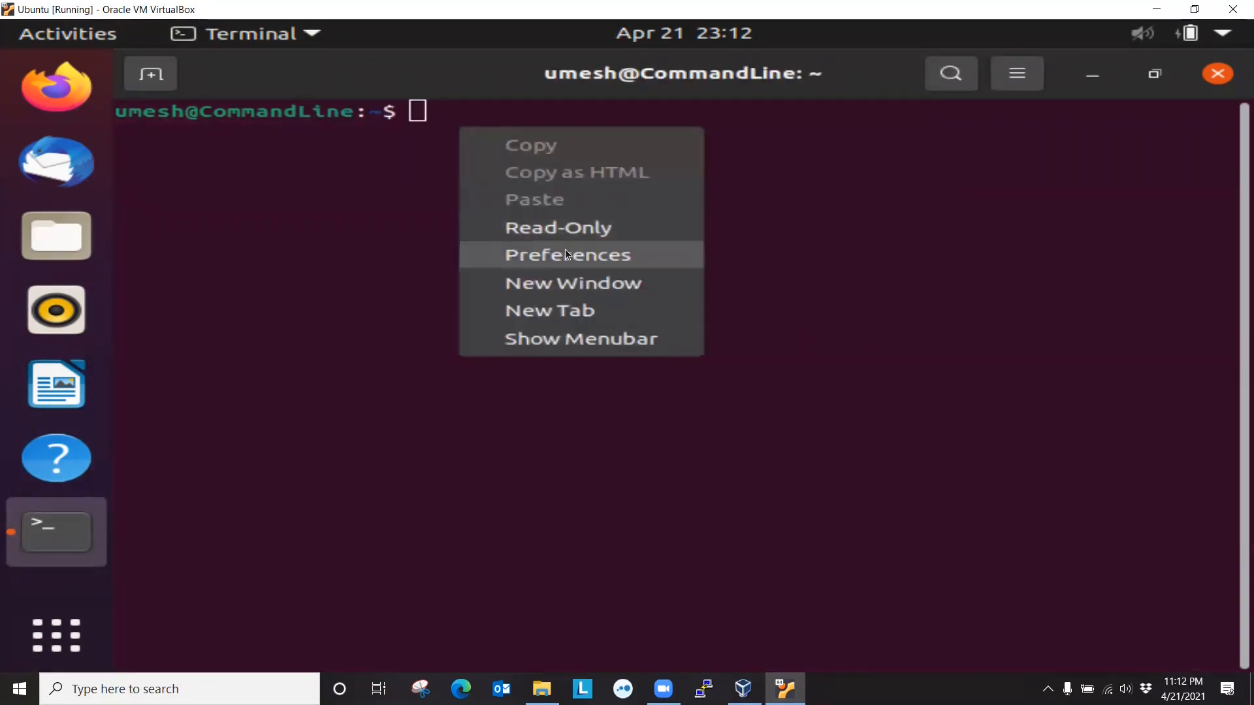
- In Preferences, untick system theme colours (Gray on black) and hide the scrollbar
click(568, 254)
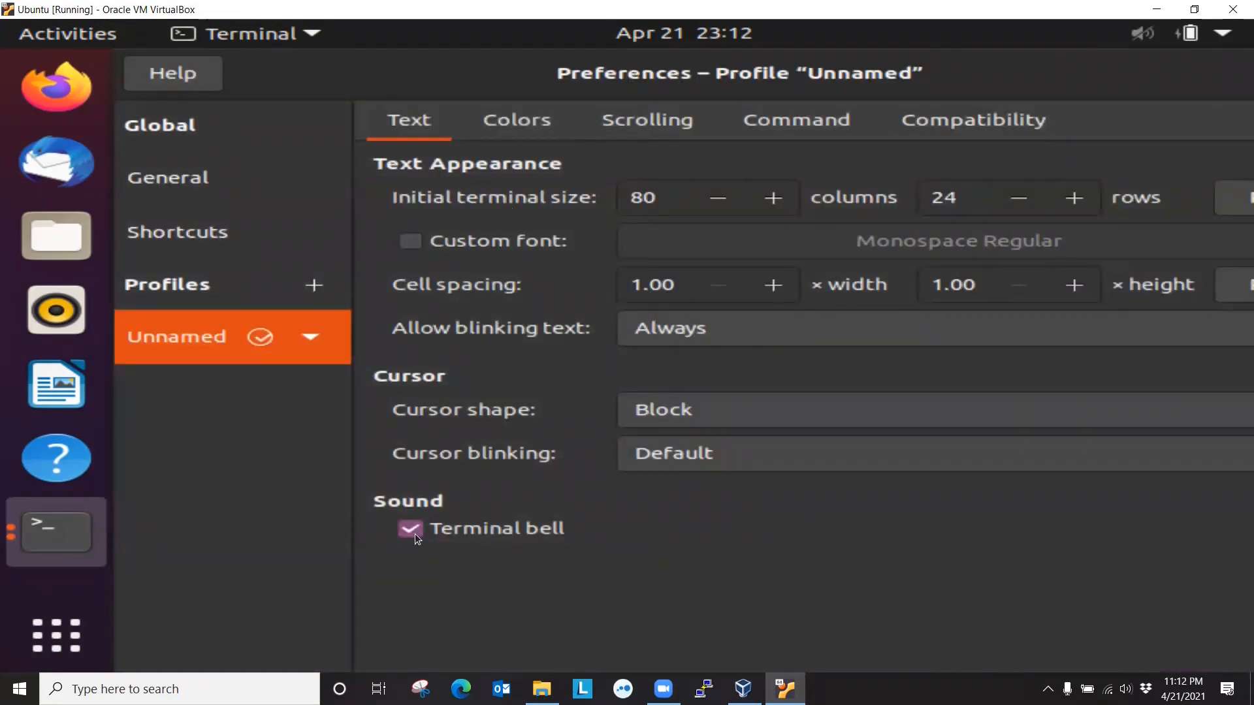
click(518, 121)
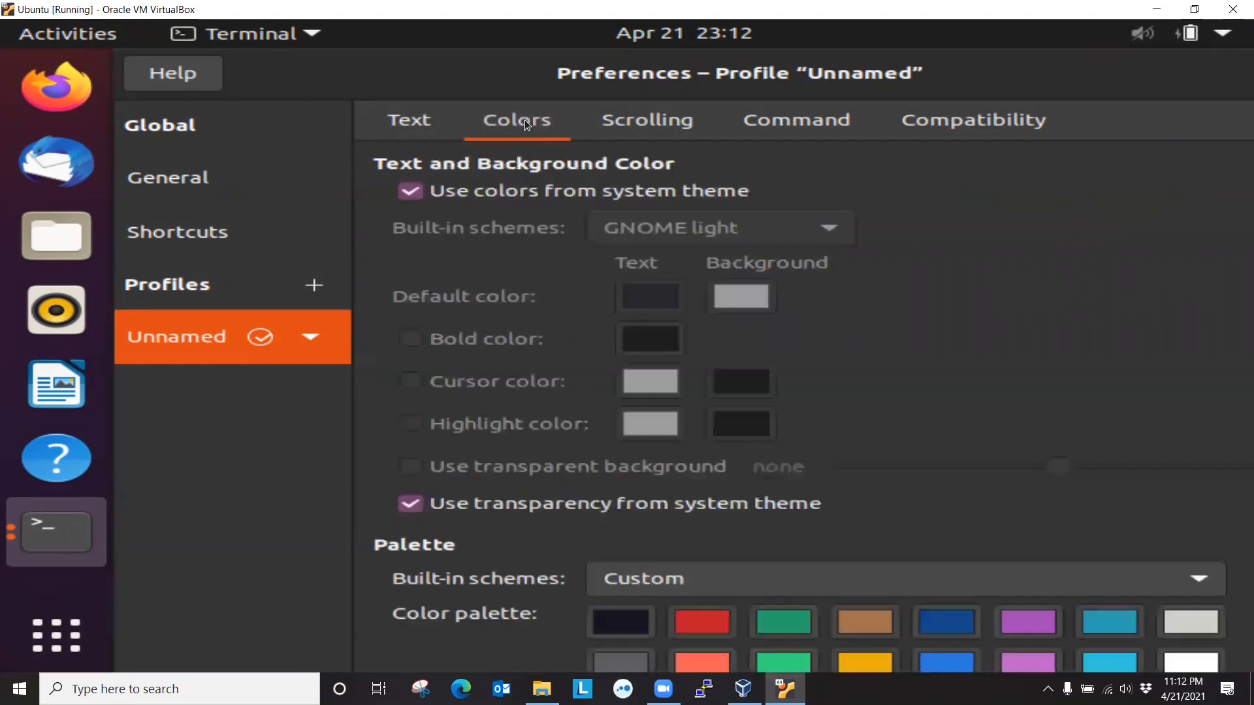
mouse_move(508, 88)
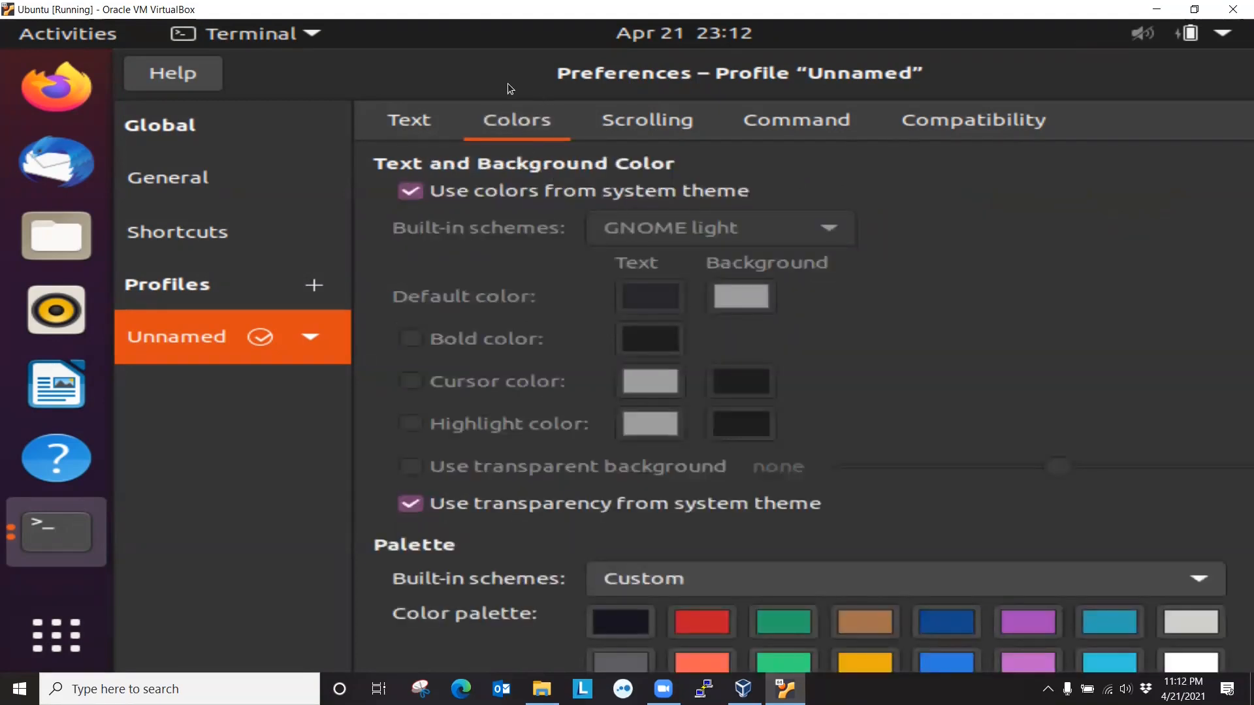
mouse_move(508, 229)
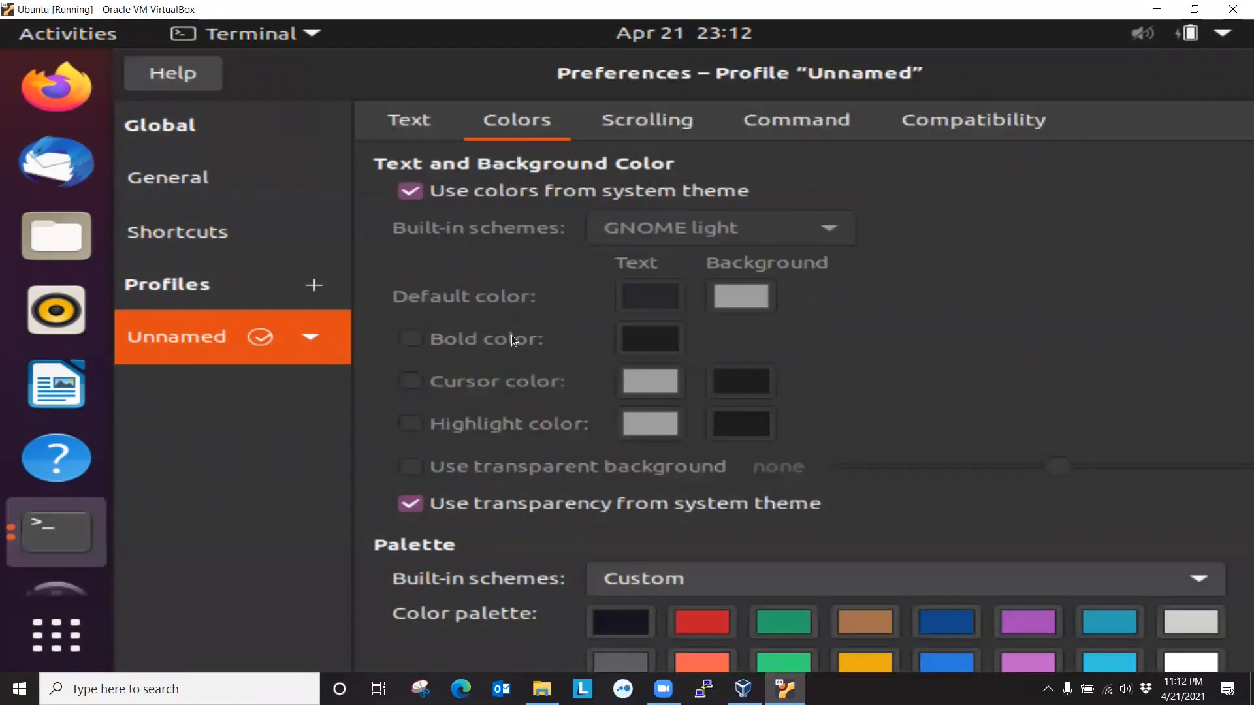
mouse_move(800, 226)
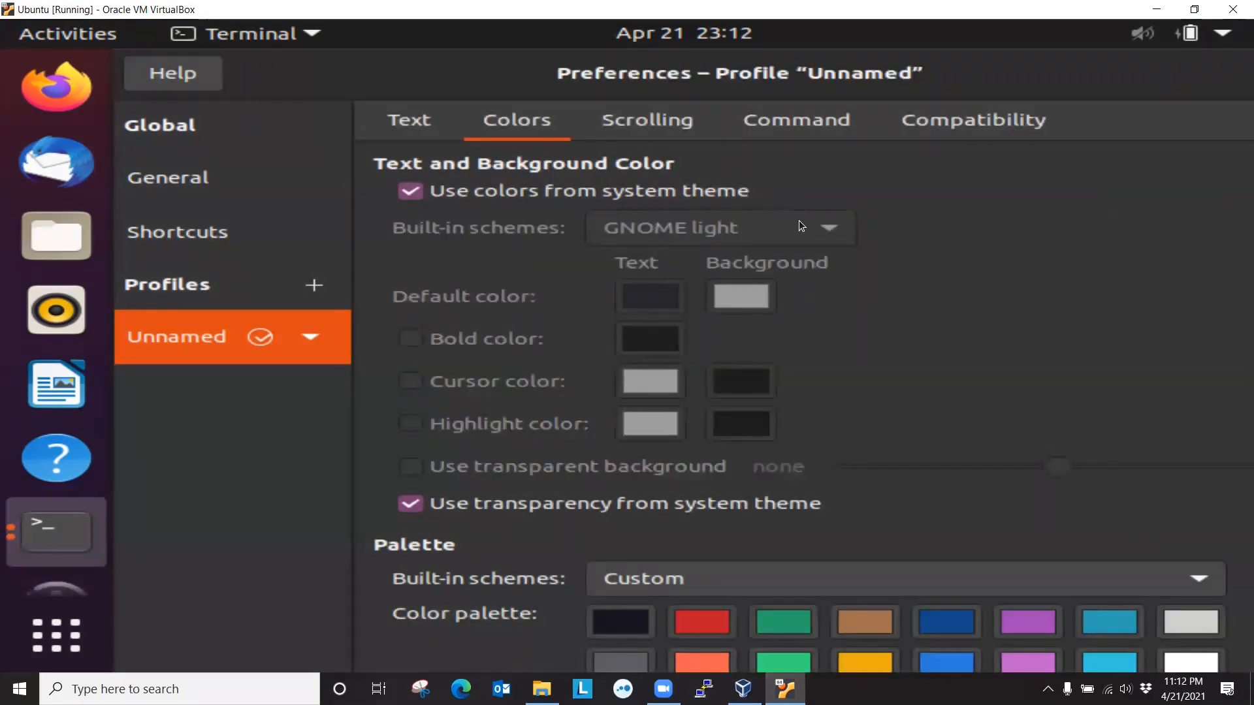
click(410, 191)
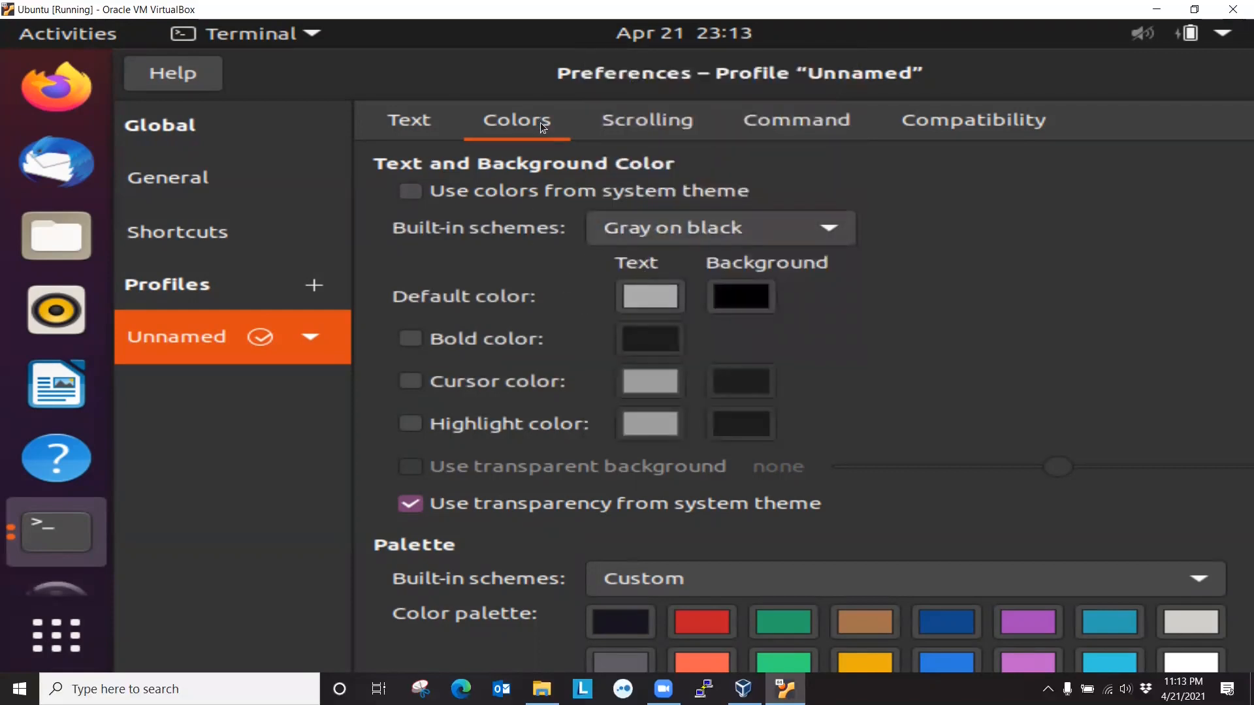
click(647, 120)
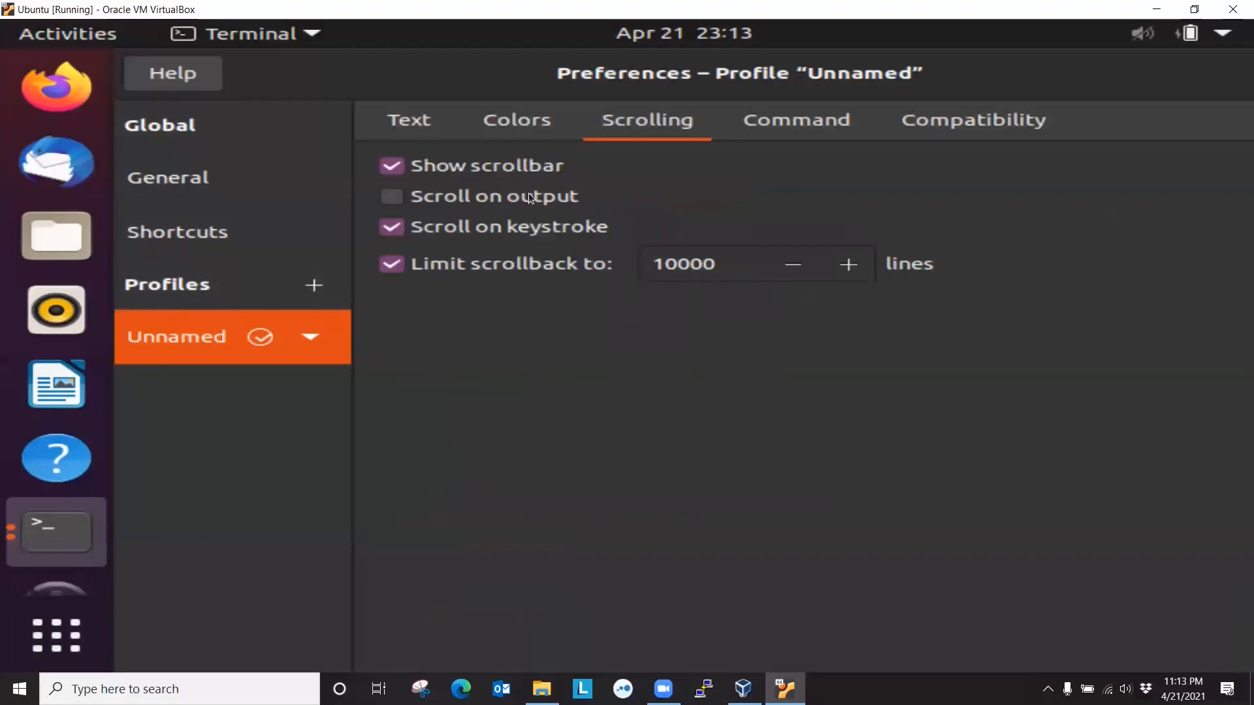
click(391, 166)
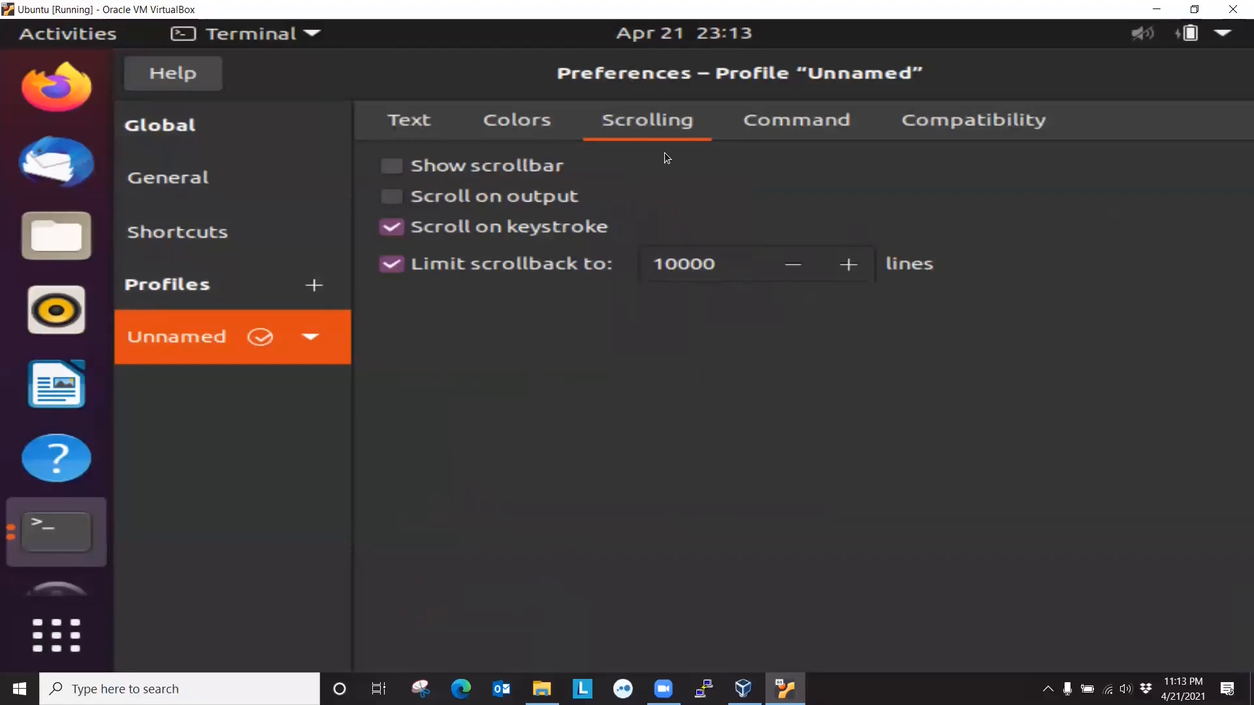
click(795, 120)
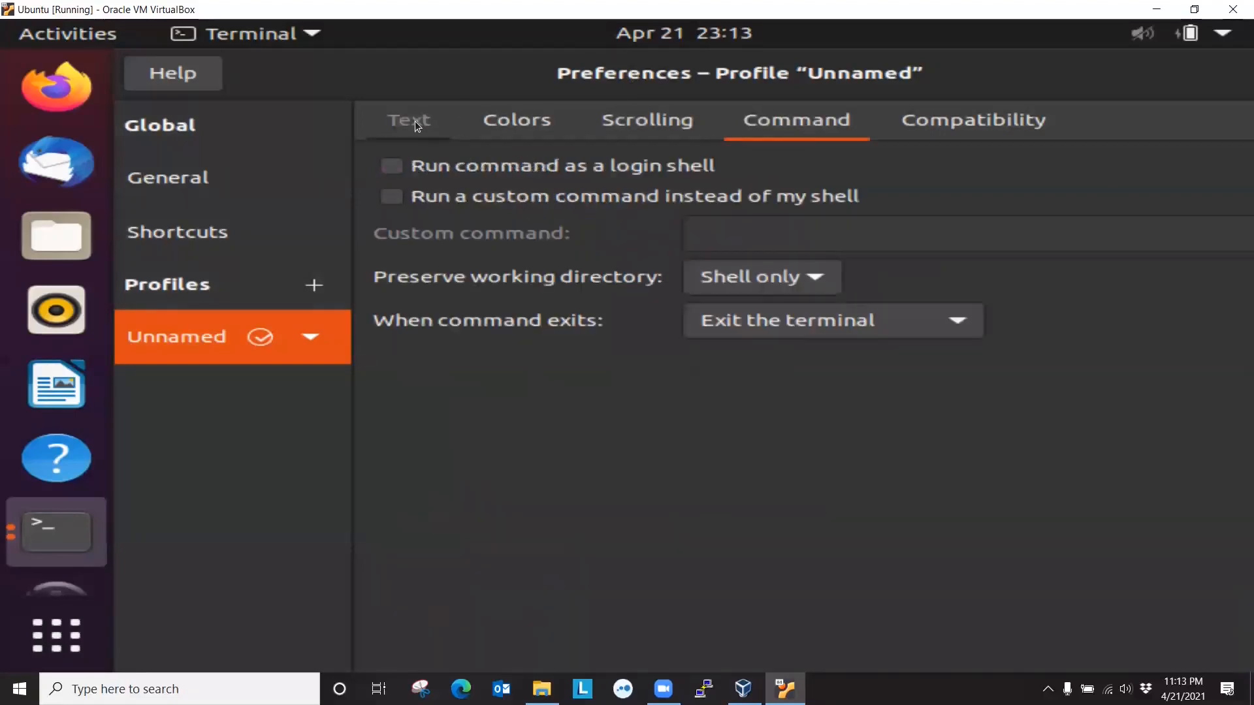
click(517, 120)
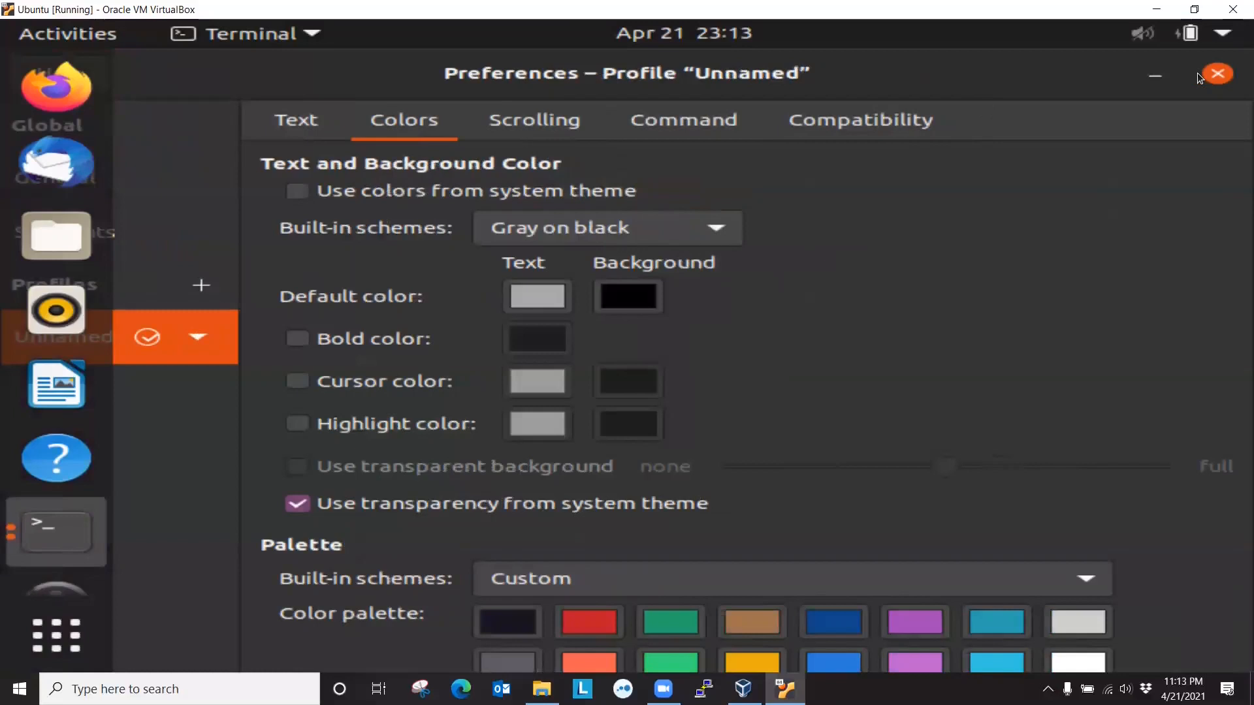
click(1216, 73)
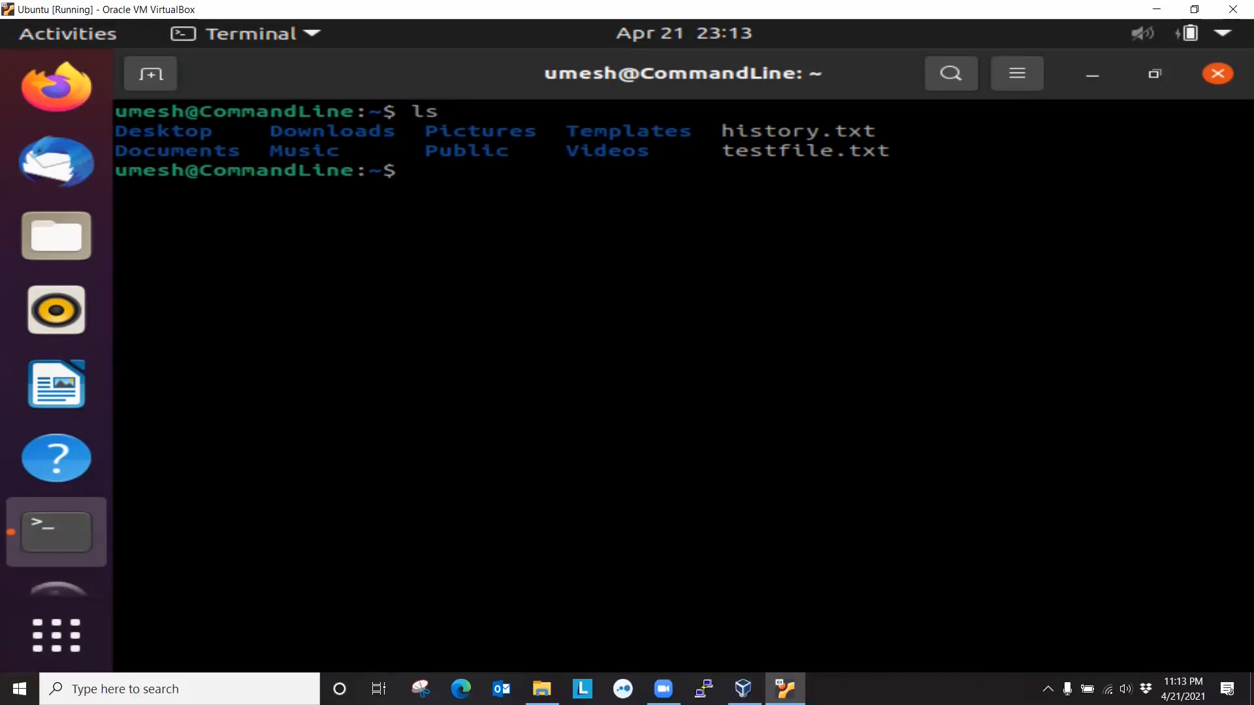
- Search Activities for 'display' to reach the Displays settings
text(display)
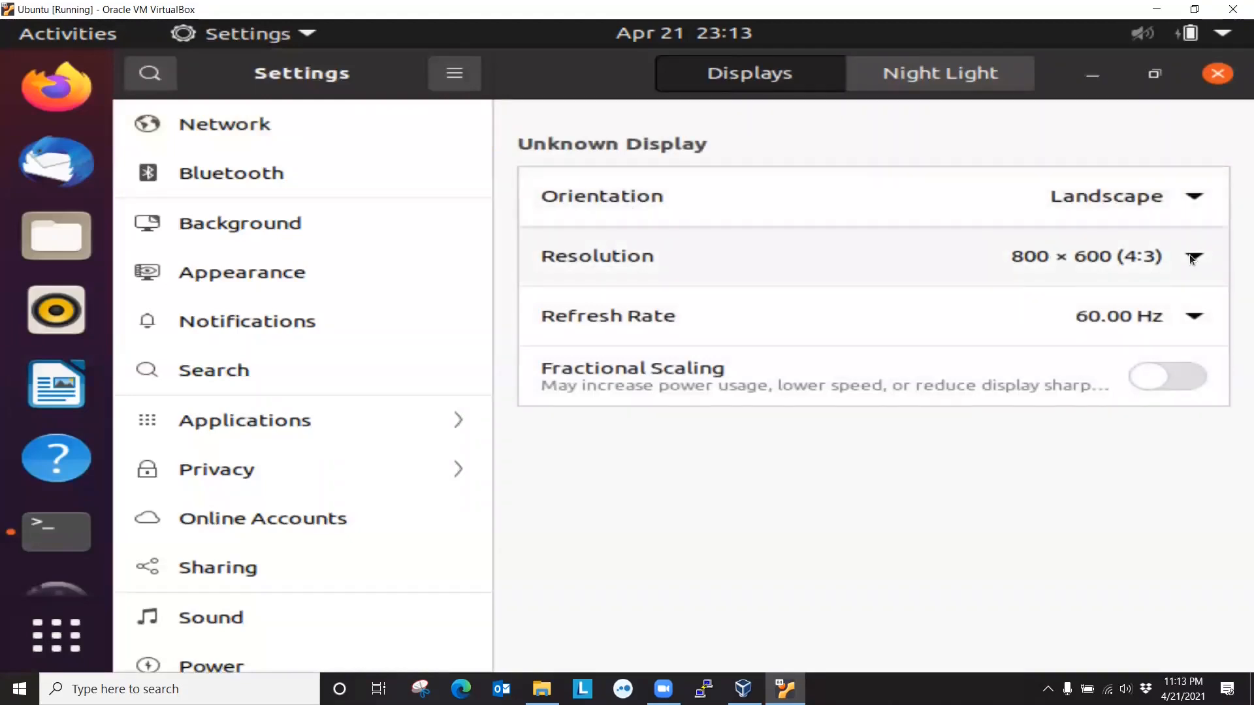
- Change the resolution to 1920 × 1200 (16:10), apply it and keep the changes
click(1192, 256)
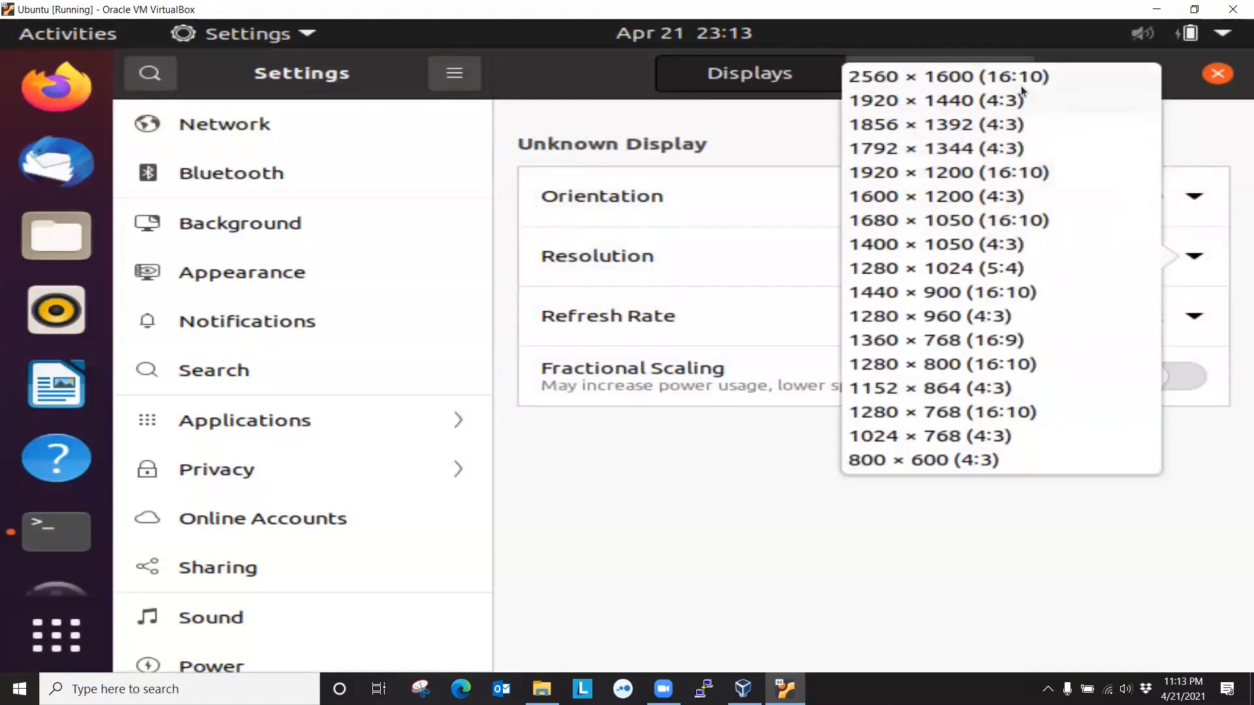
click(935, 172)
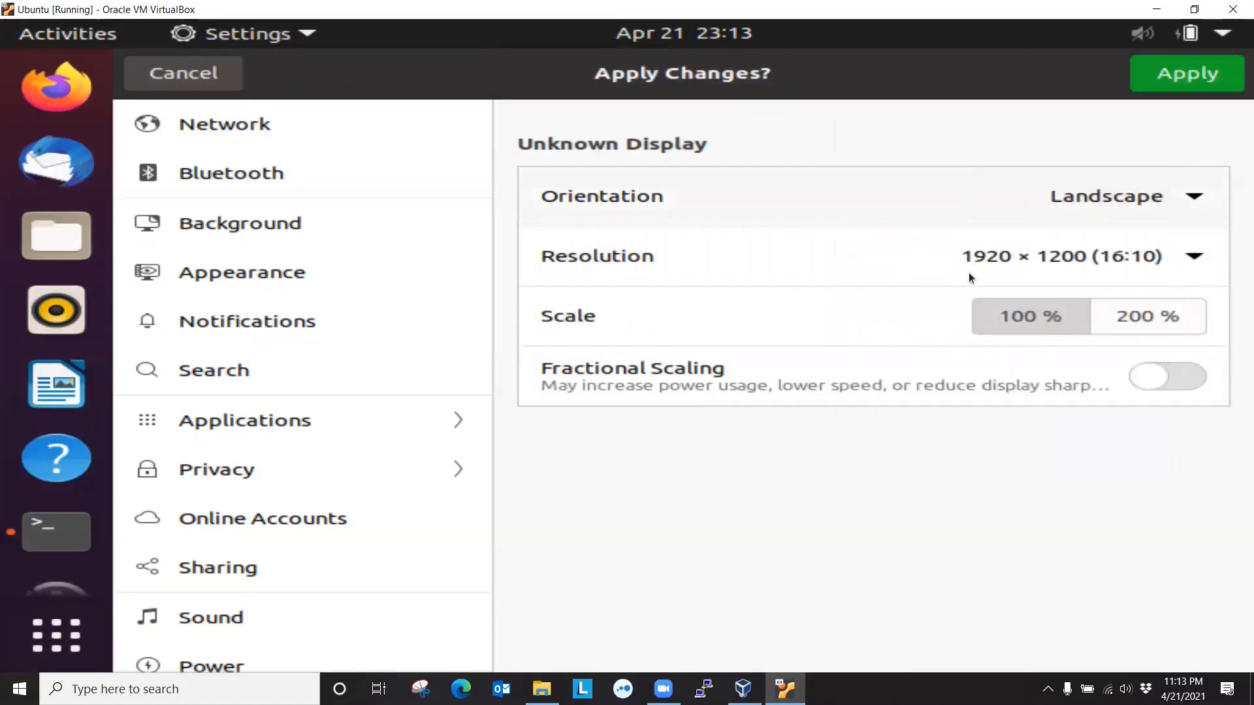
click(1187, 73)
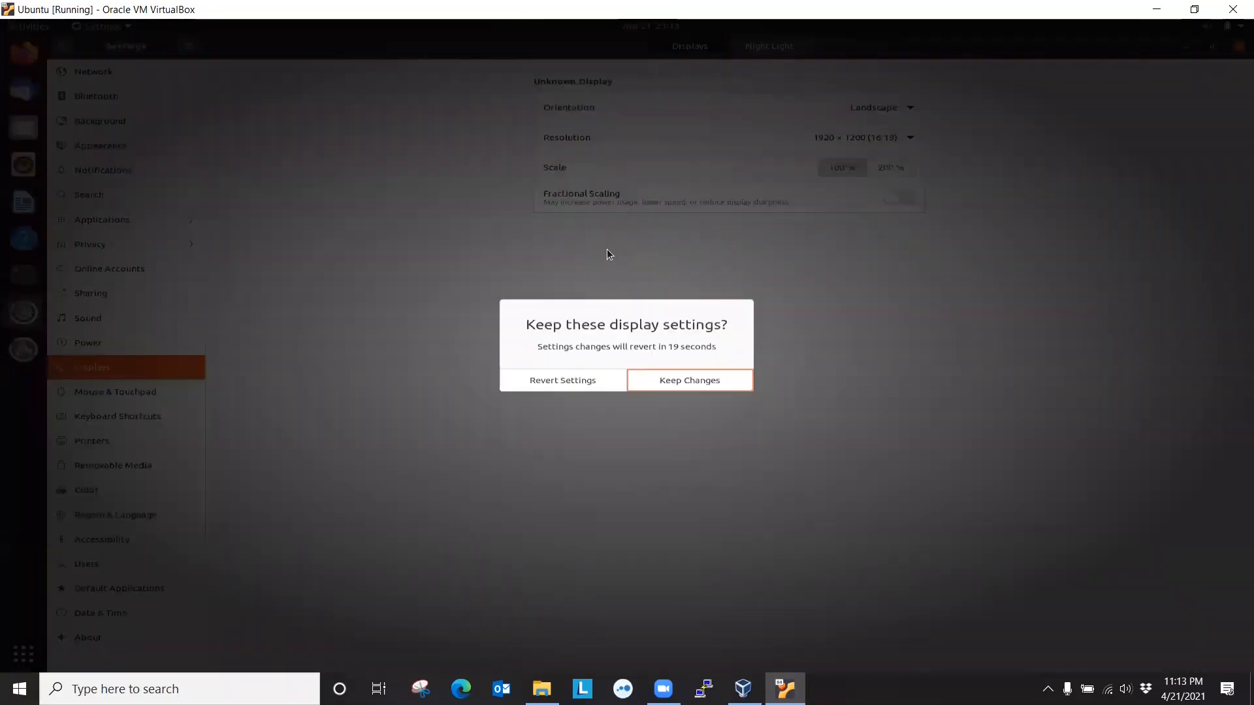
click(688, 380)
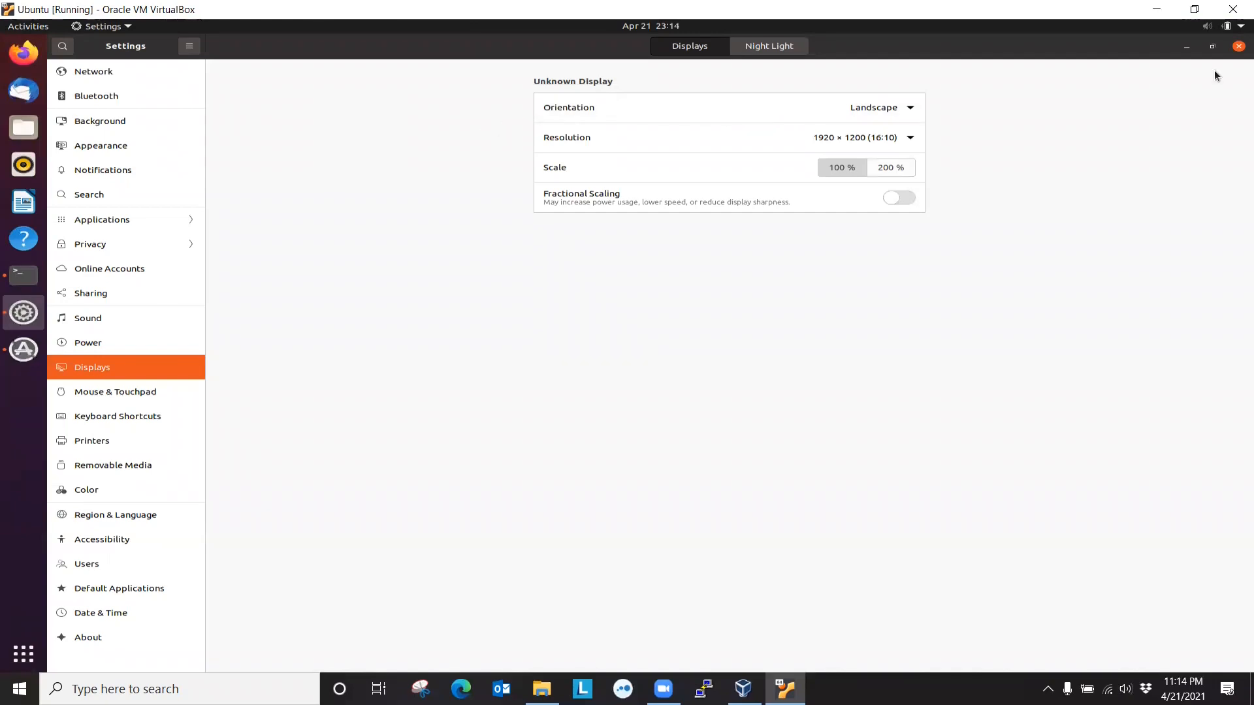
mouse_move(1215, 51)
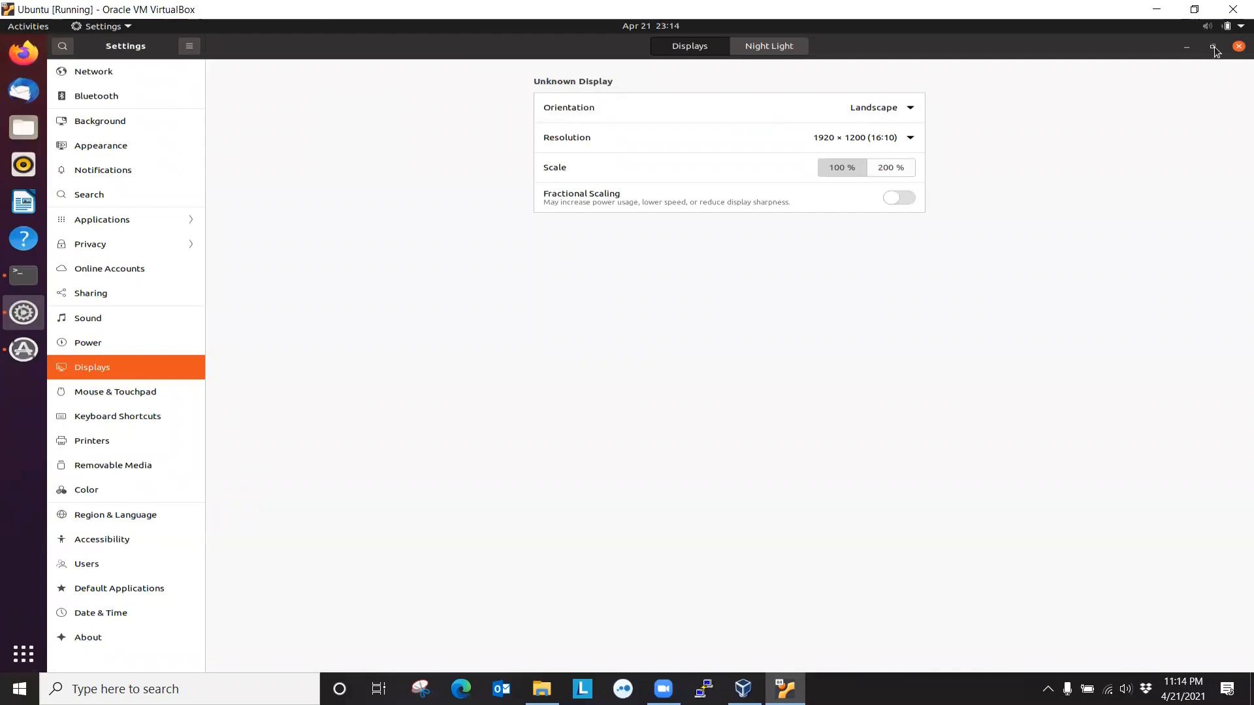
mouse_move(99, 120)
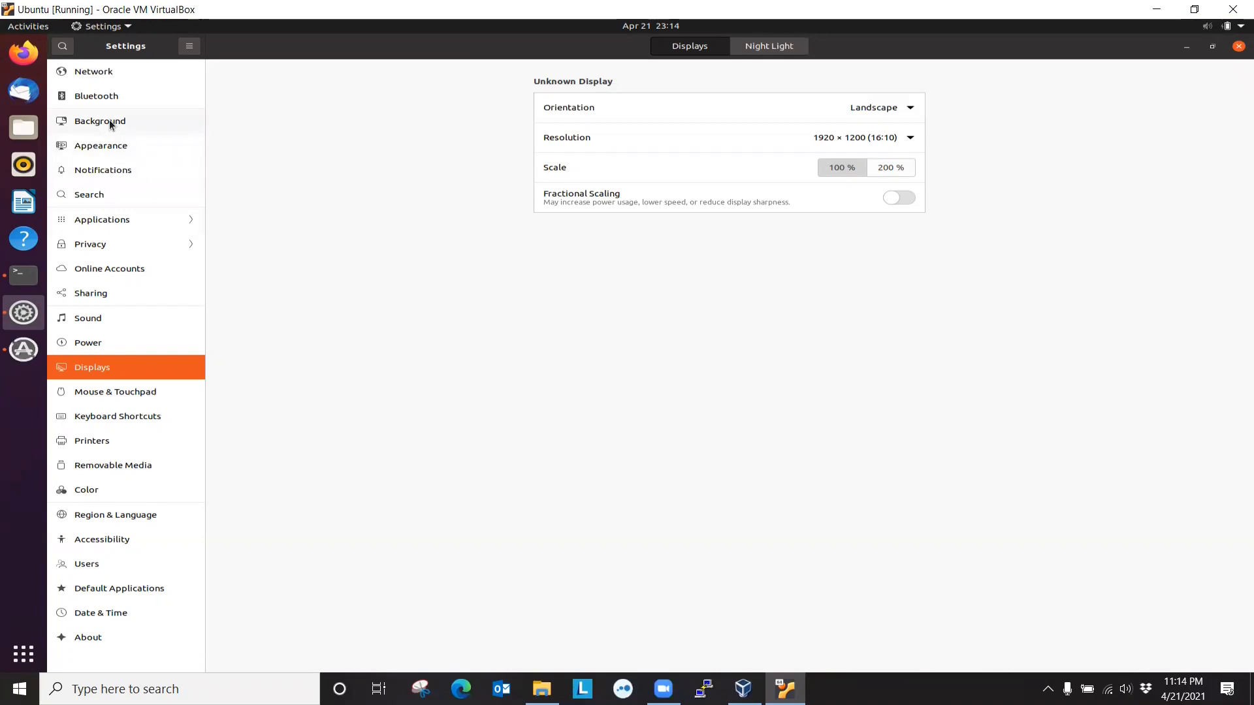
- Browse the Background, Appearance and Notifications pages, then return to the Terminal window
click(99, 120)
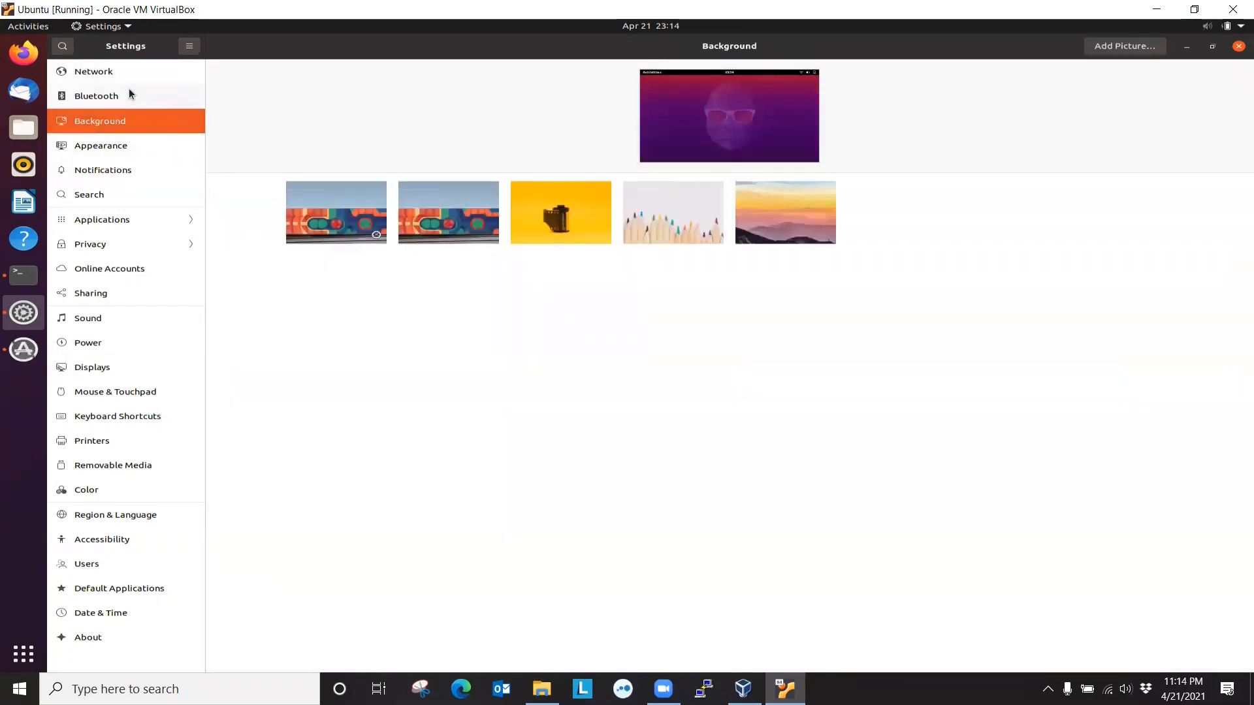
click(101, 145)
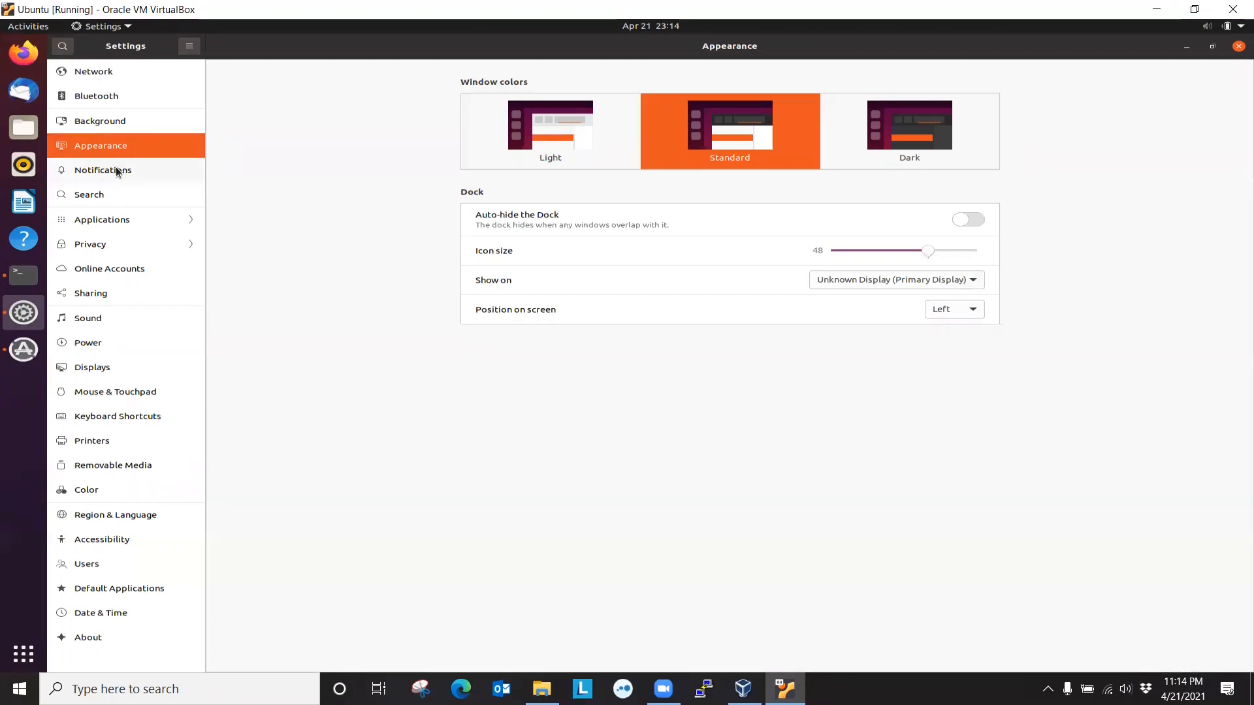
click(102, 170)
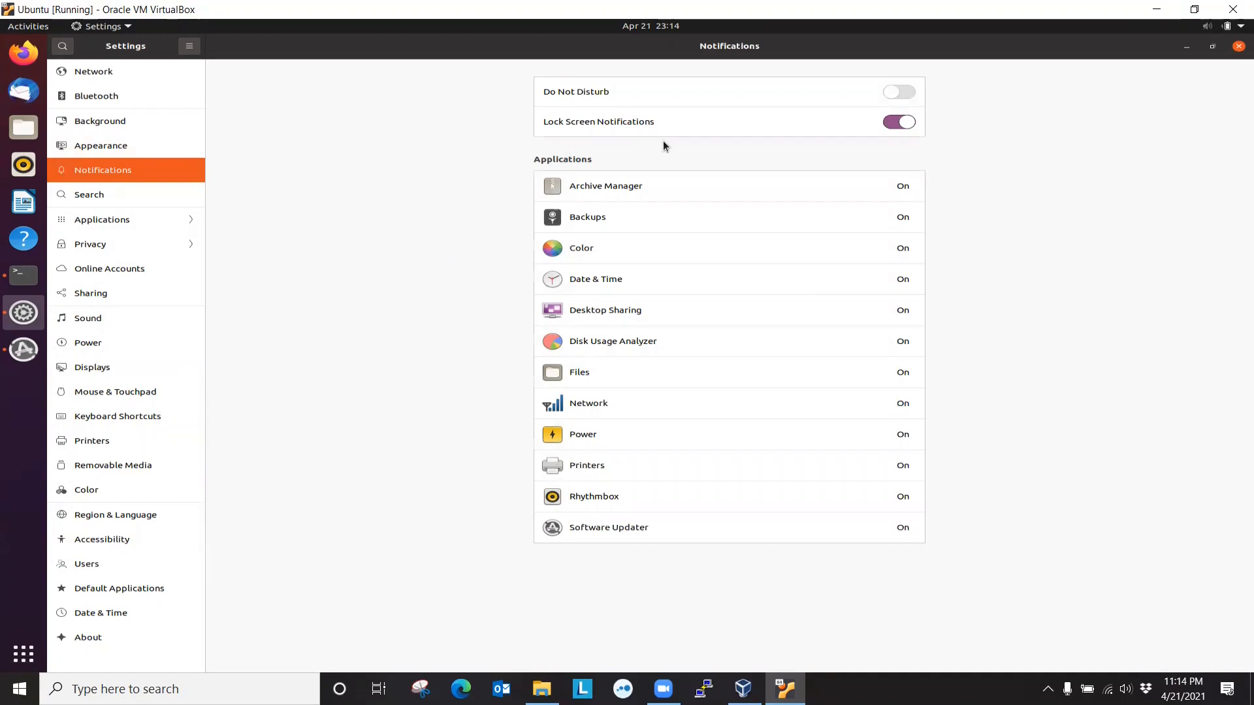
mouse_move(22, 276)
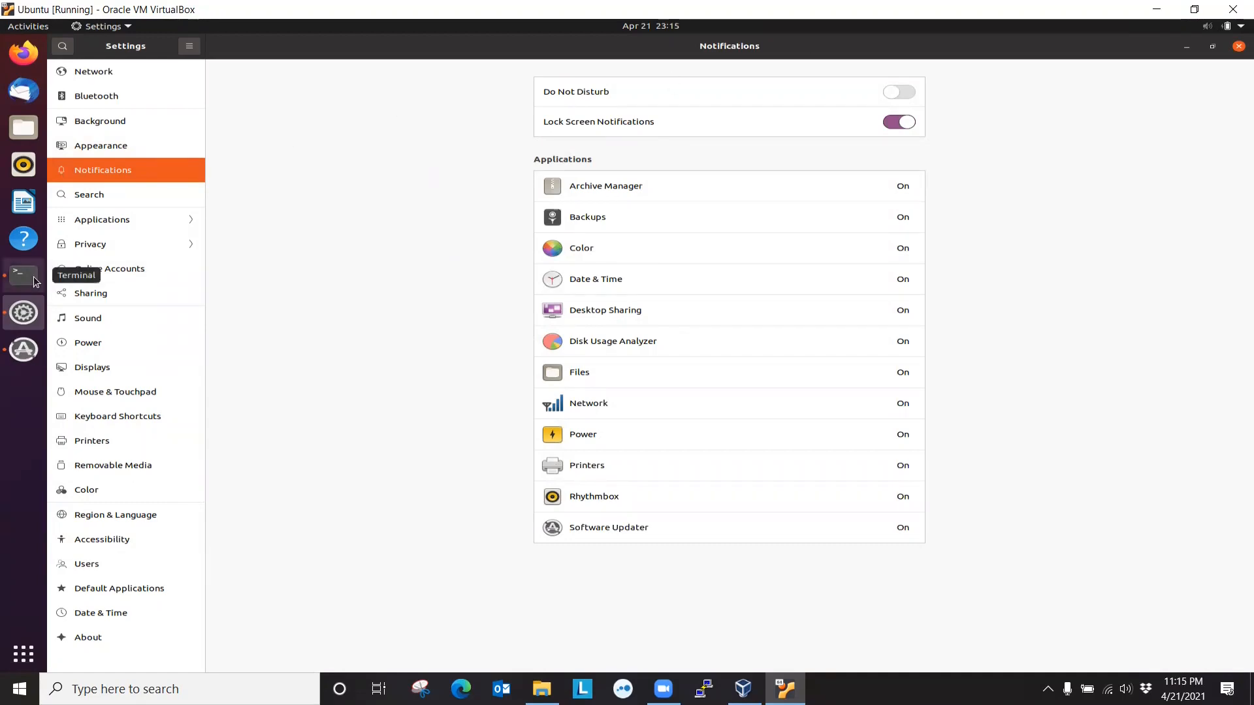
click(22, 275)
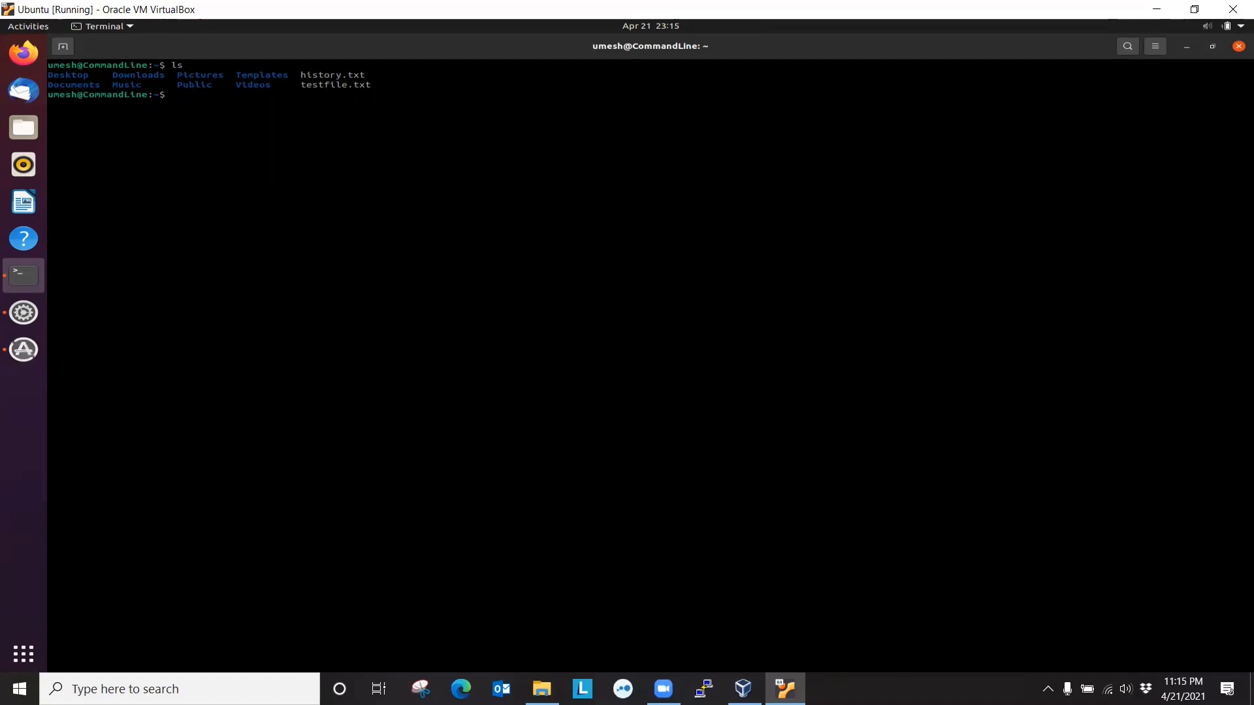
- Reboot the VM with 'shutdown -r now'
text(shutdown -r now)
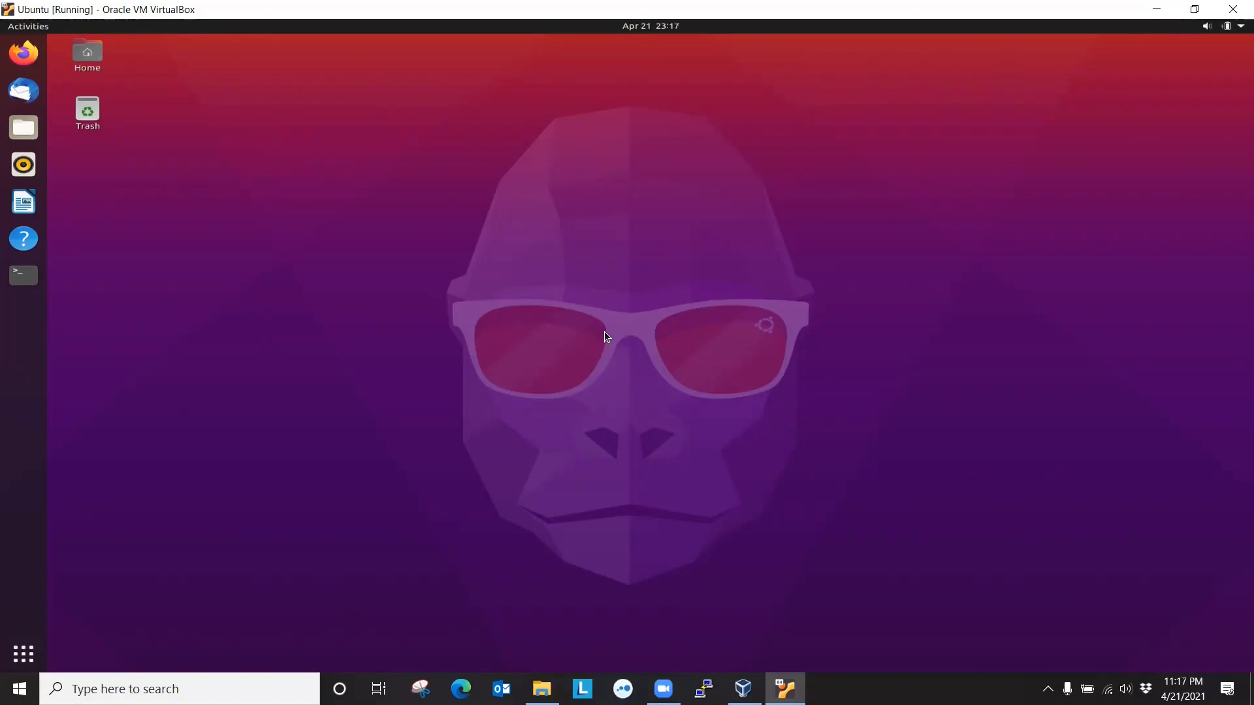
- Launch Software Updater via an Activities search for 'software', authenticate the update install, and start a Terminal
click(28, 26)
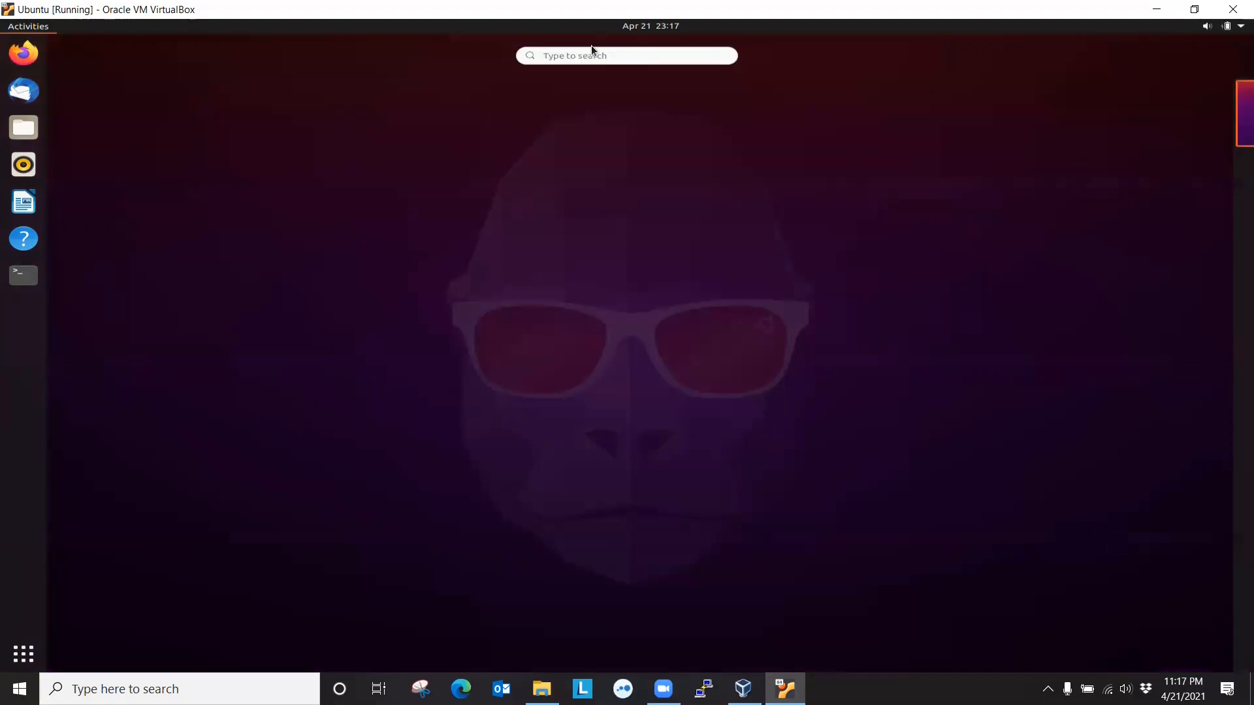
text(software)
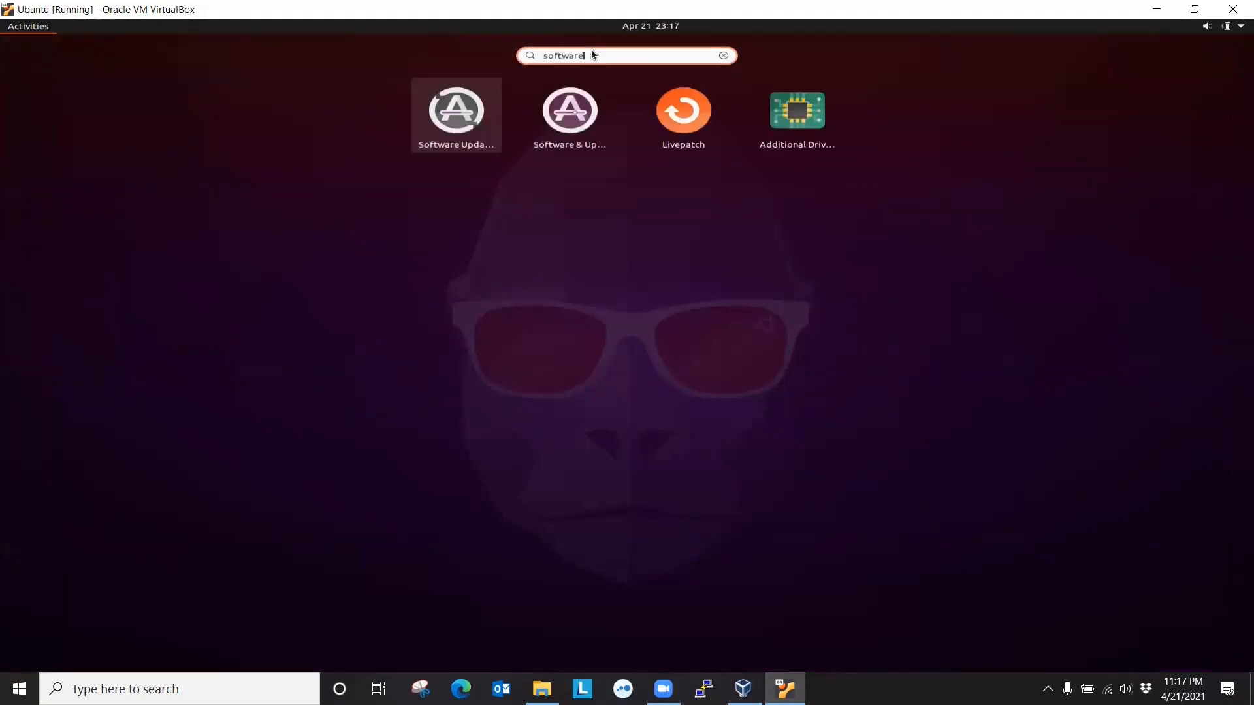
key(Escape)
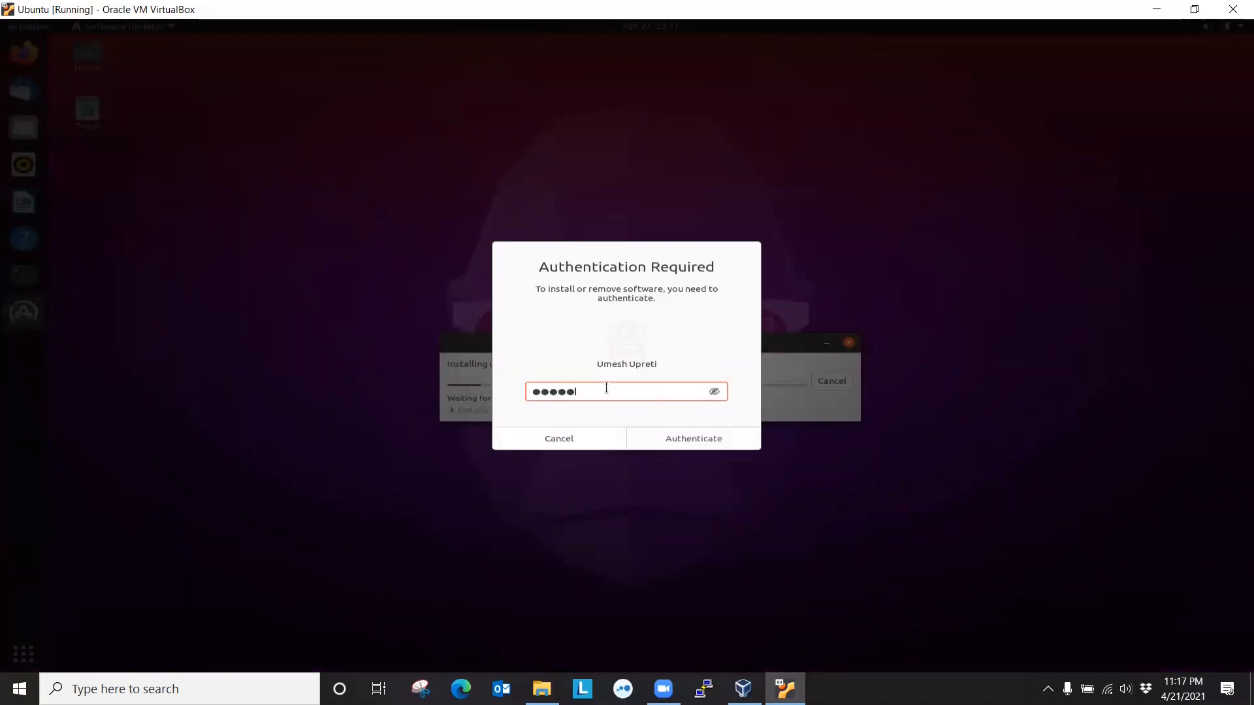
click(692, 439)
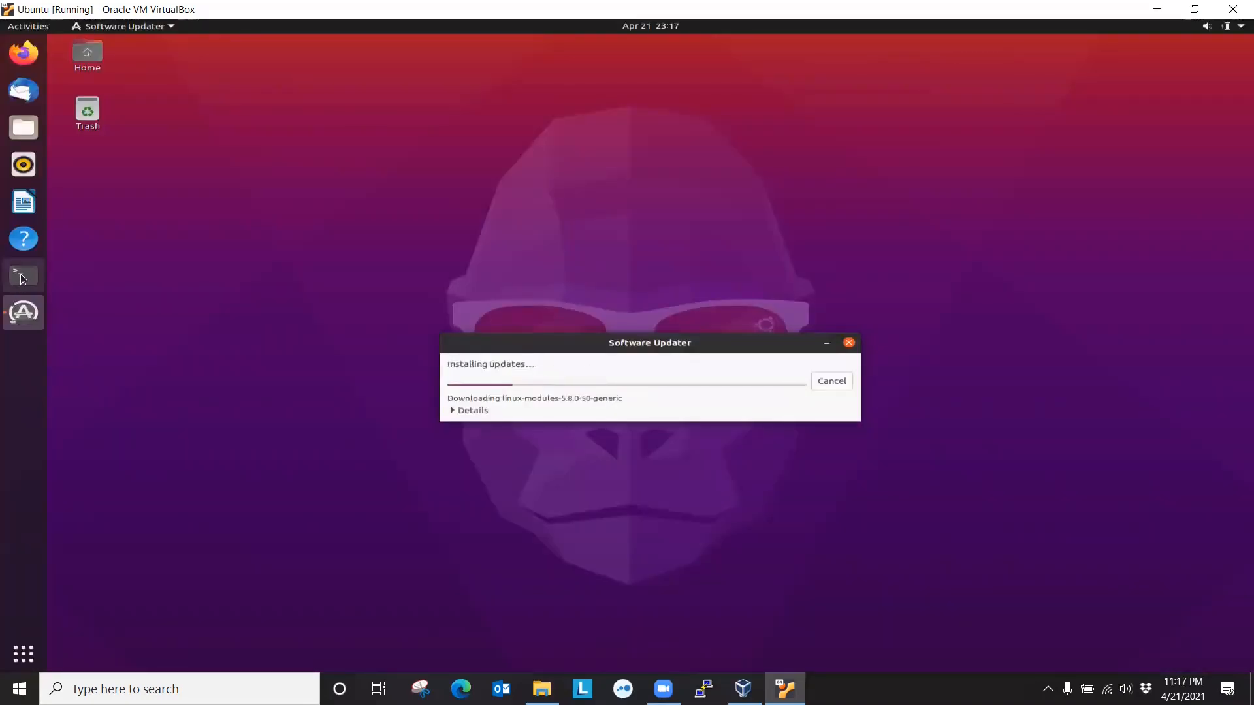
click(22, 275)
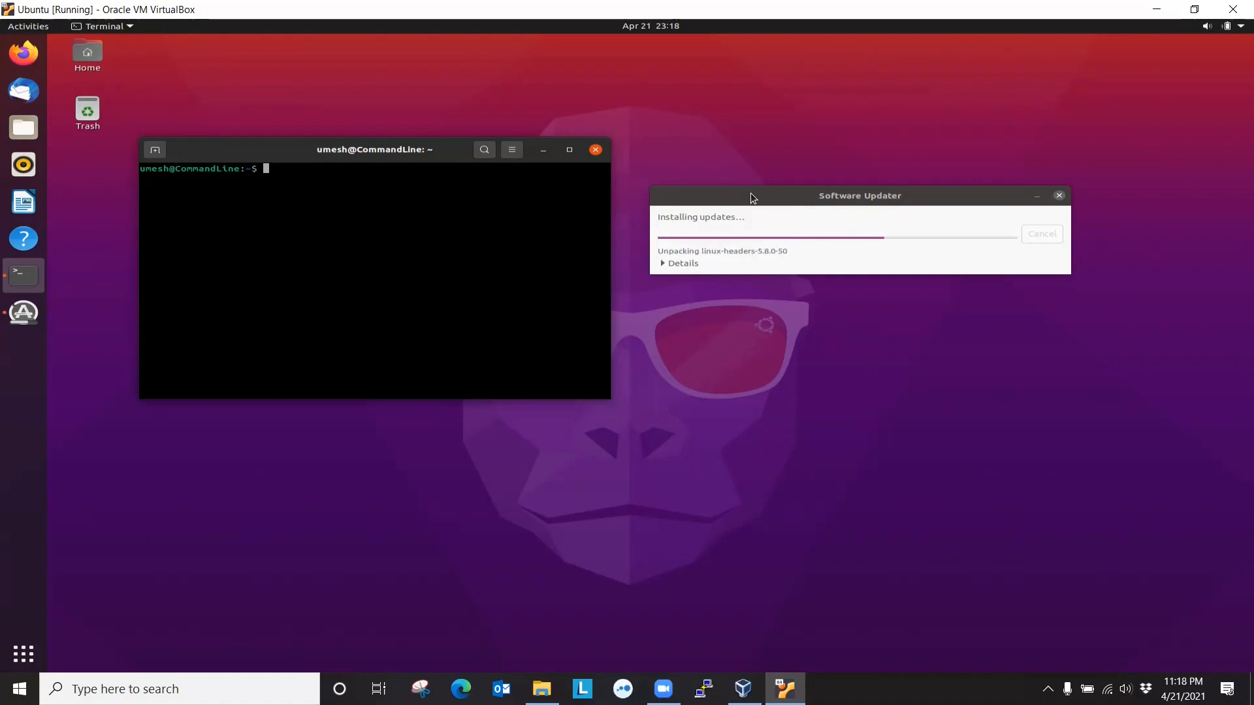
mouse_move(380, 210)
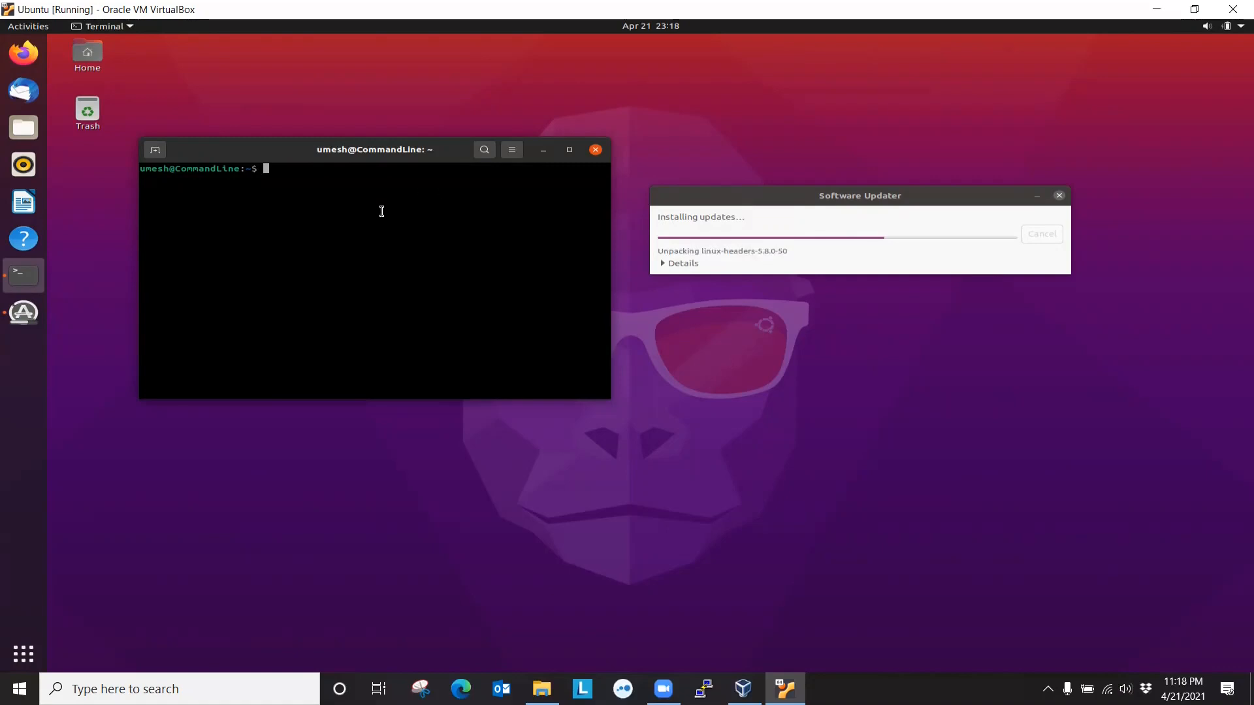
mouse_move(375, 197)
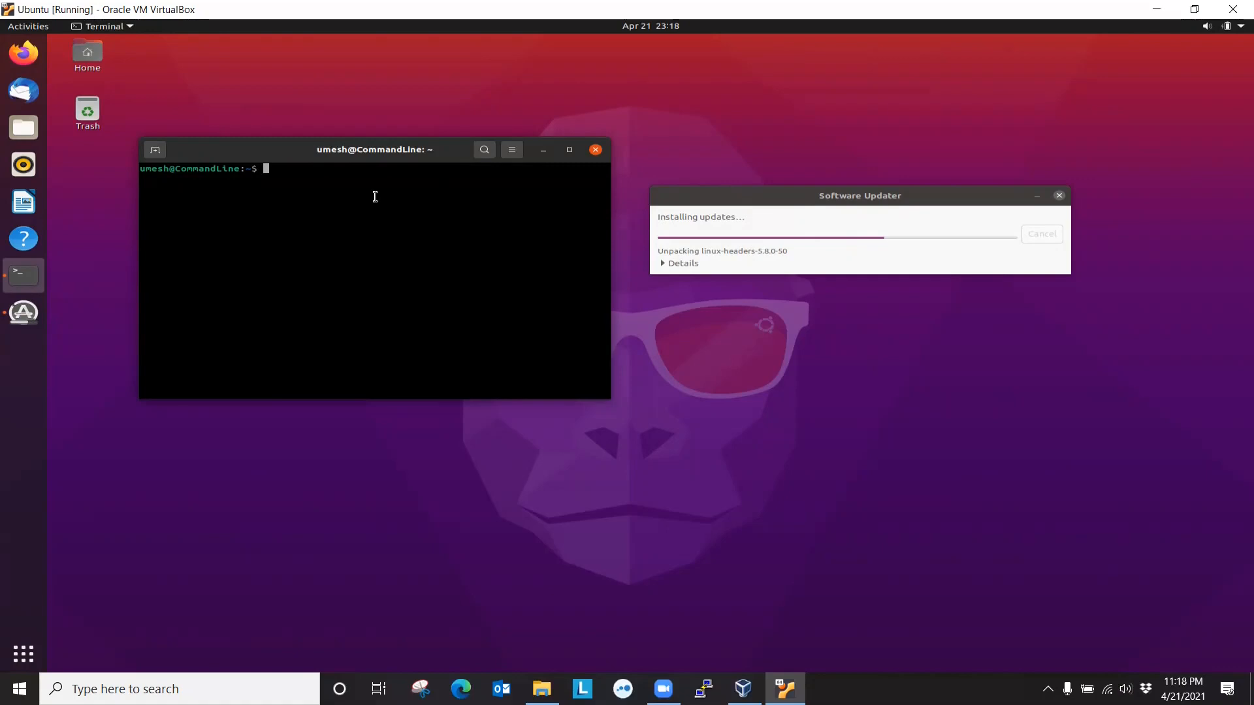
- Begin typing an 'apt-get ins' command while the updates install
text(apt-get ins)
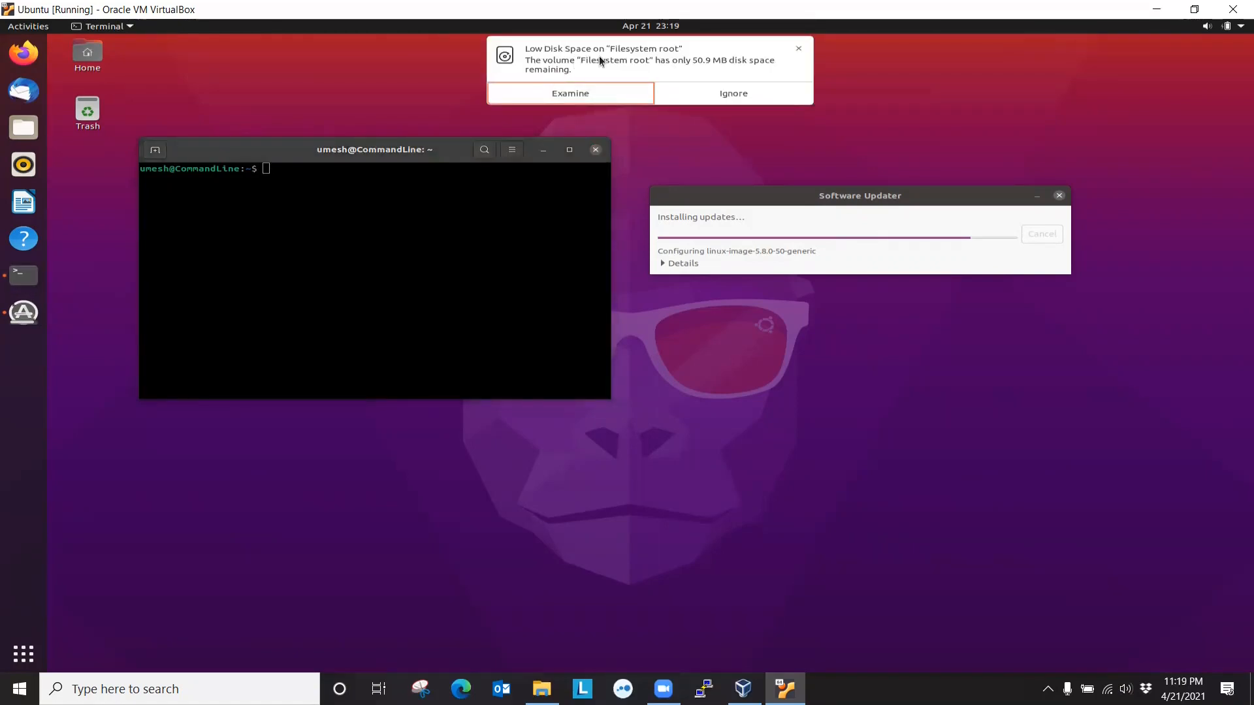
mouse_move(529, 65)
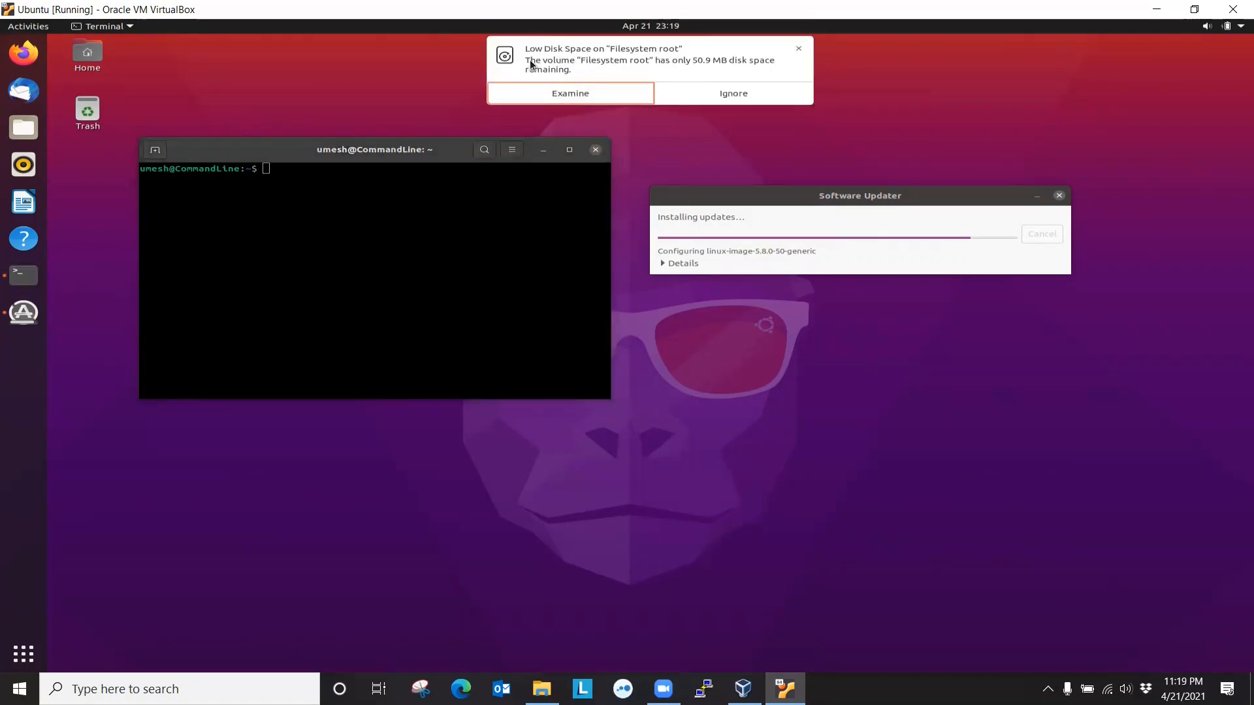
mouse_move(662, 53)
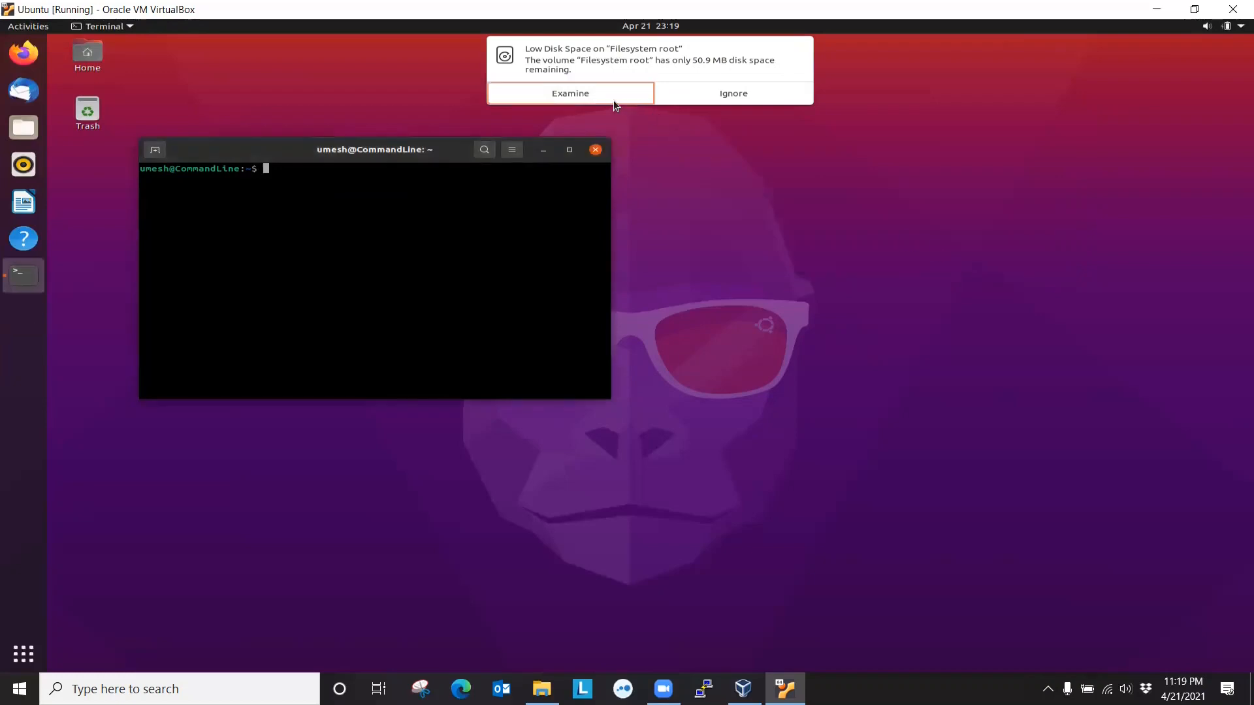
- Examine the root filesystem from the Low Disk Space warning and run 'df -Th' to see it 97% full
click(570, 93)
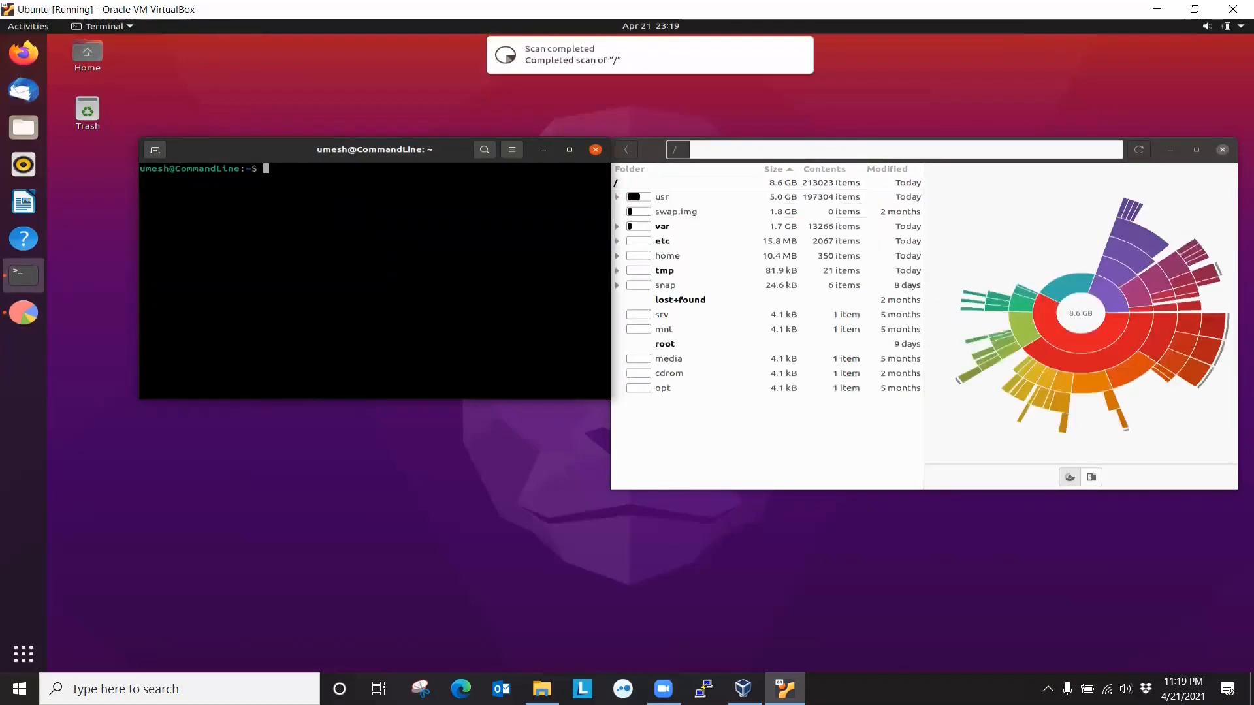
text(df -Th)
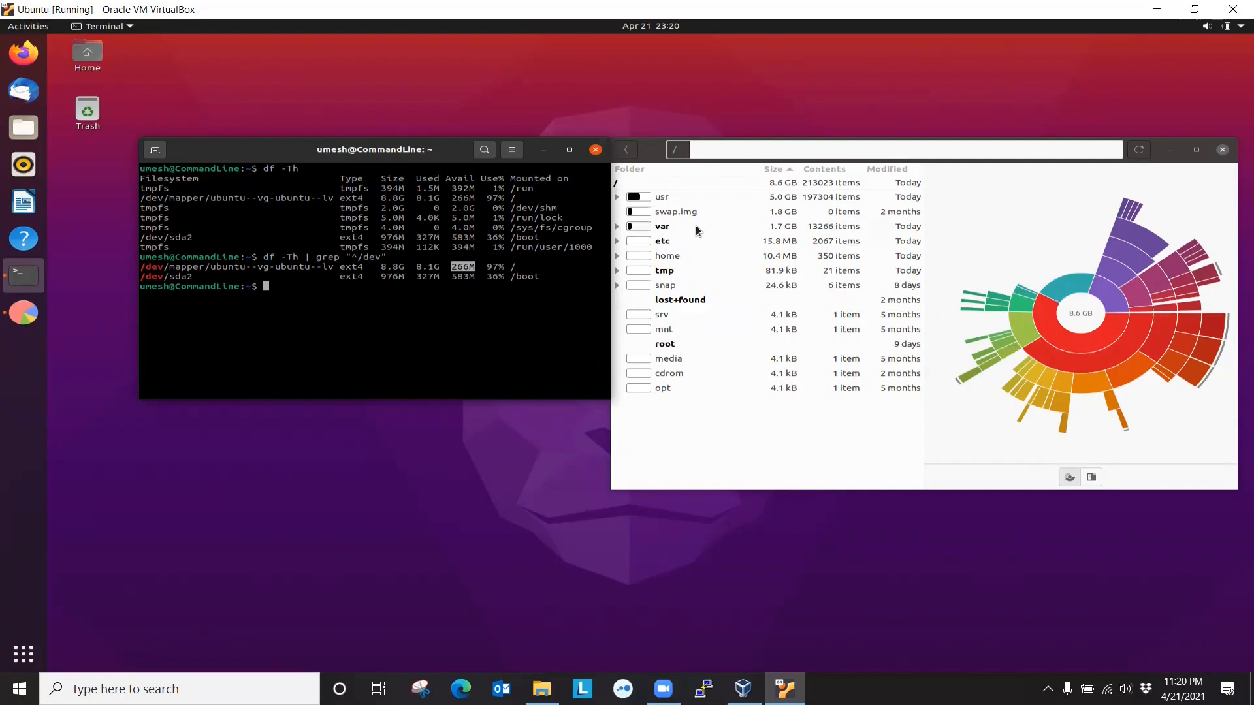
- Drill into usr in Disk Usage Analyzer and run 'sudo du -sh /var/cache/apt', finding 760M
double_click(663, 197)
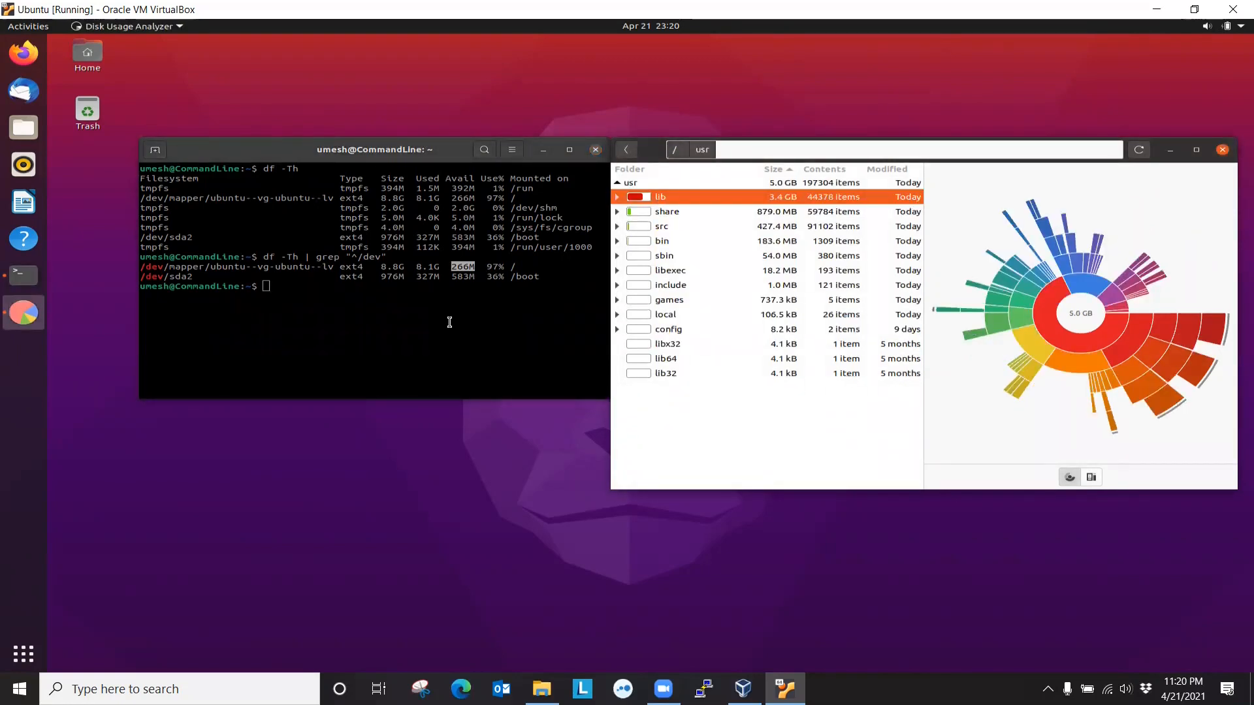
mouse_move(316, 319)
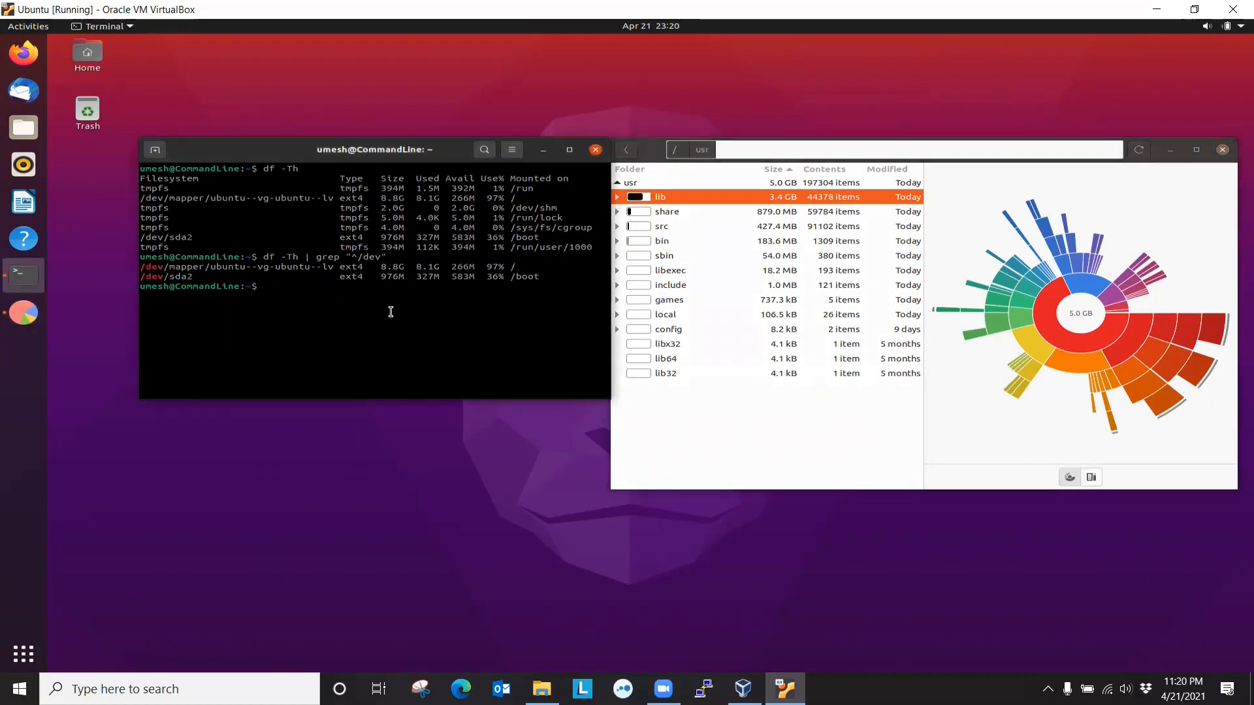
text(sudo)
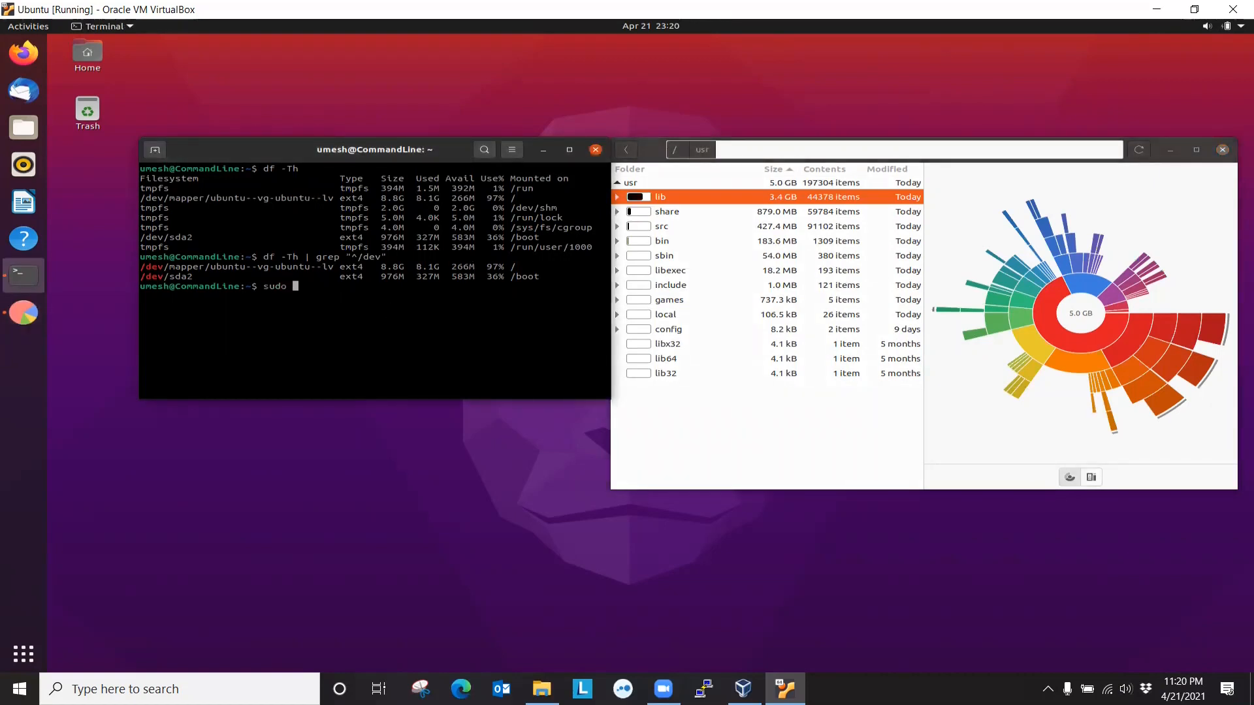
text(du -sh /var)
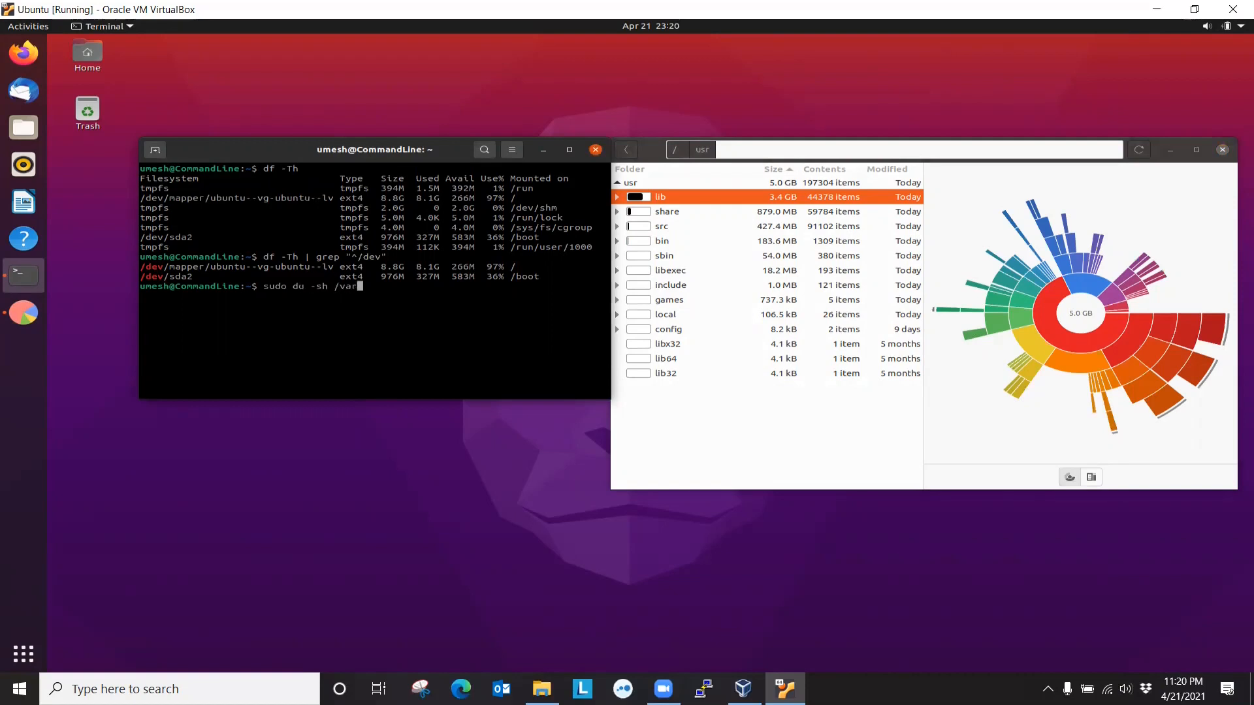
text(/cache/apt)
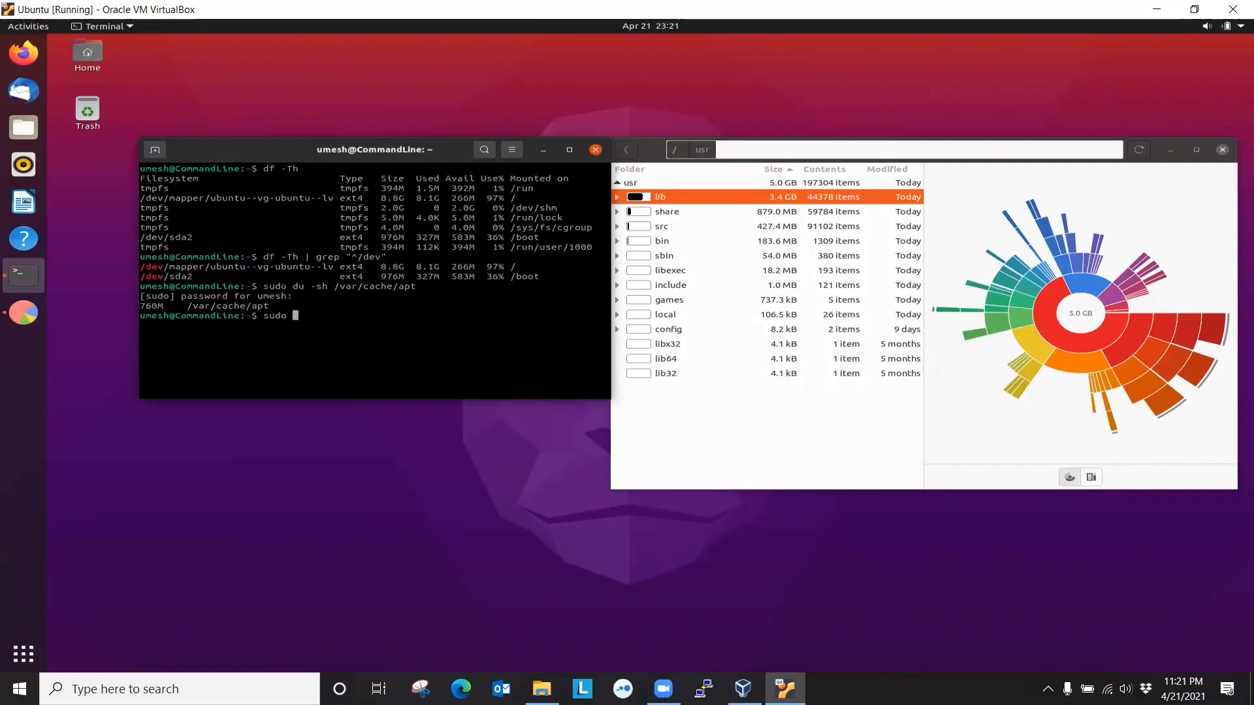
- Run 'sudo journalctl --disk-usage' (136.0M) and start a 'sudo du' command for /var
text(journalct)
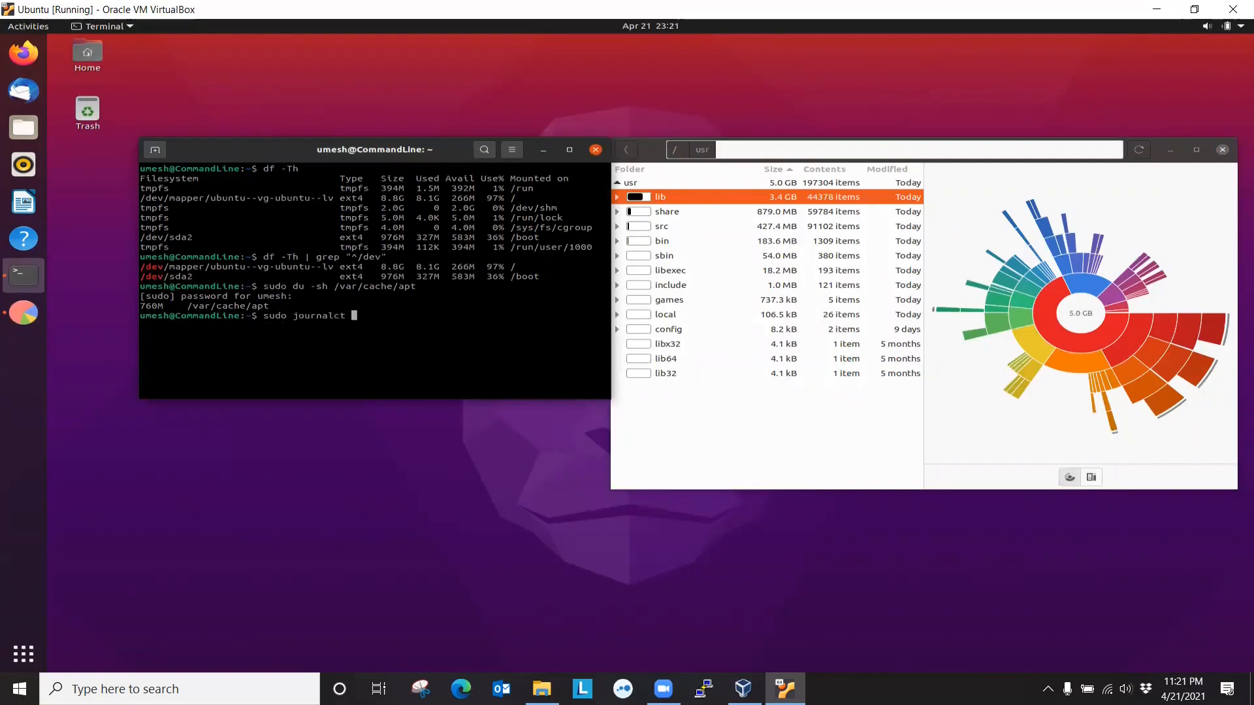
text(--d)
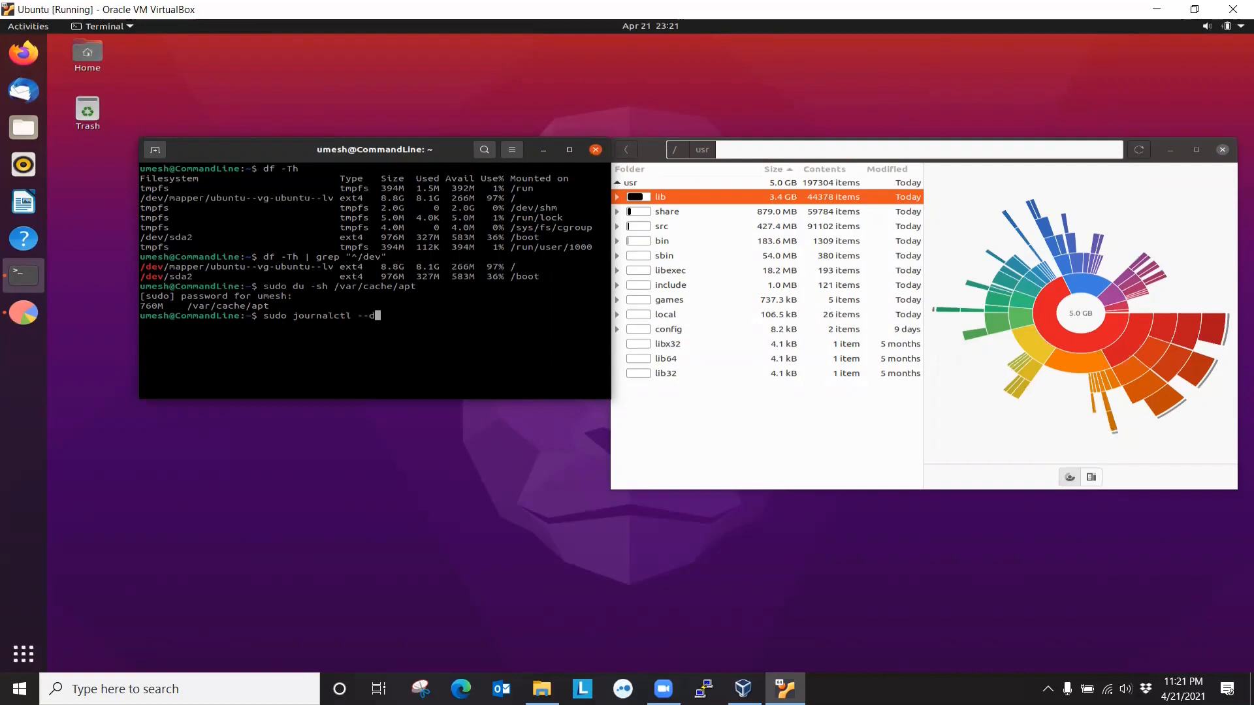
text(isk-usage)
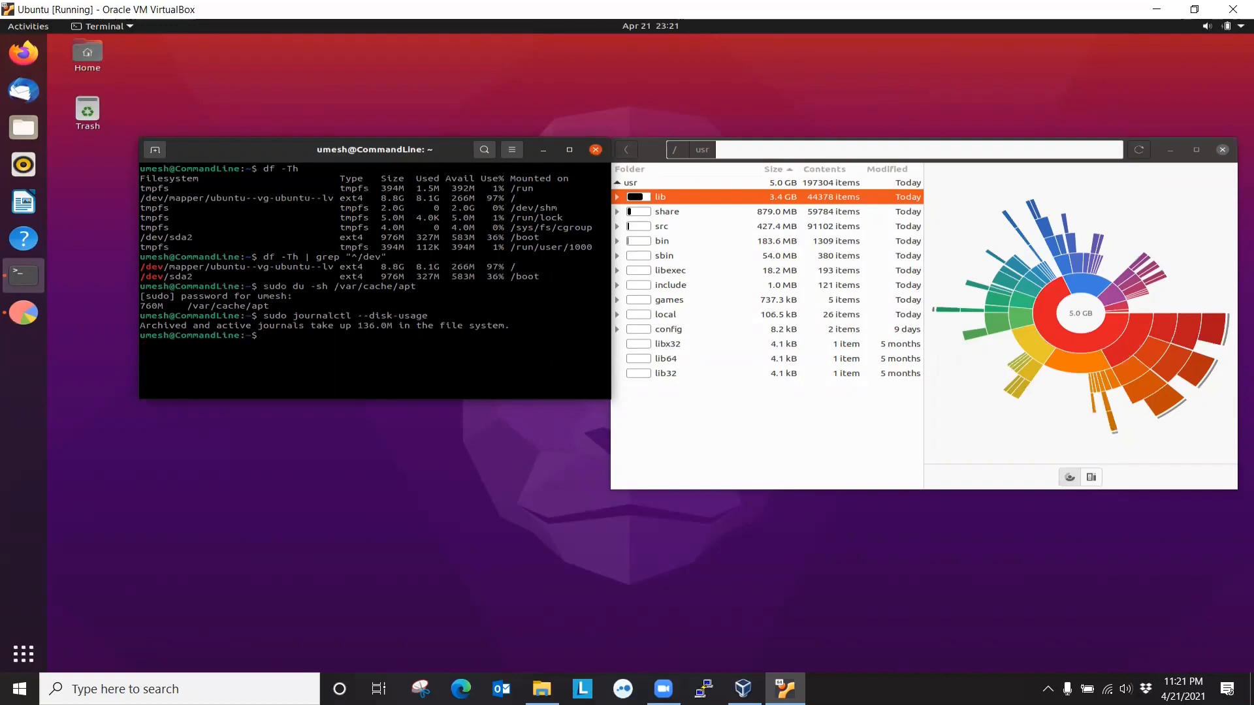
text(sudo du -sh /var/)
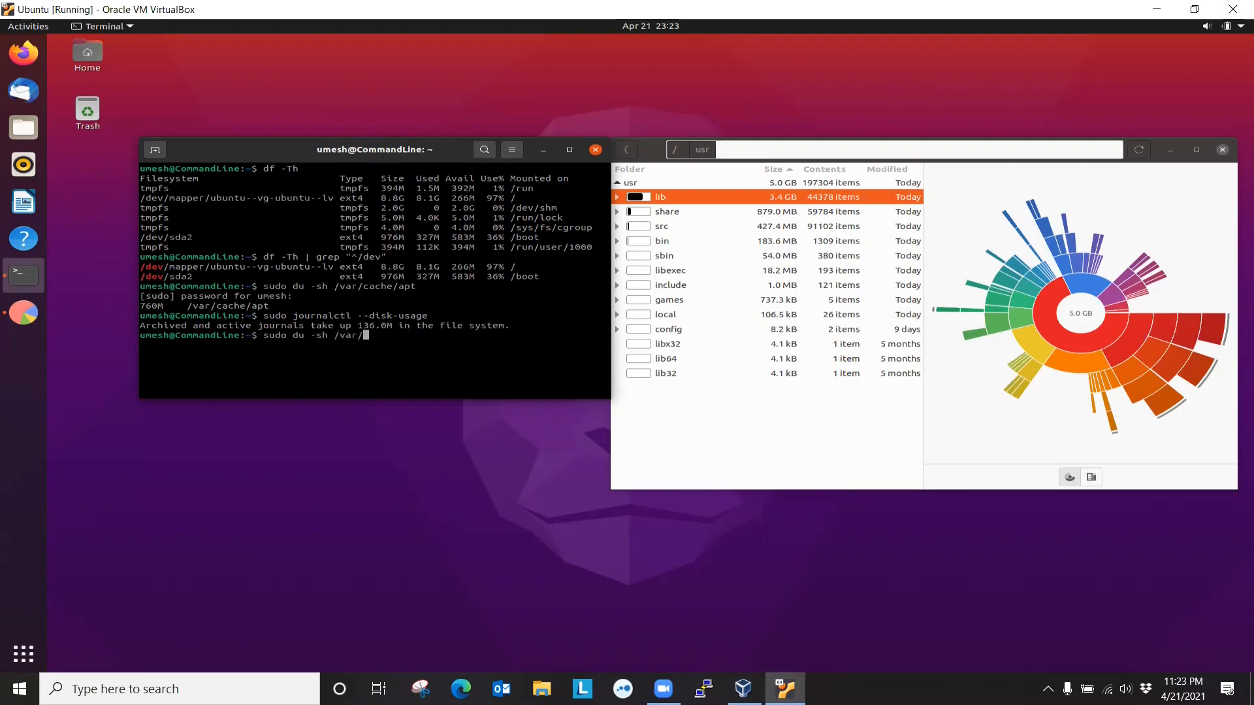
- Complete 'sudo du -sh /var/lib/snapd/snaps' showing 314M, then open the Activities overview
text(lib/)
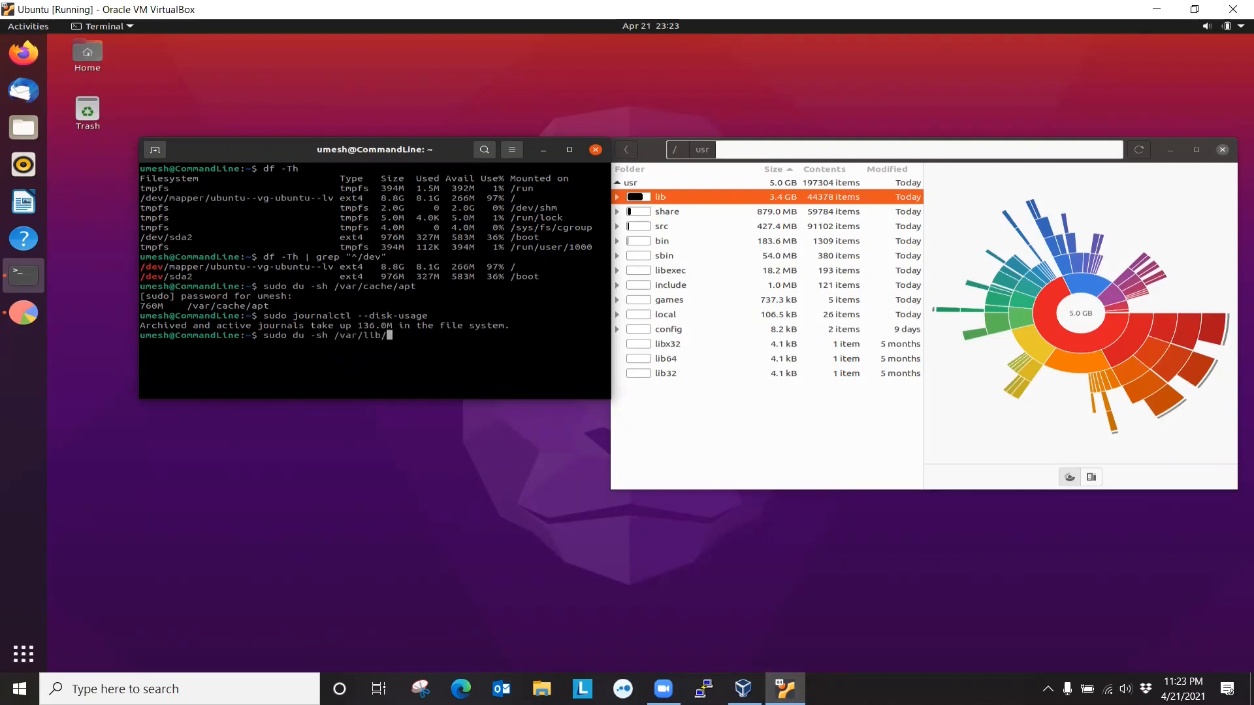
text(snapd/snaps)
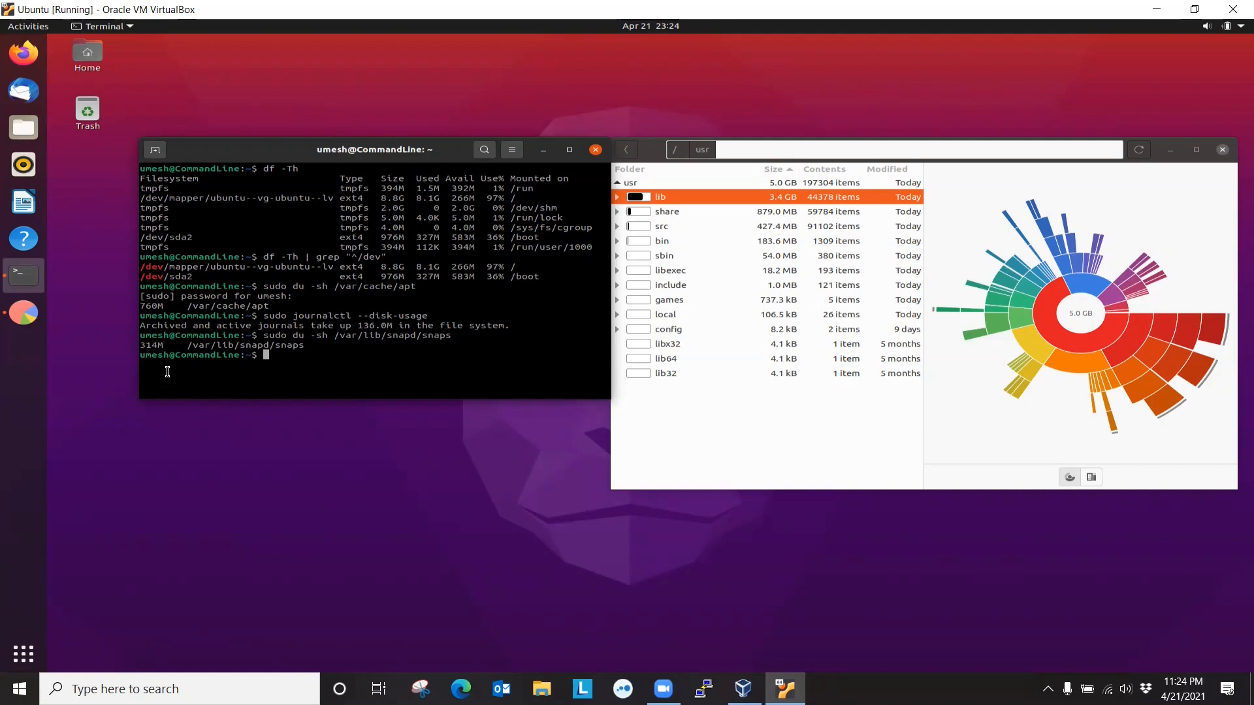
click(28, 26)
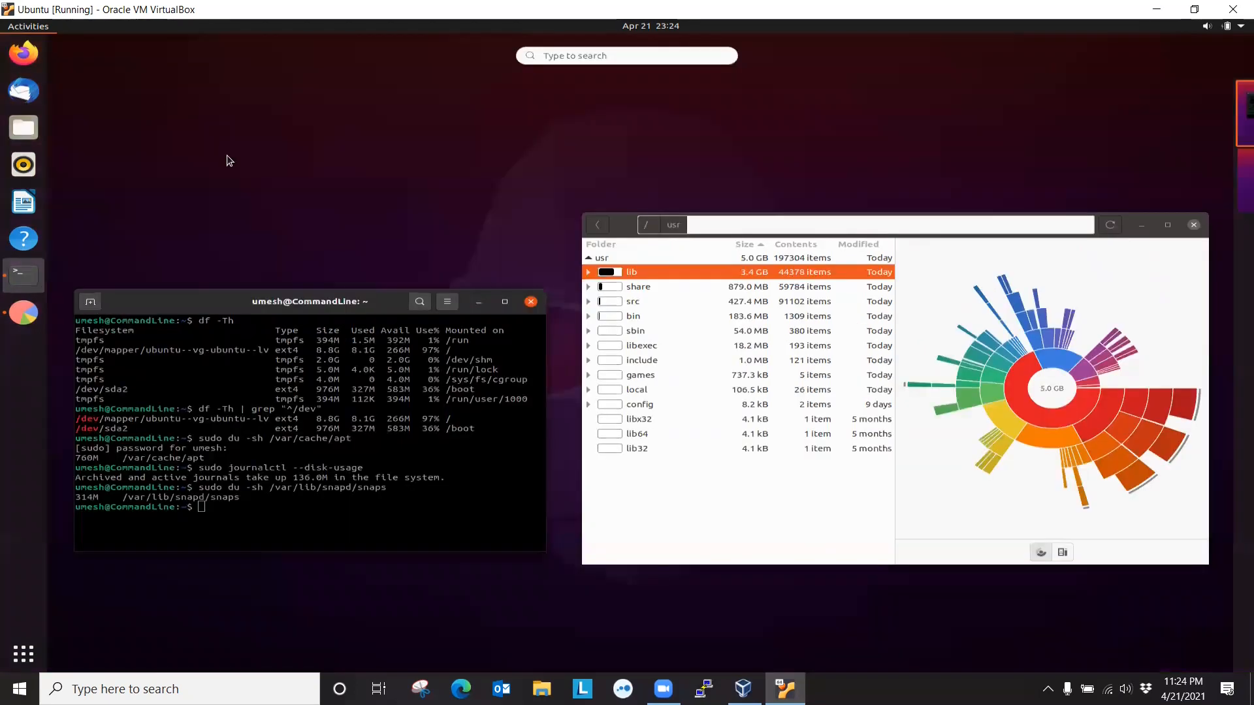